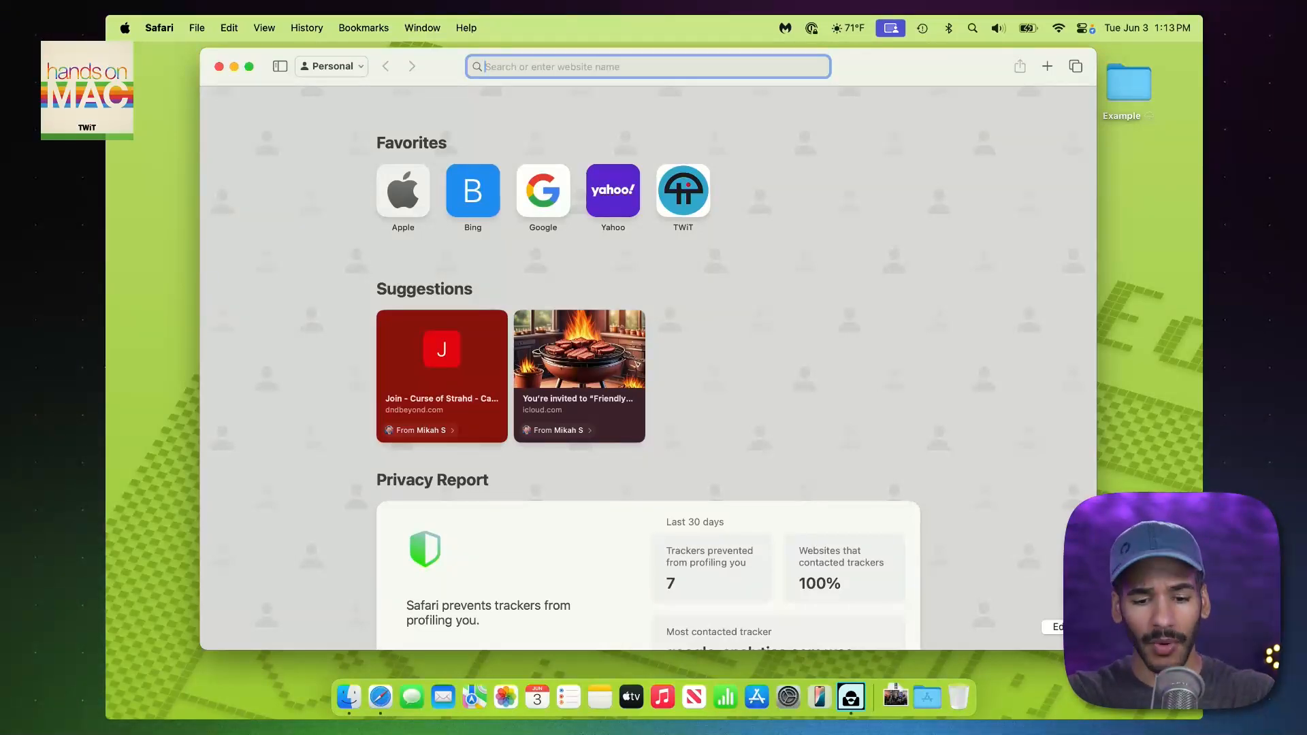
# Step: Go to theverge.com and open the Mario Kart World designers top story
pyautogui.write('theverge.com')
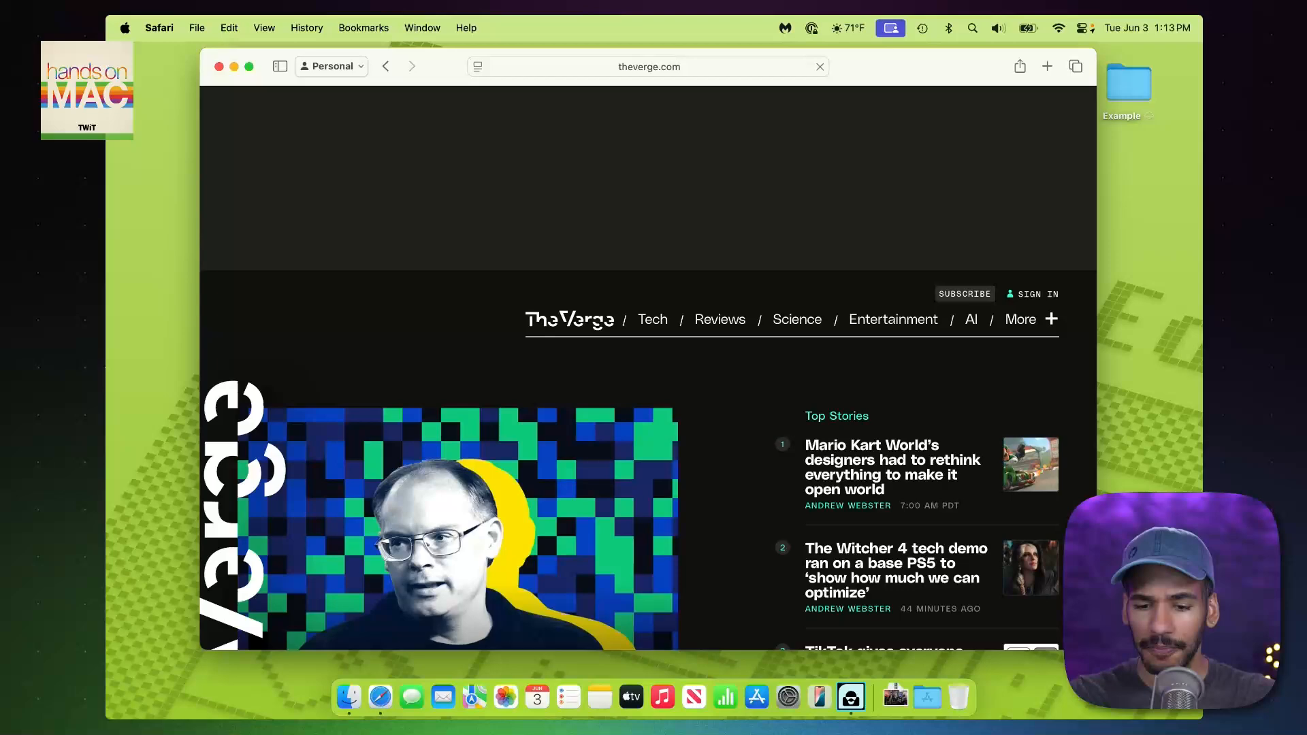
pyautogui.scroll(-3)
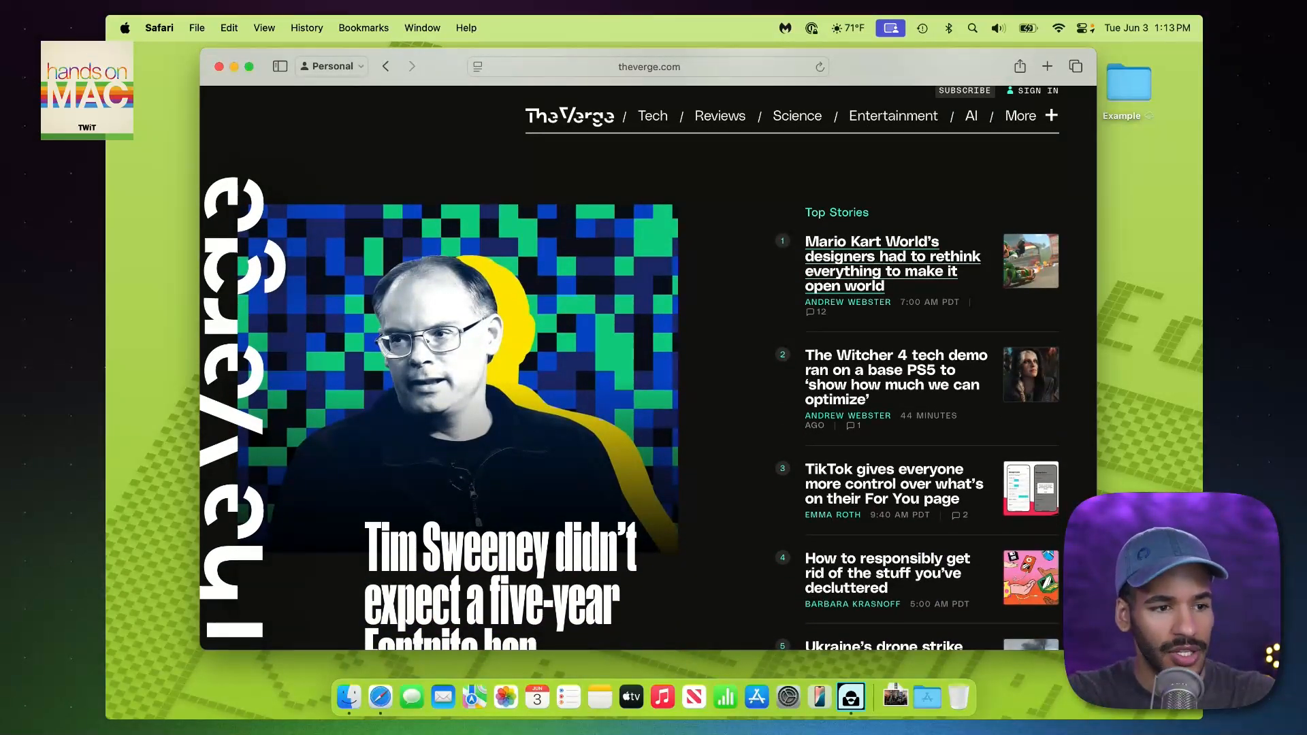
pyautogui.click(892, 264)
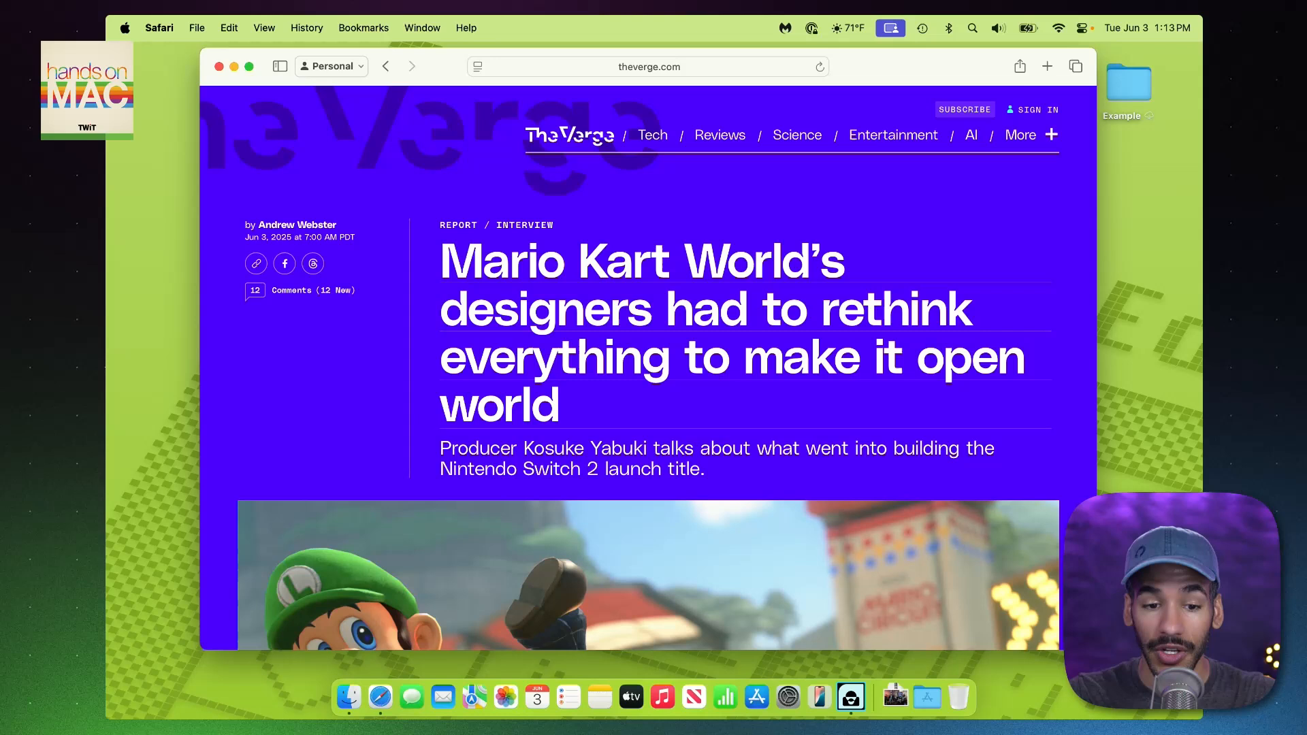
# Step: Add the open Mario Kart World article to the Reading List via the Bookmarks menu
pyautogui.click(363, 27)
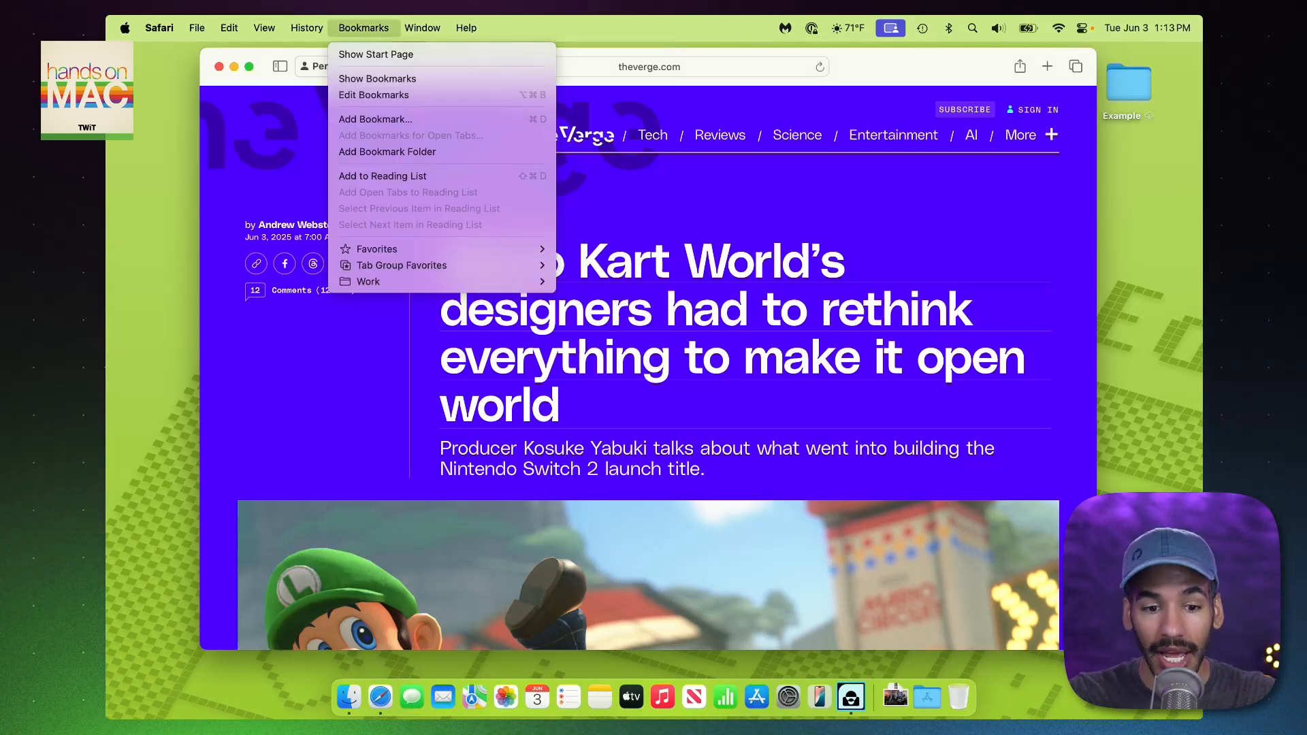
pyautogui.moveTo(382, 176)
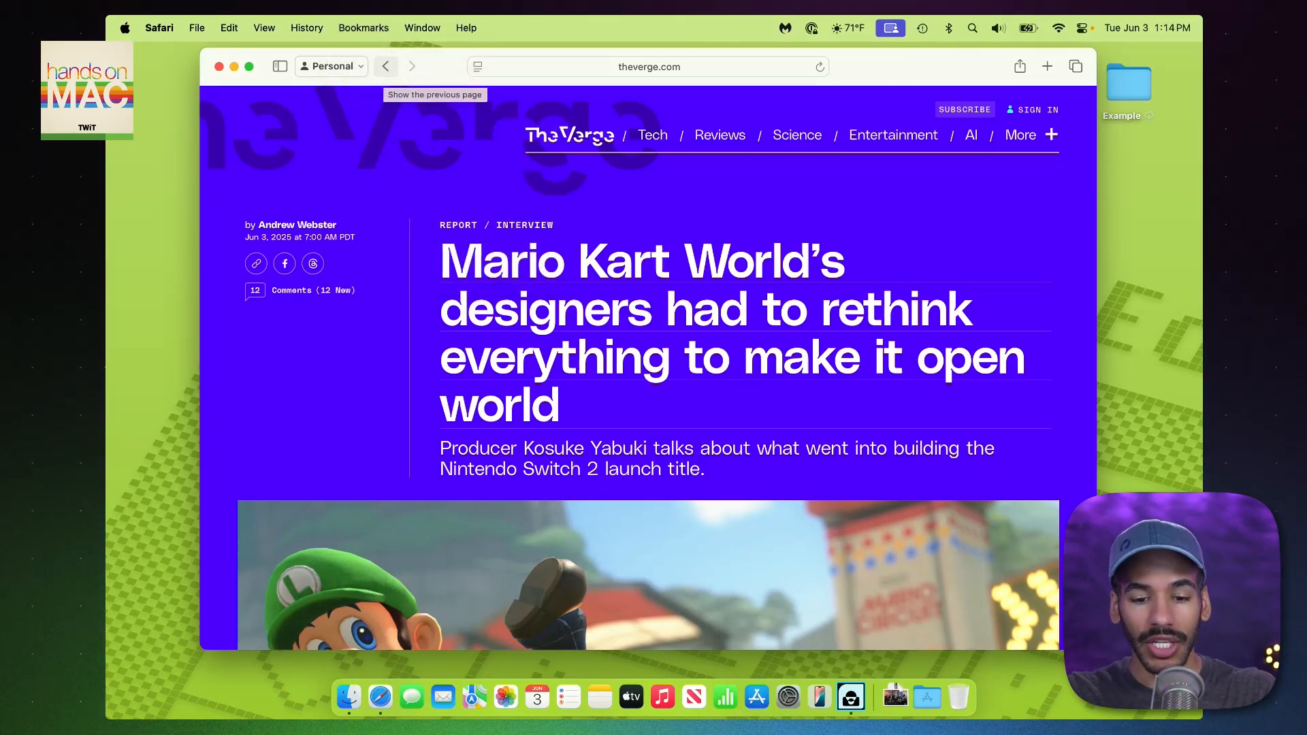
# Step: Scroll The Verge homepage down through the storystream toward the Most Popular headlines
pyautogui.scroll(-3)
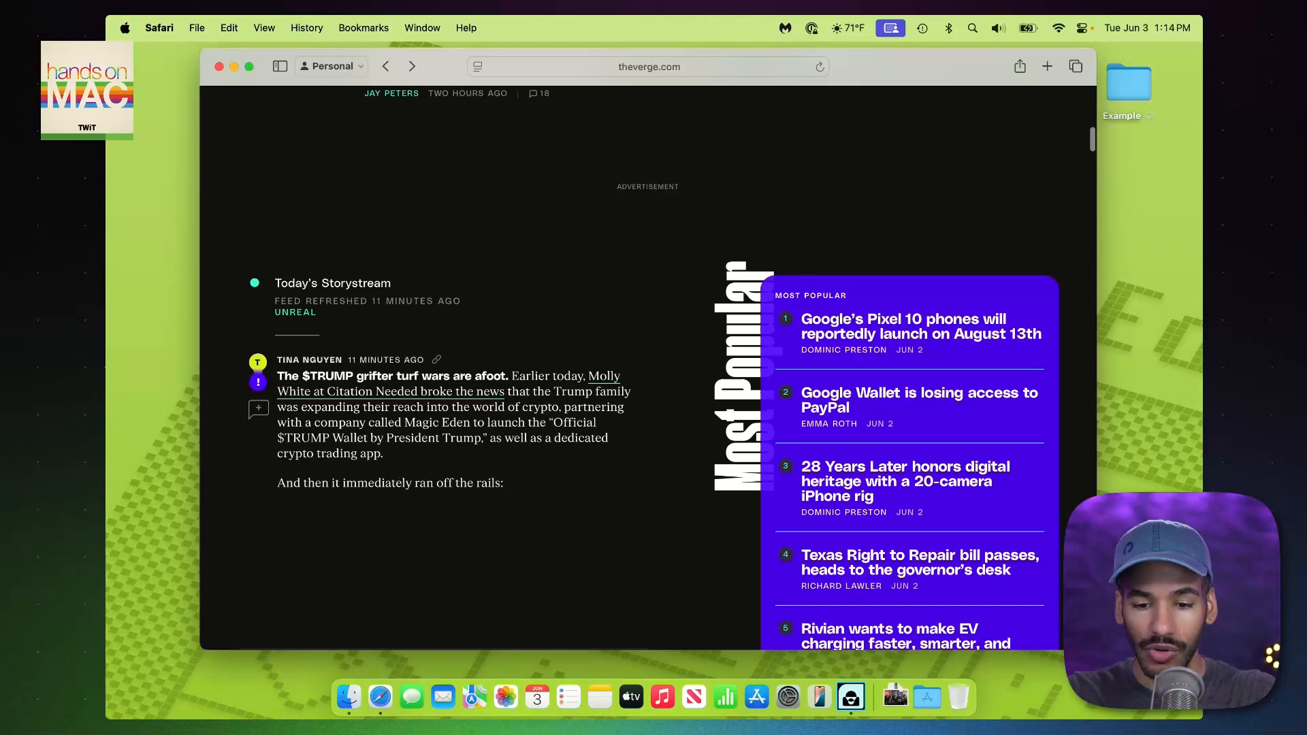
pyautogui.scroll(-3)
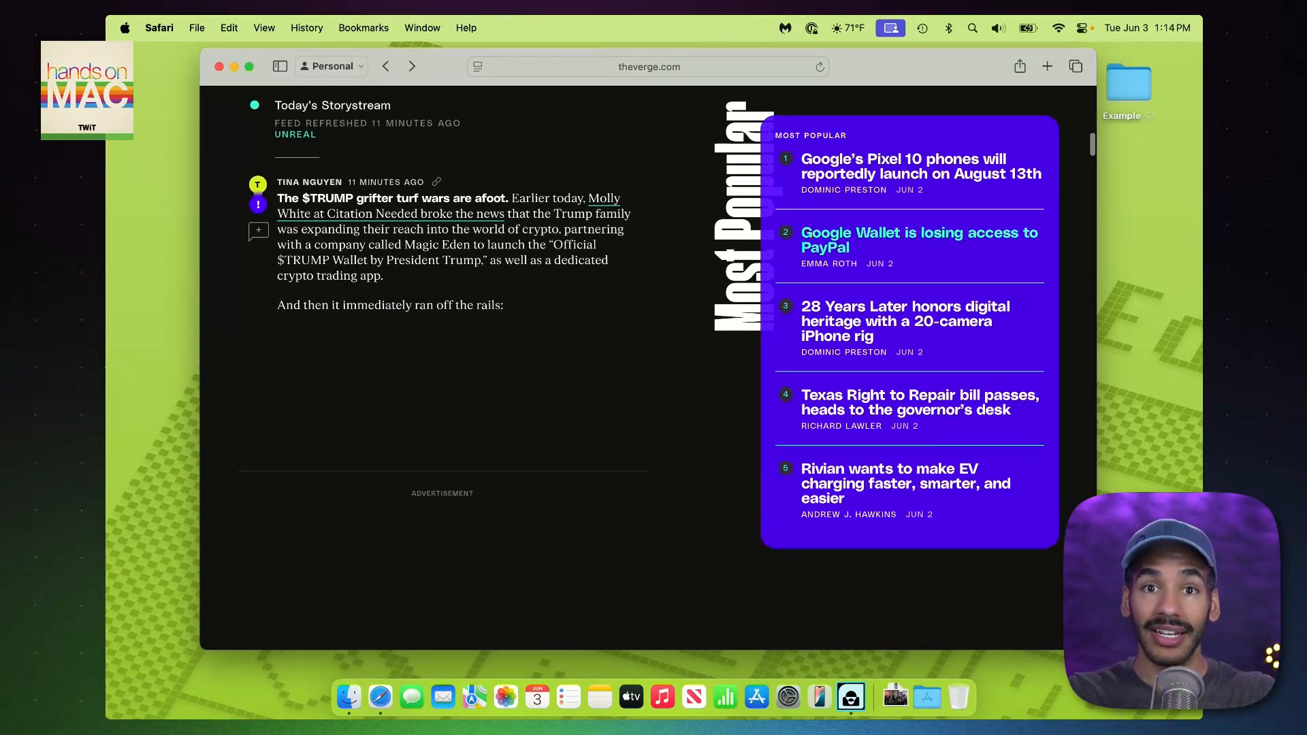
pyautogui.scroll(3)
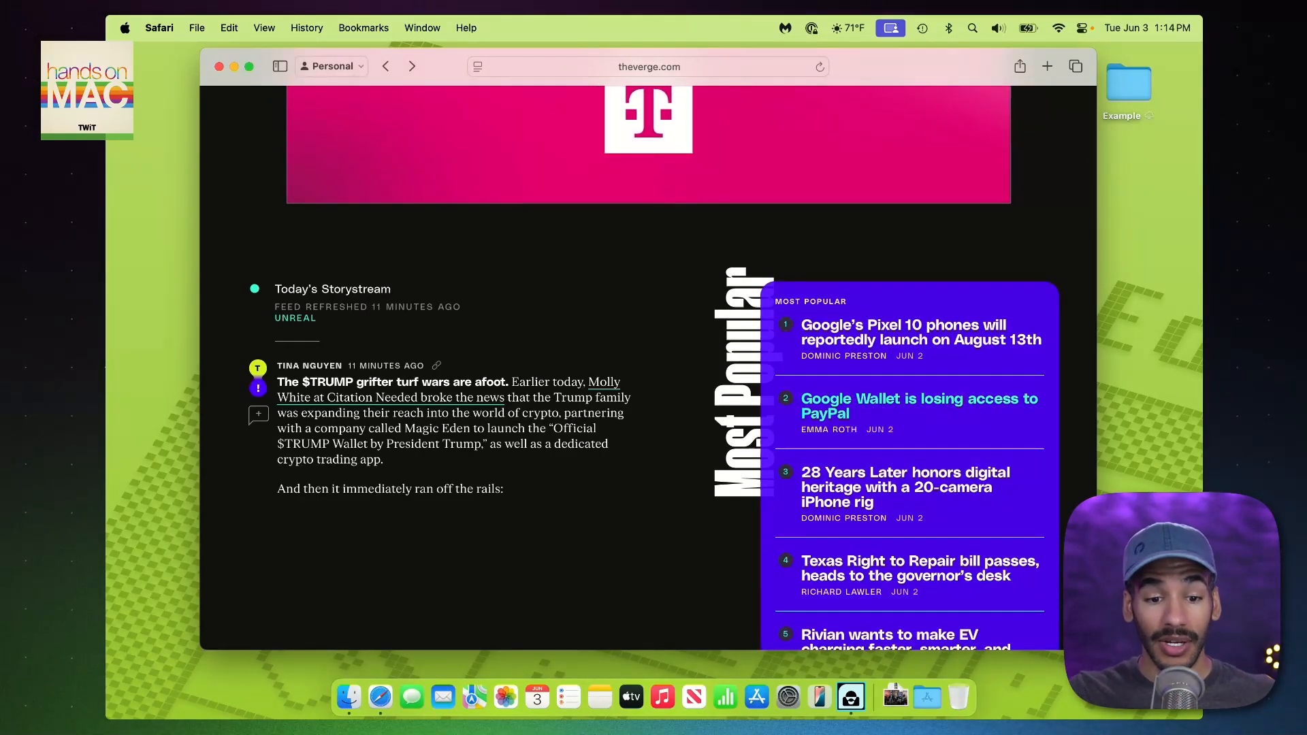
pyautogui.scroll(-3)
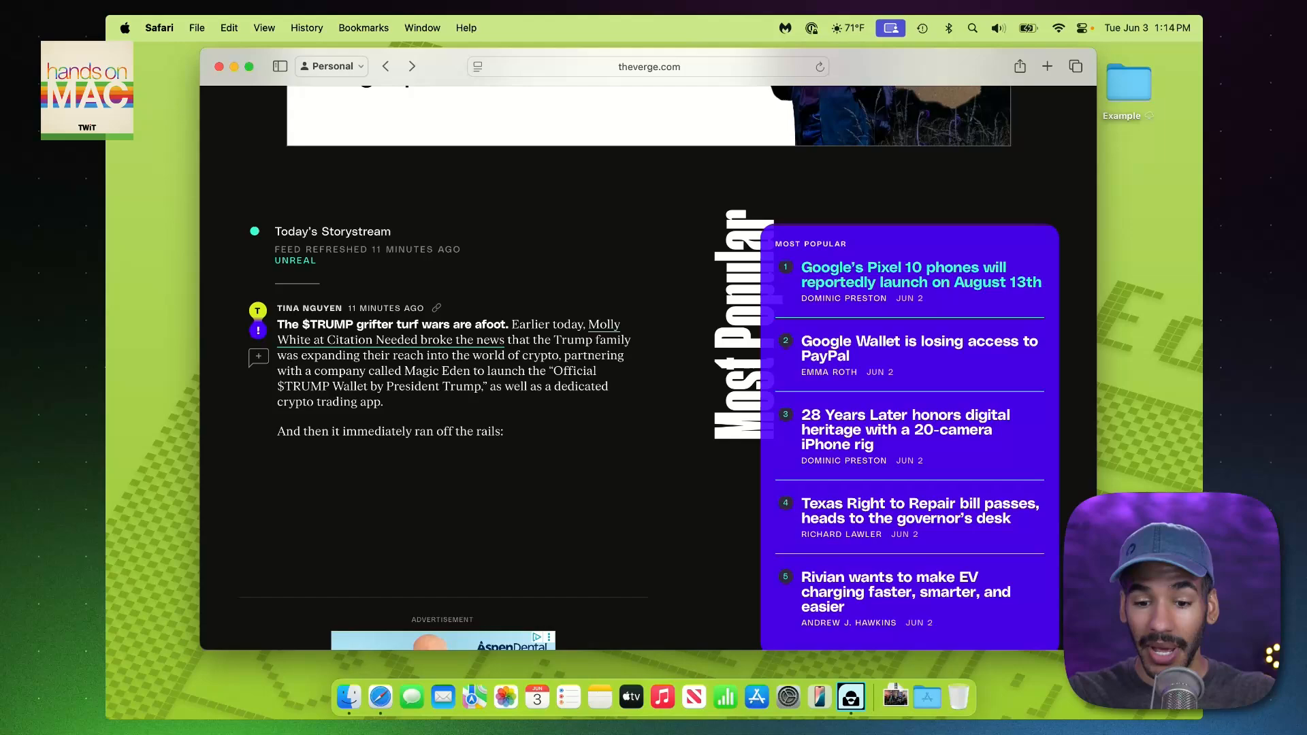
pyautogui.scroll(-3)
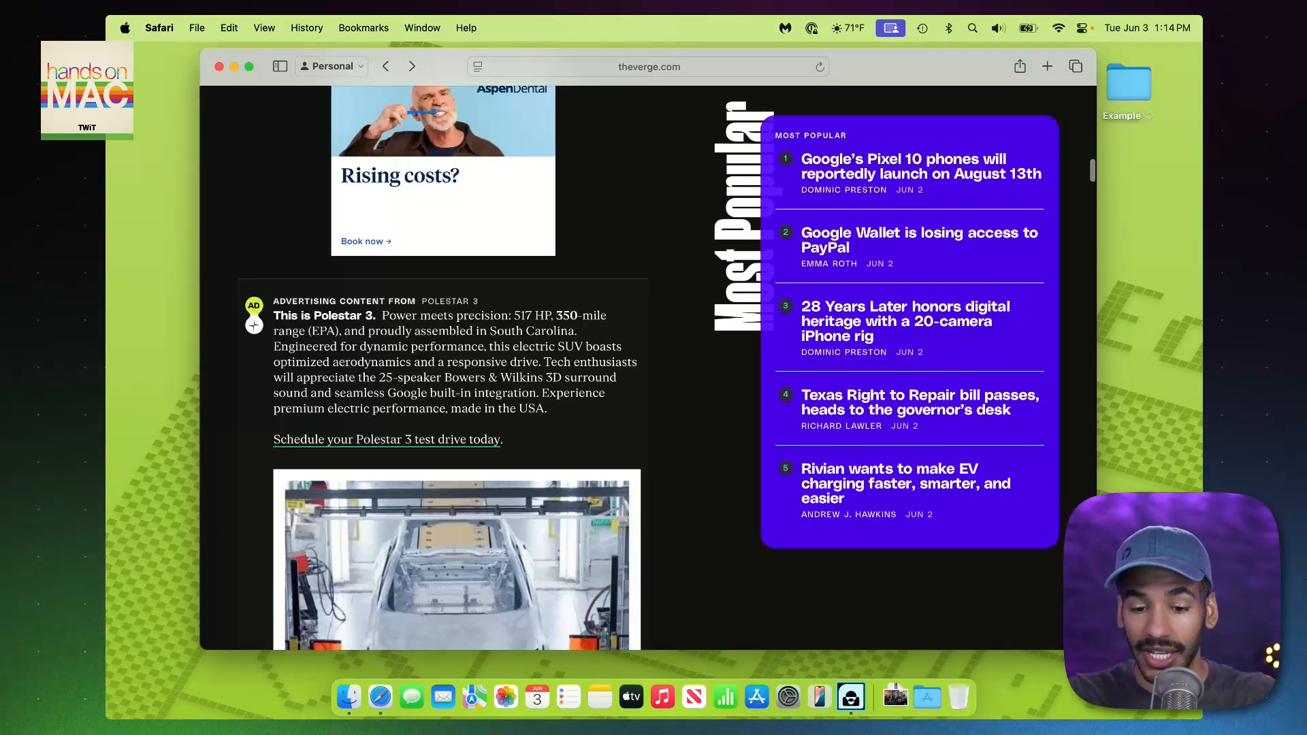
pyautogui.scroll(-3)
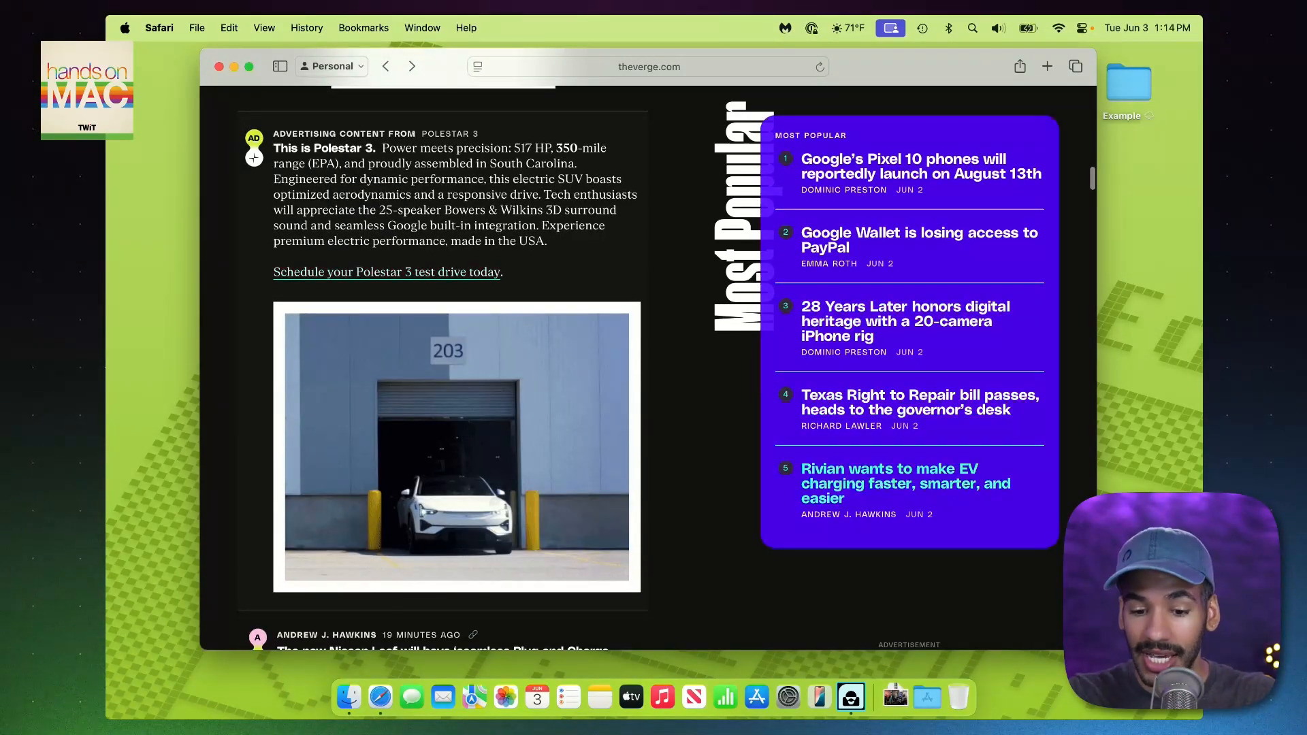
pyautogui.scroll(-3)
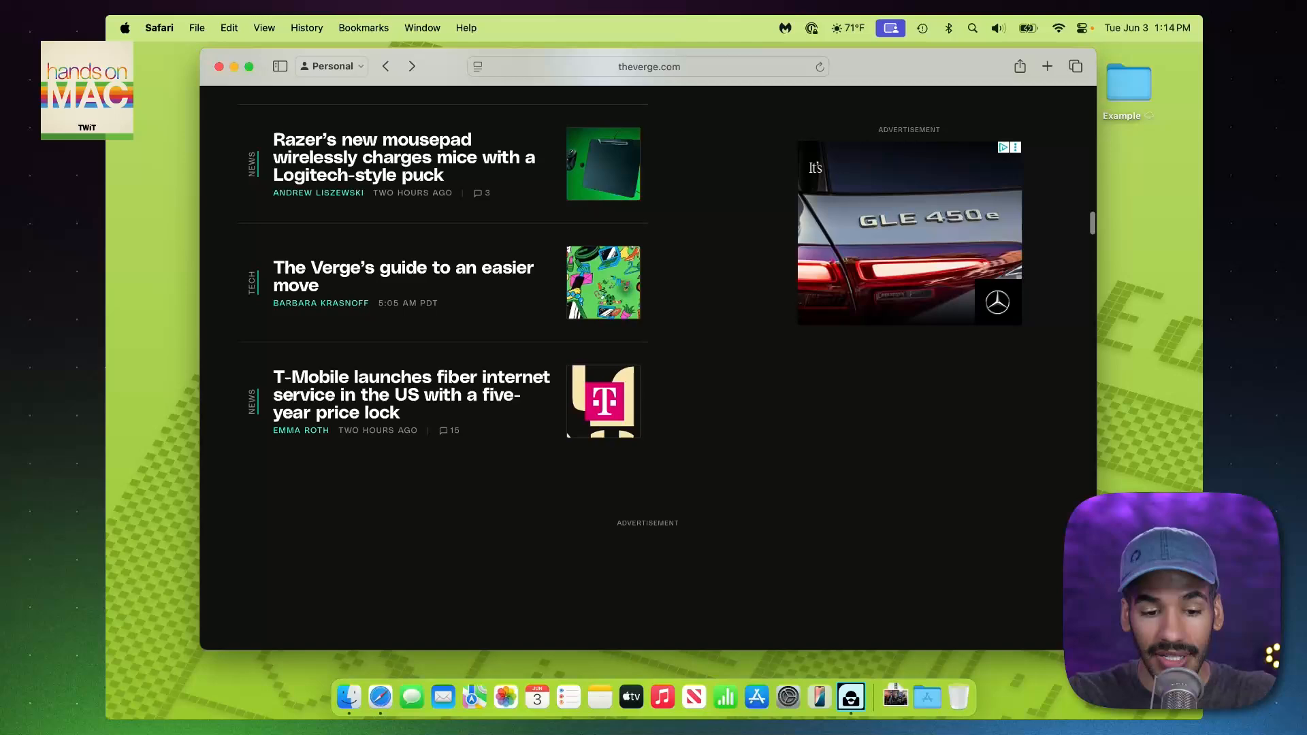
# Step: Visit 9to5mac.com and save the OpenAI court documents and Apple Design Award stories for later
pyautogui.click(648, 67)
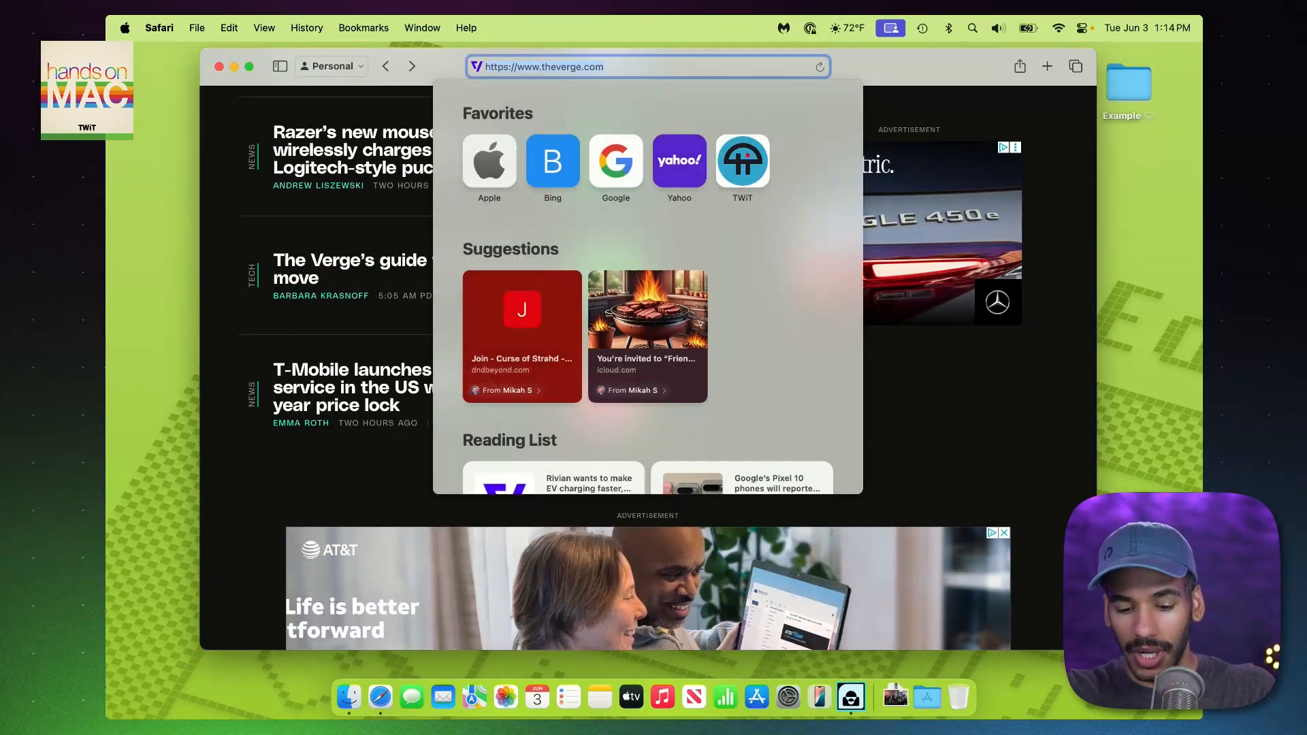
pyautogui.write('9to5mac.com')
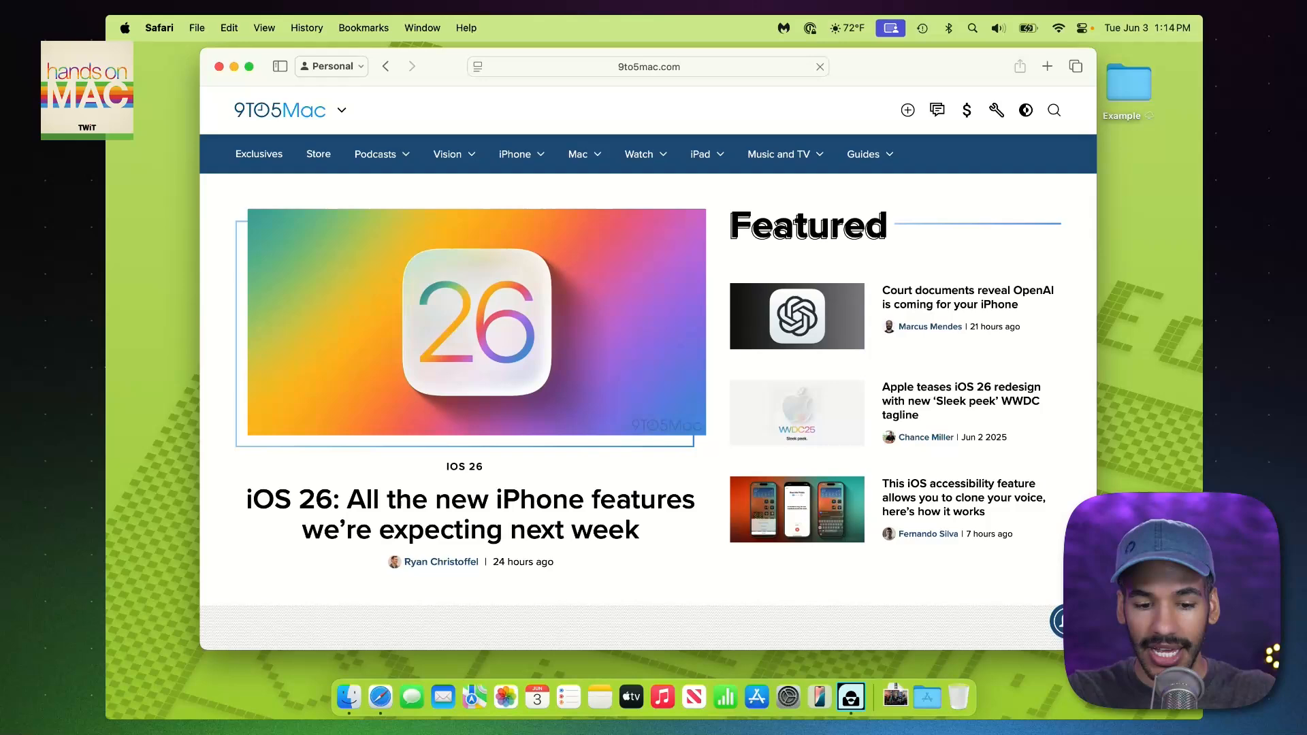
pyautogui.click(648, 67)
pyautogui.write('sixcolors')
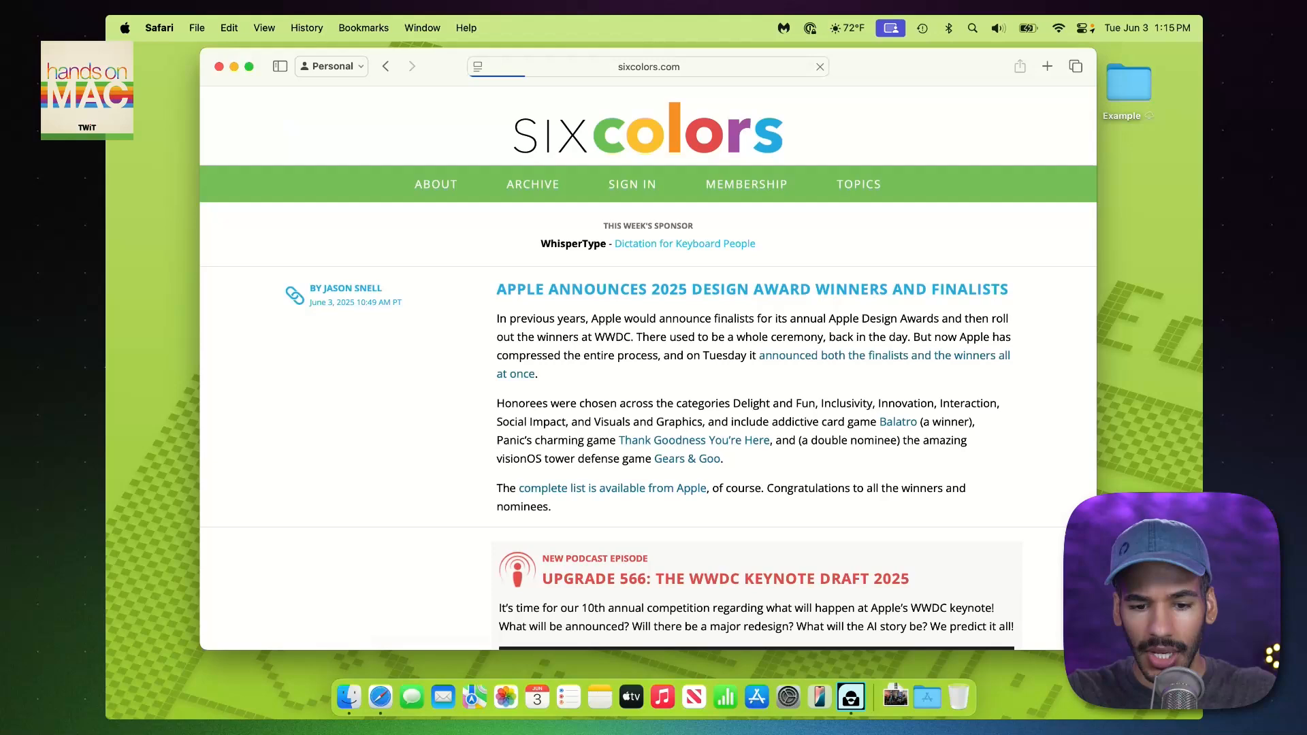
pyautogui.scroll(-3)
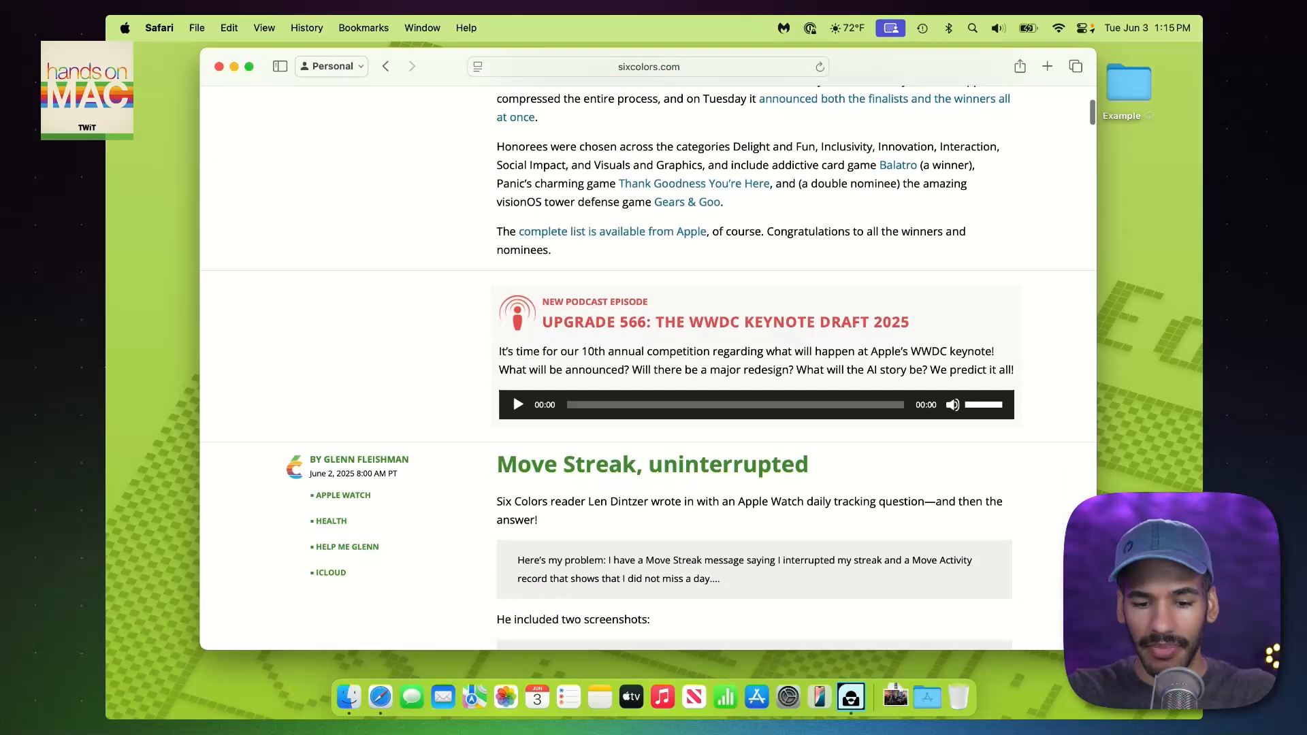
pyautogui.click(648, 67)
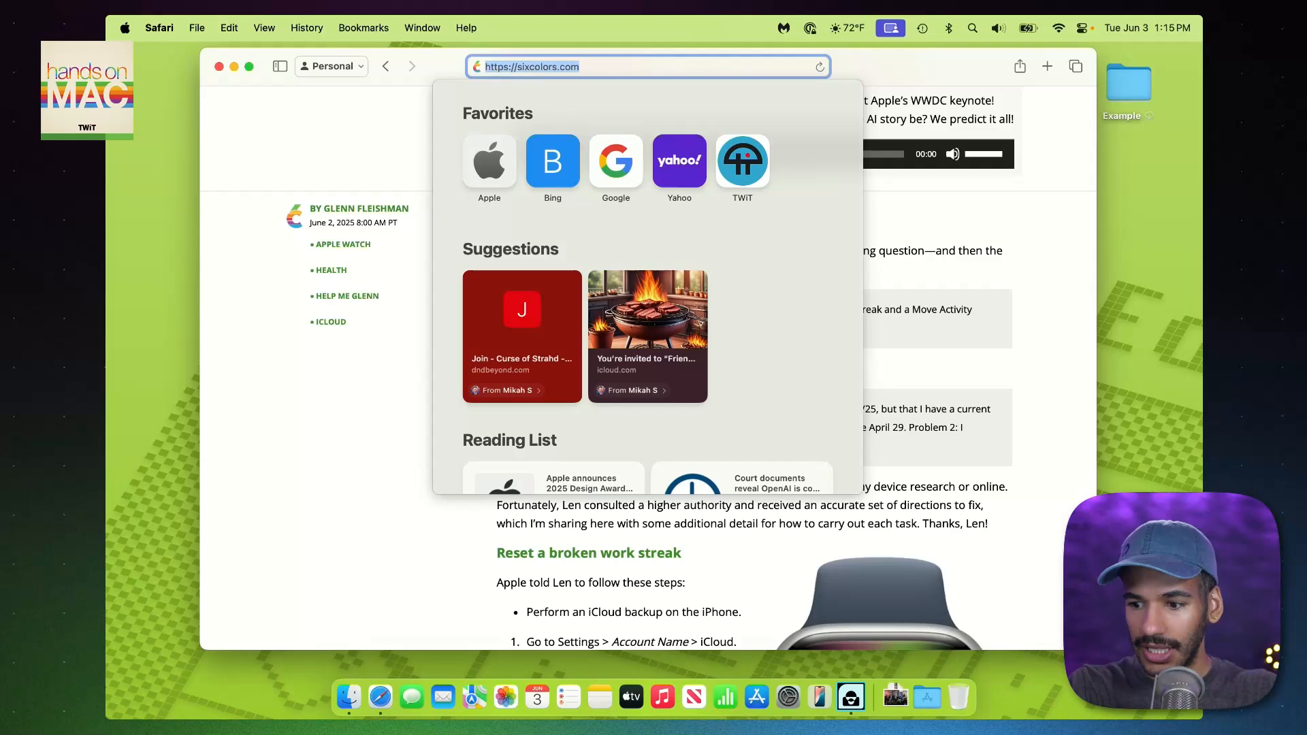
# Step: Enter thurrott.com in the address bar to load Thurrott's homepage
pyautogui.write('paulth')
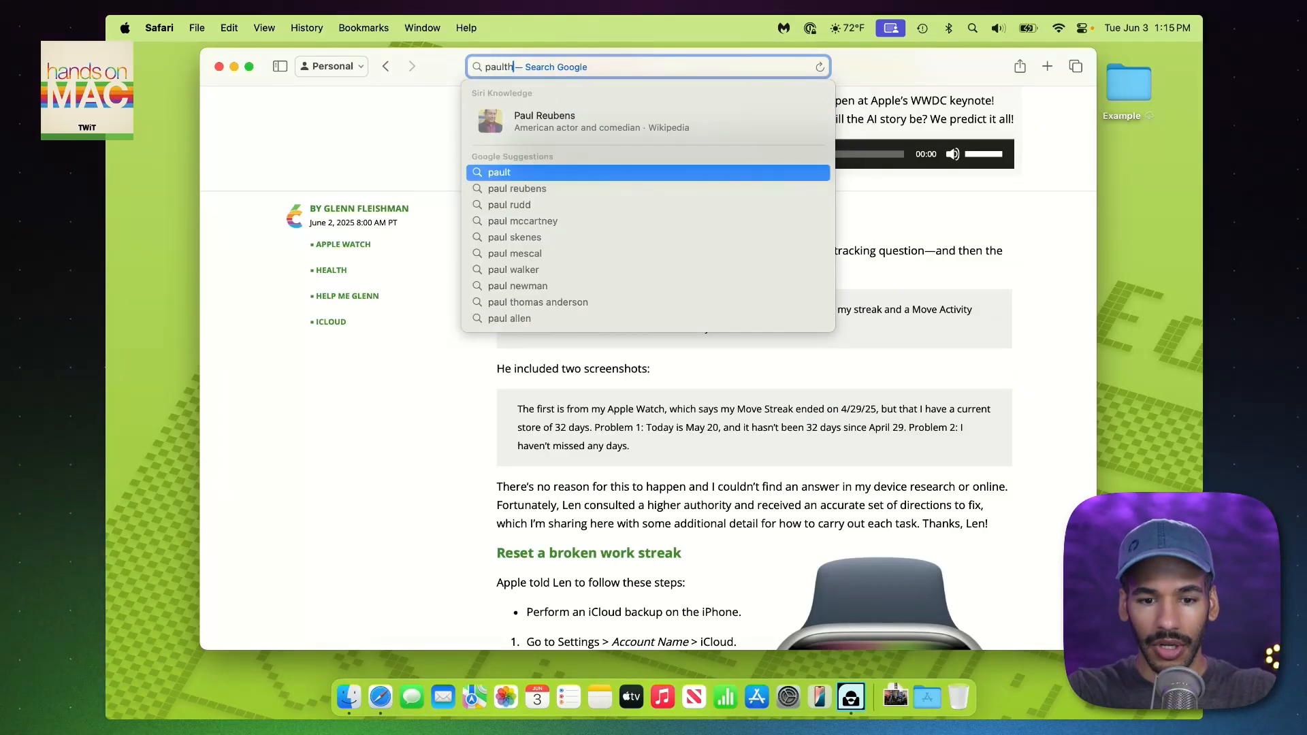
pyautogui.write('hurrott')
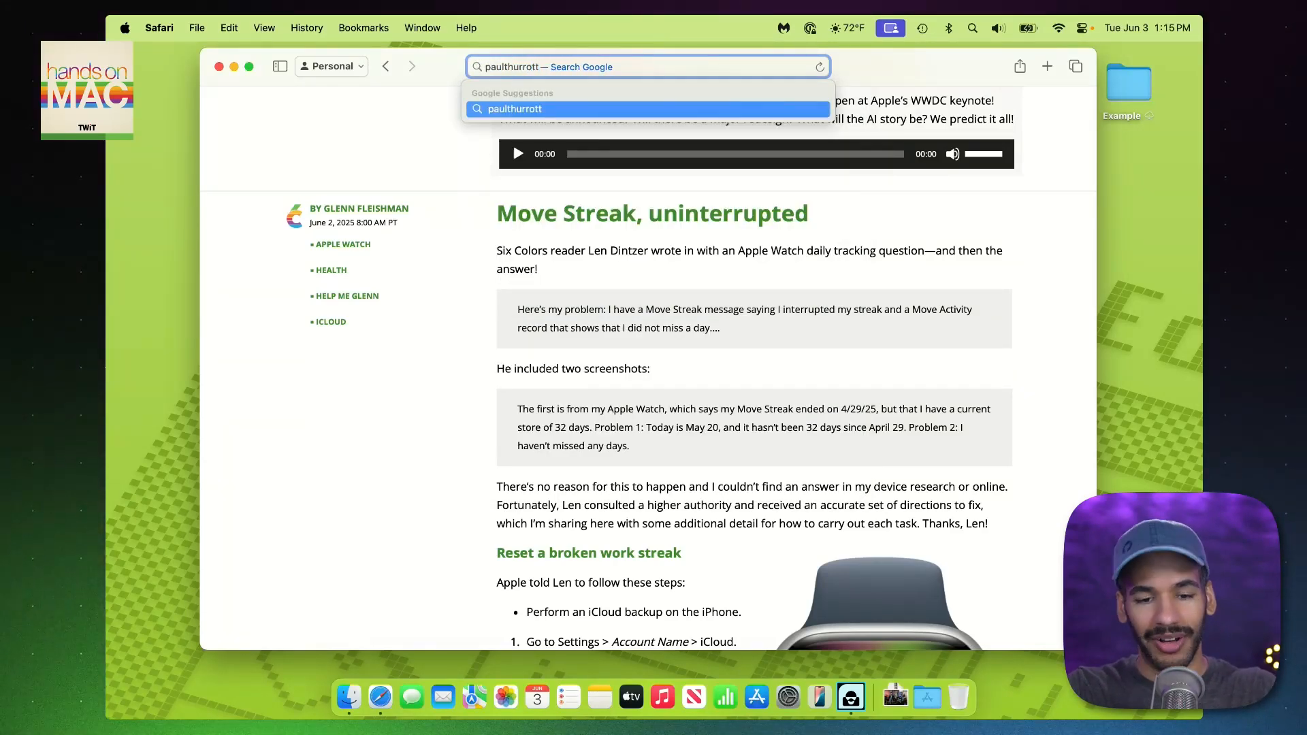
pyautogui.write('thurrott.com')
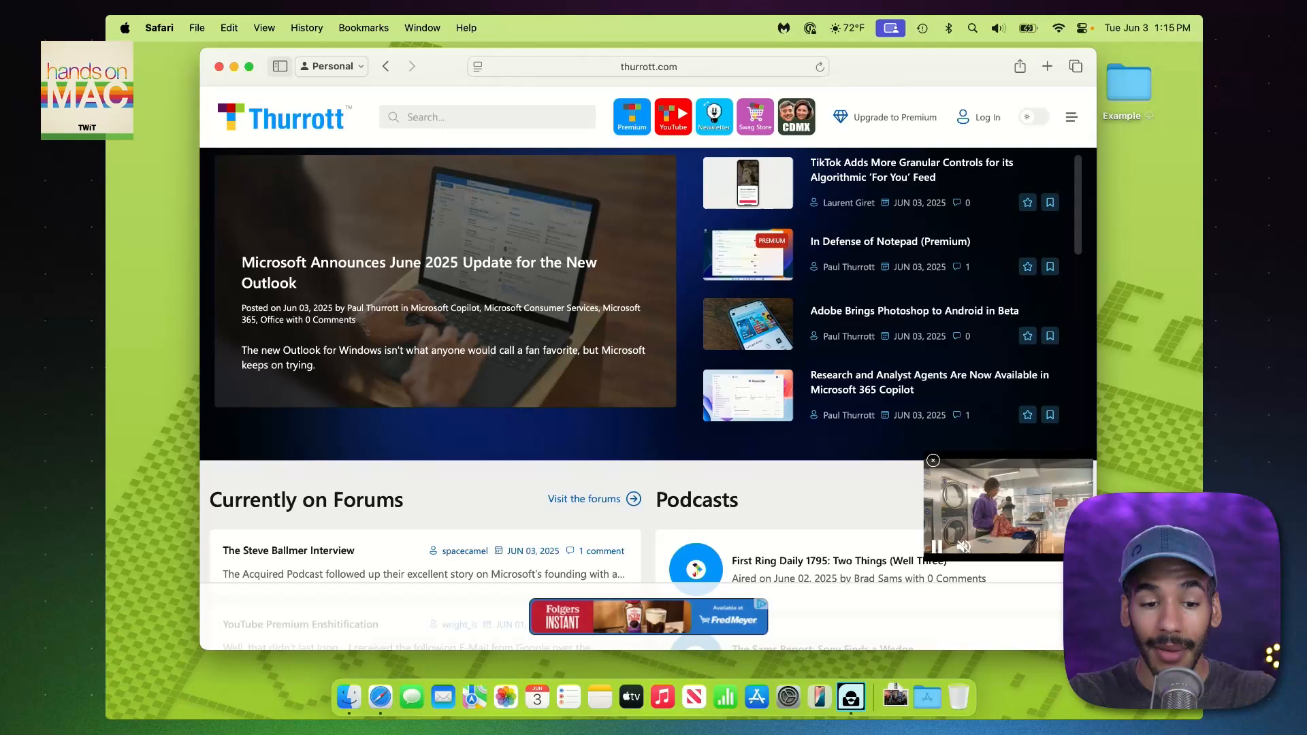
pyautogui.moveTo(279, 66)
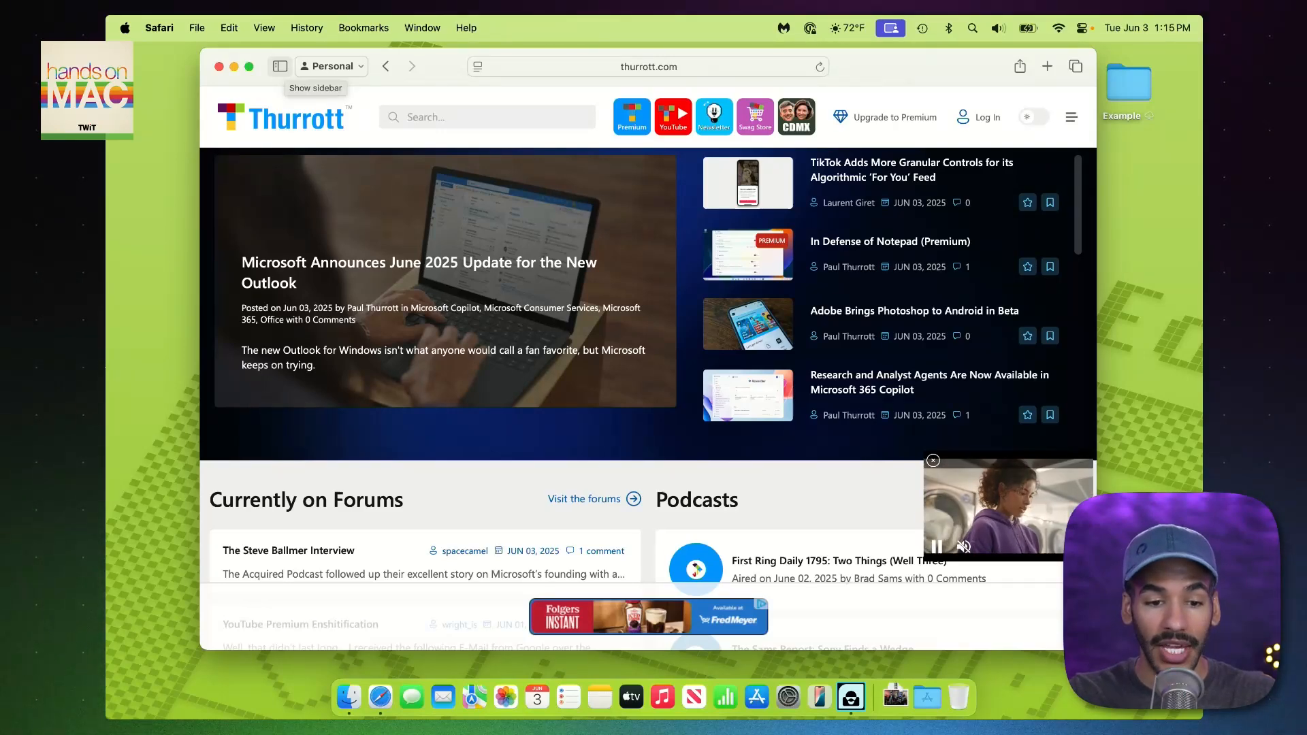
# Step: Show the sidebar and switch it to the Reading List of saved articles
pyautogui.click(279, 65)
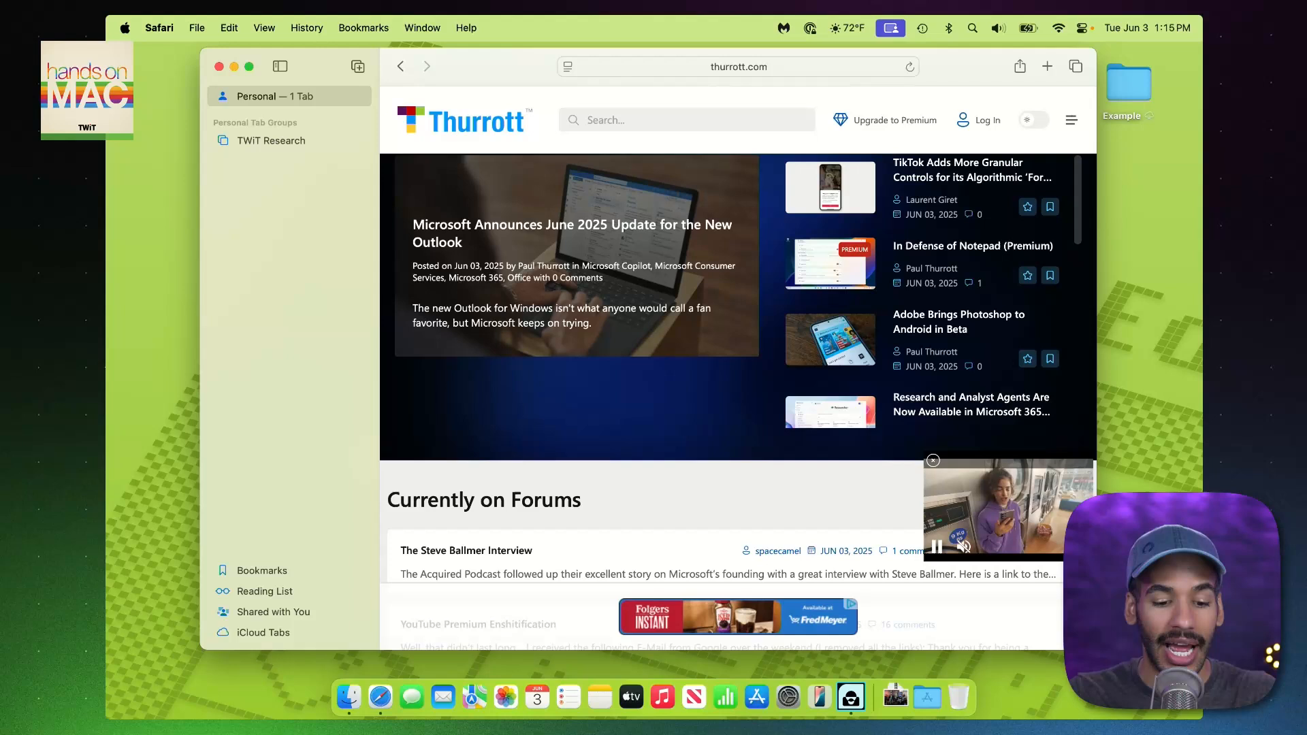
pyautogui.click(264, 590)
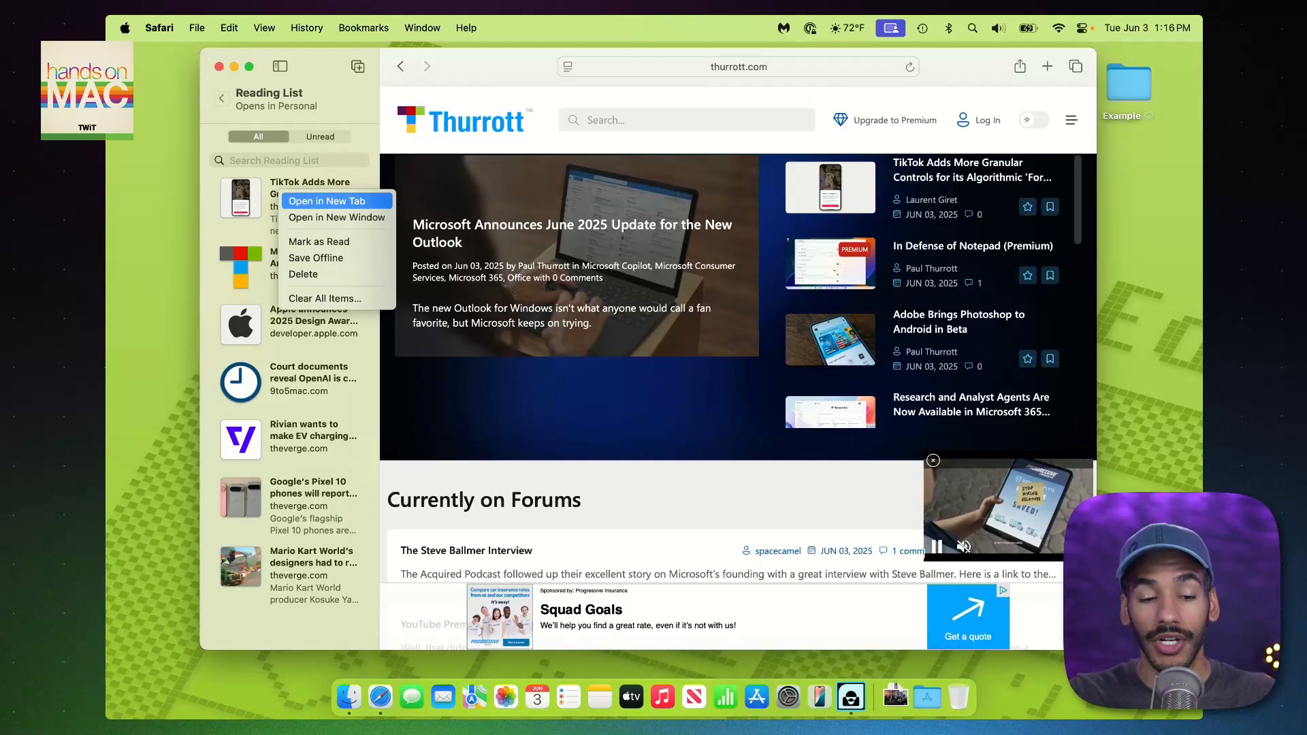
pyautogui.moveTo(336, 216)
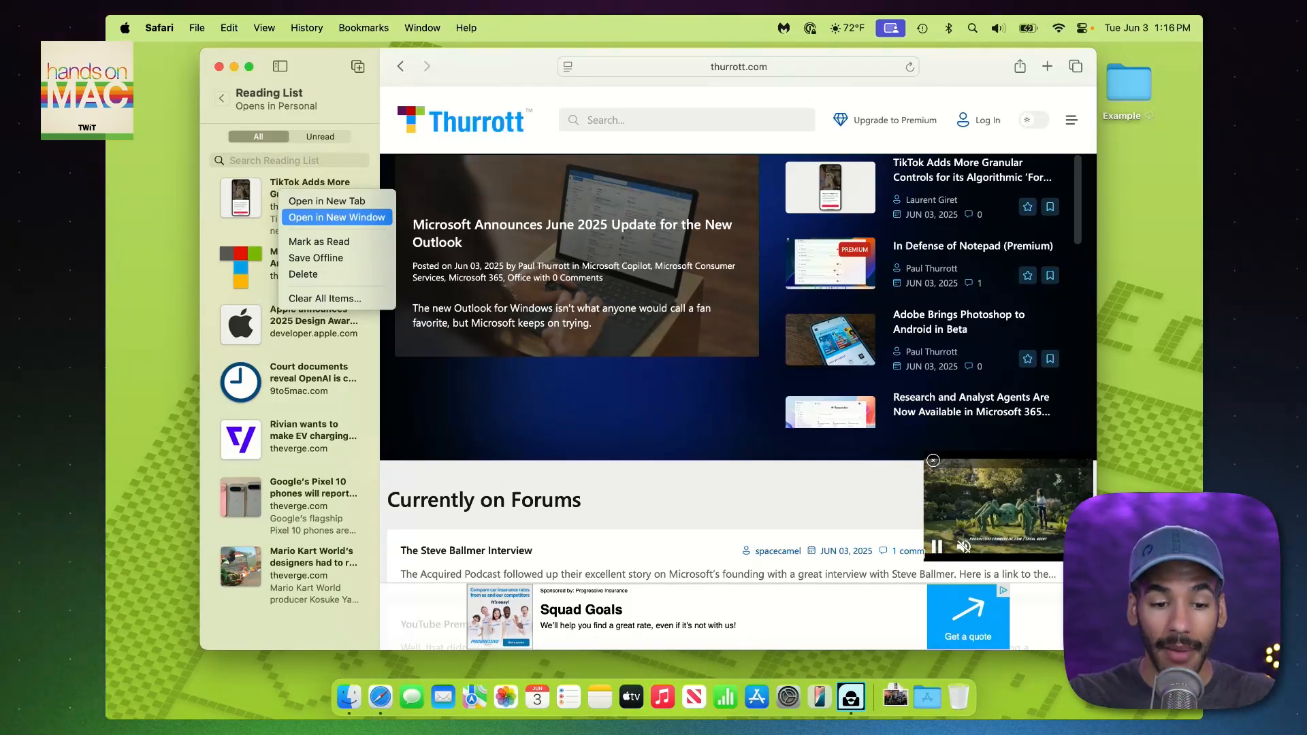
pyautogui.moveTo(318, 241)
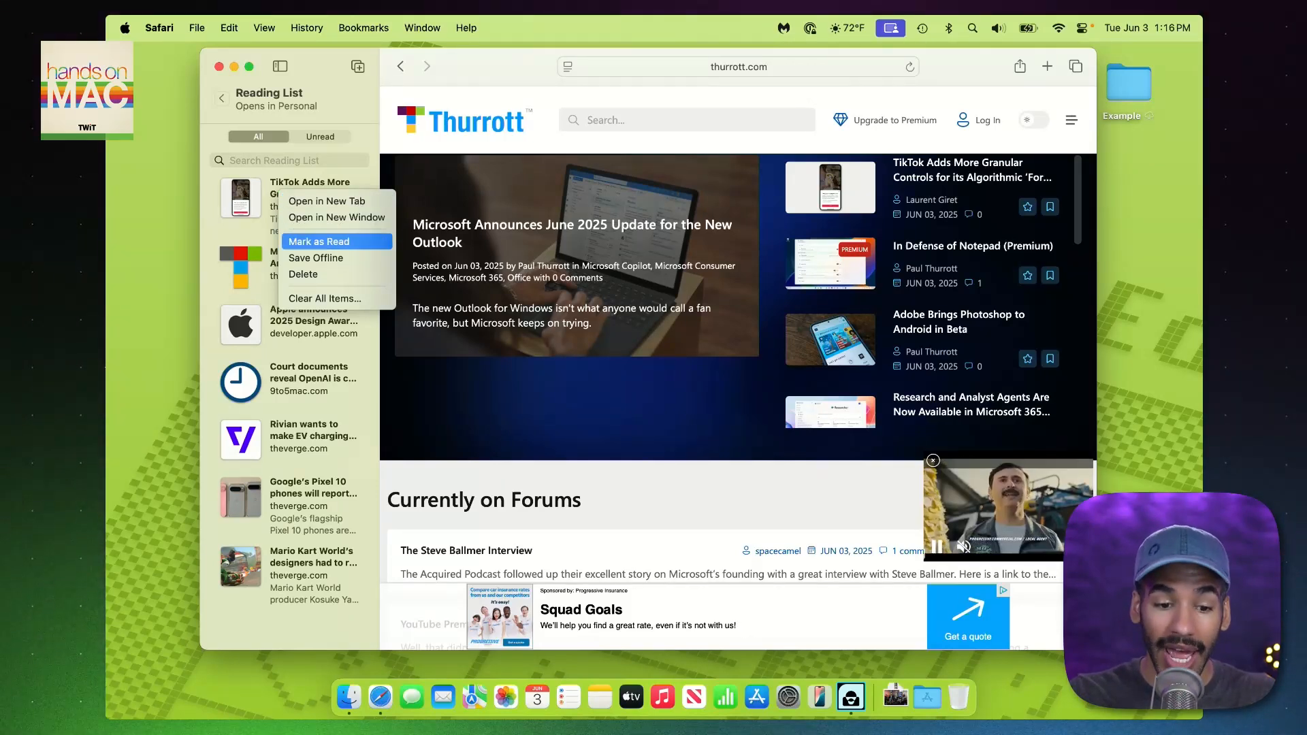
pyautogui.moveTo(316, 259)
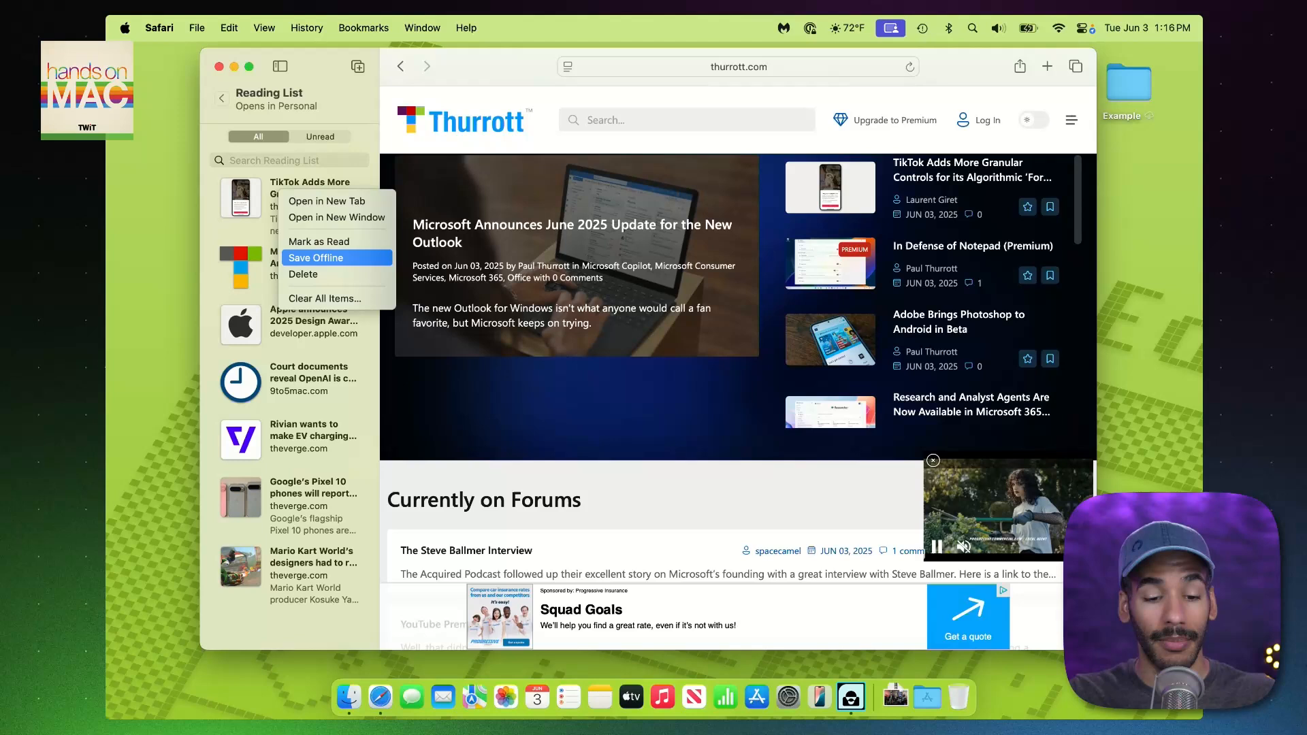
pyautogui.moveTo(302, 274)
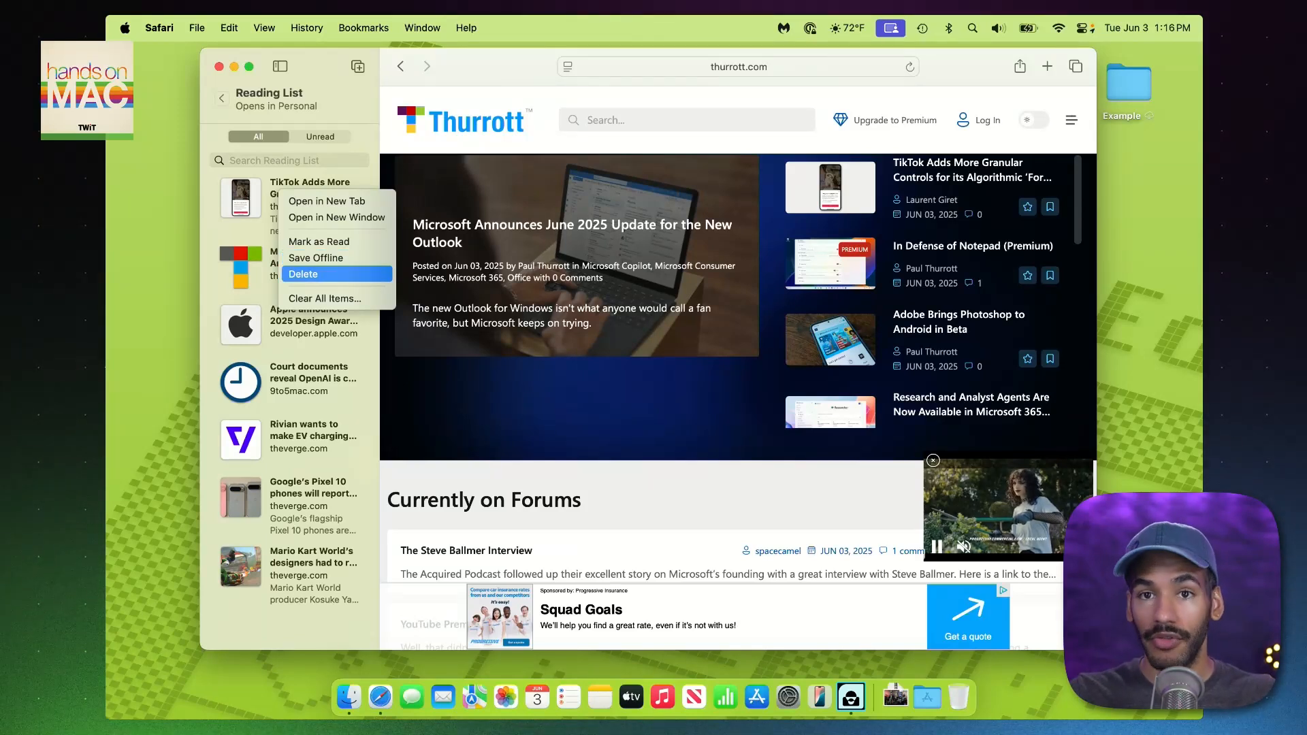
pyautogui.moveTo(316, 258)
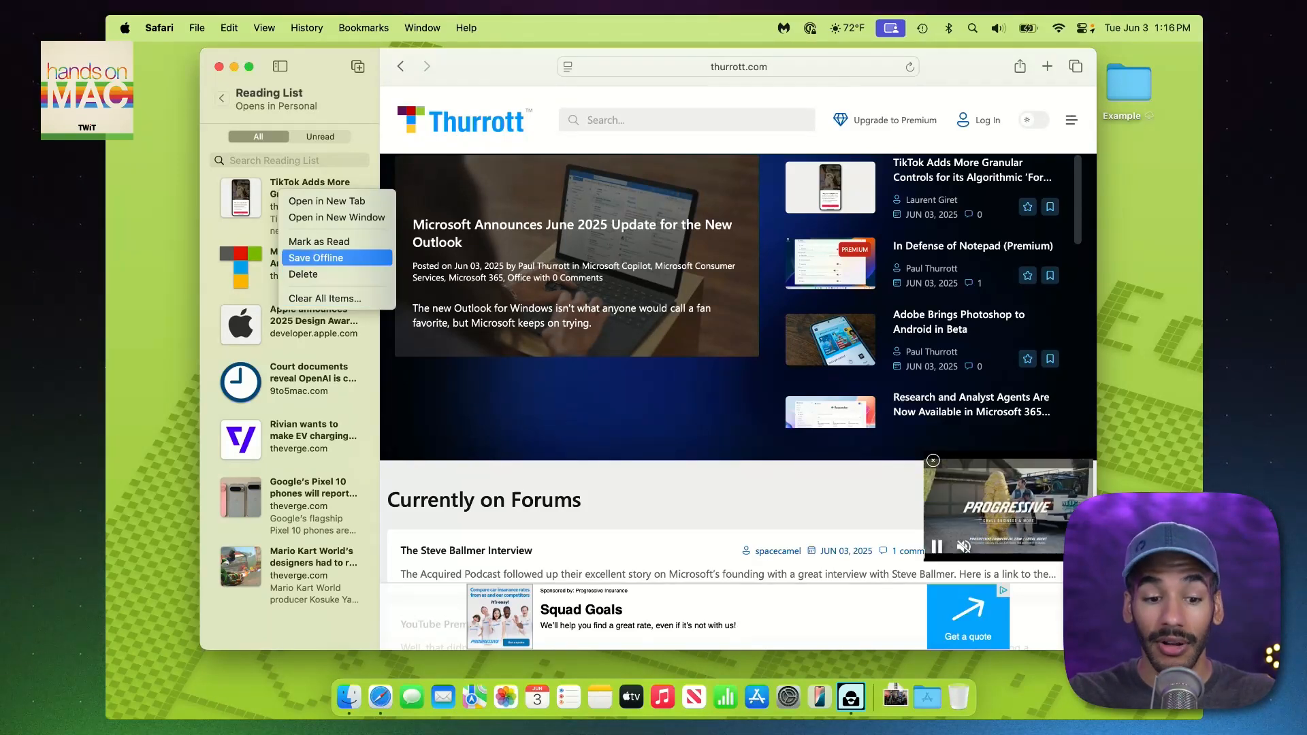
# Step: Choose Save Offline for the TikTok article in the Reading List sidebar
pyautogui.click(315, 258)
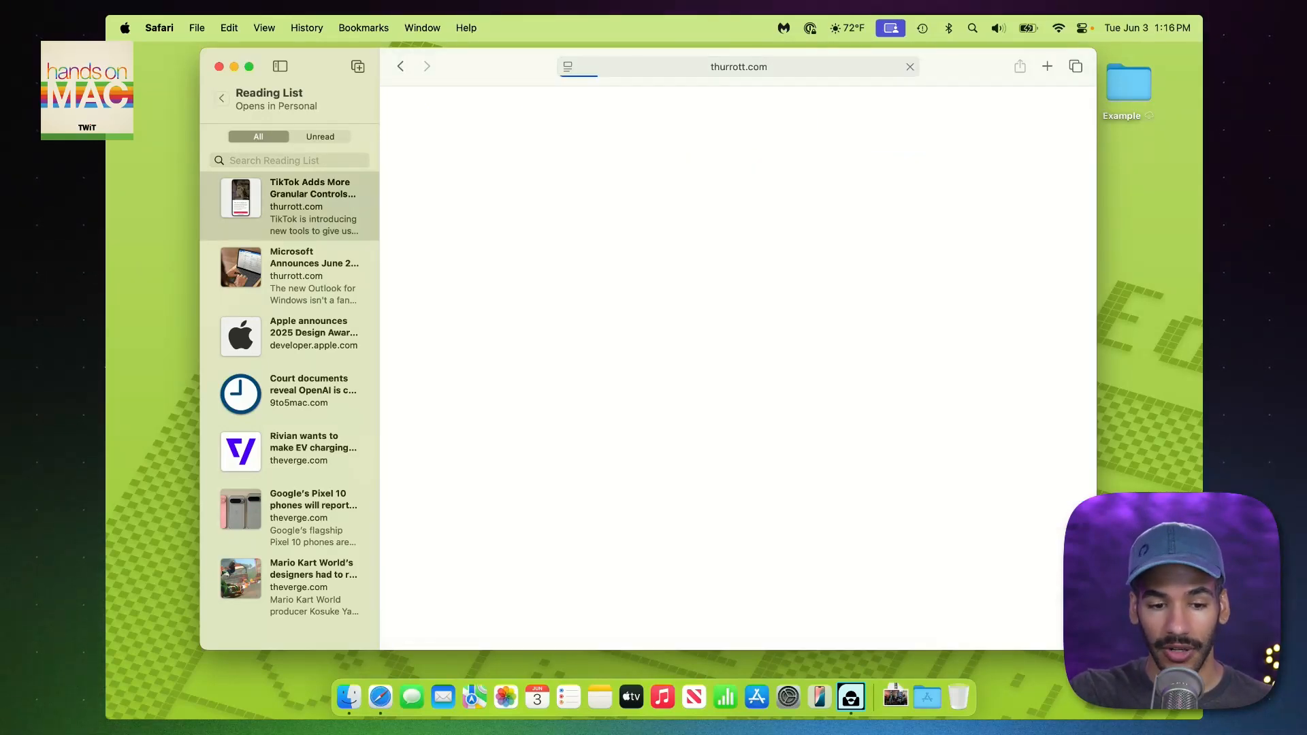
# Step: Read through the TikTok and Microsoft Outlook update articles from the Reading List
pyautogui.click(312, 204)
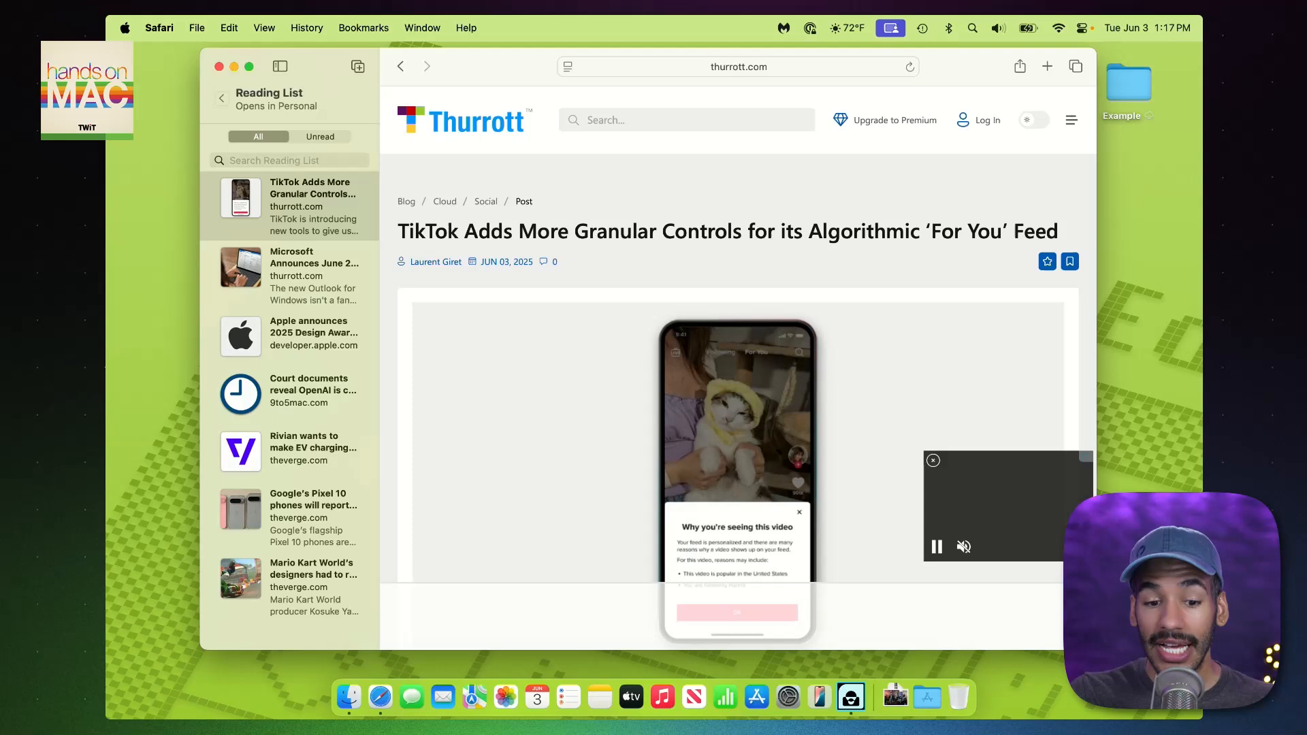
pyautogui.scroll(-3)
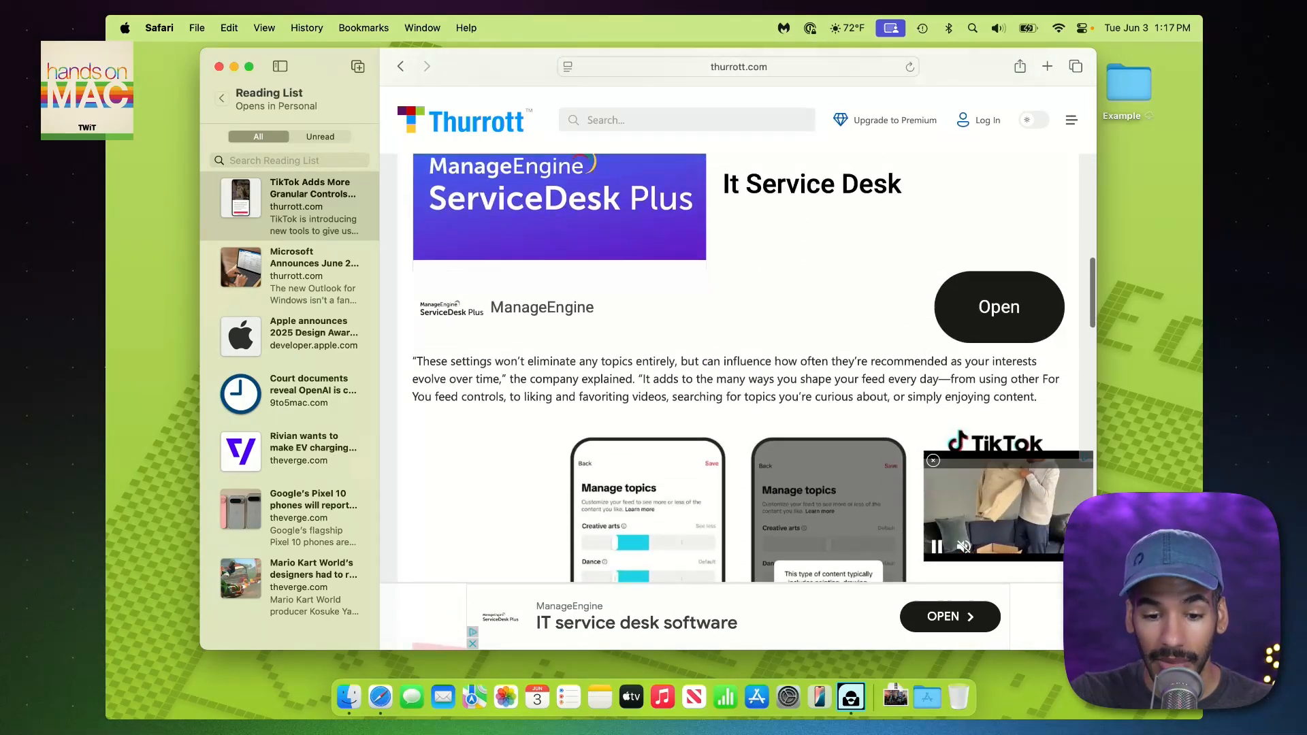
pyautogui.scroll(-3)
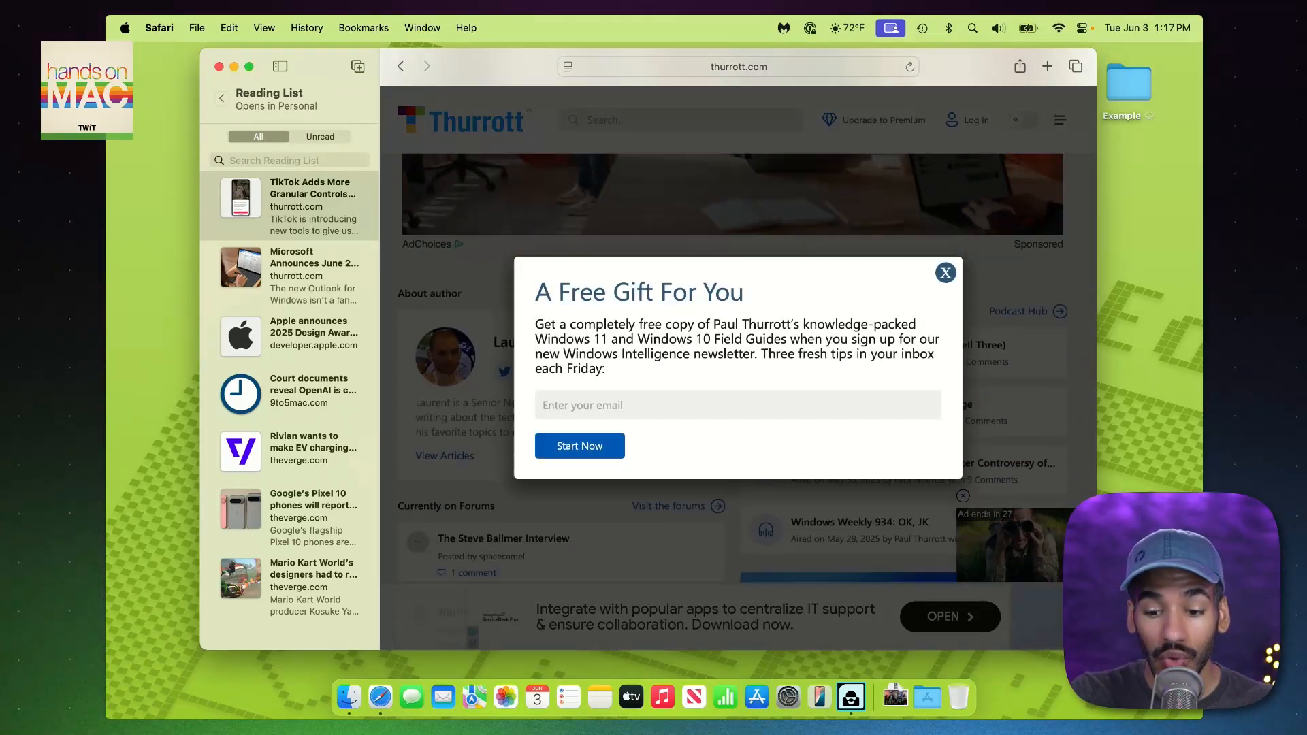
pyautogui.click(945, 272)
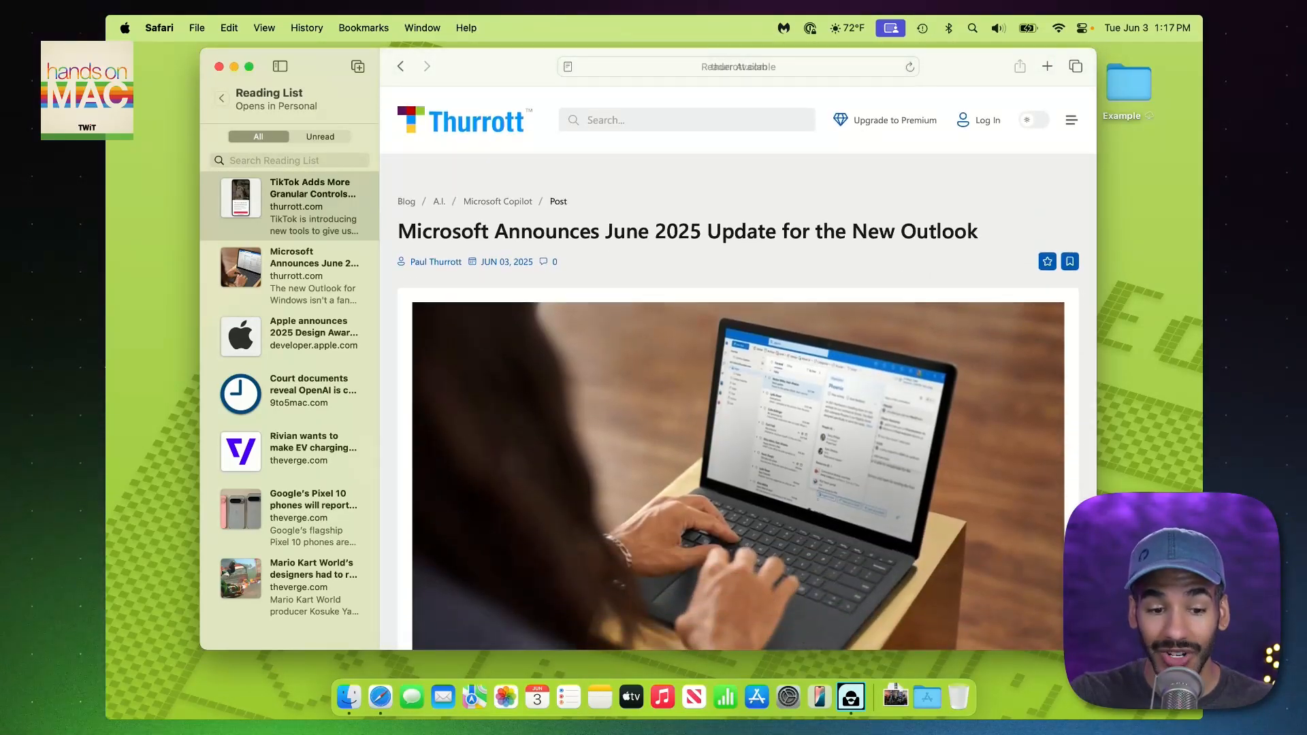
pyautogui.scroll(-3)
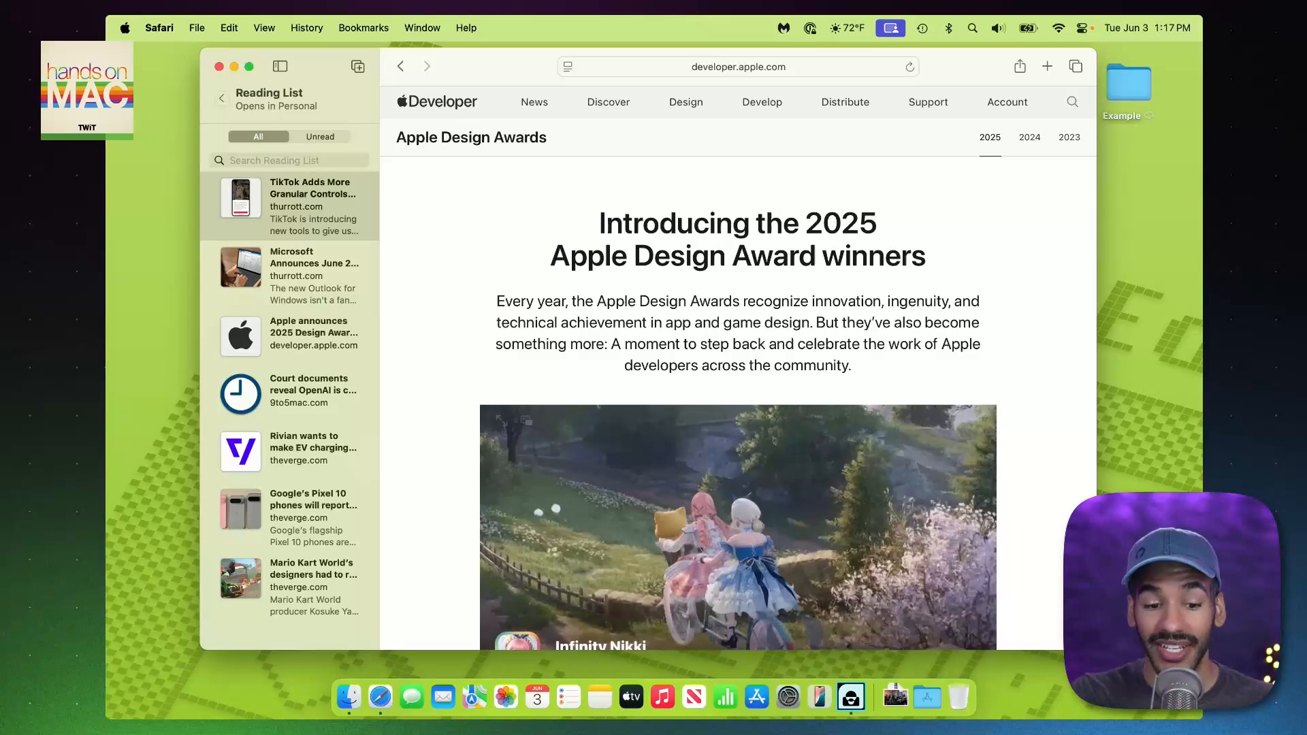
pyautogui.scroll(-3)
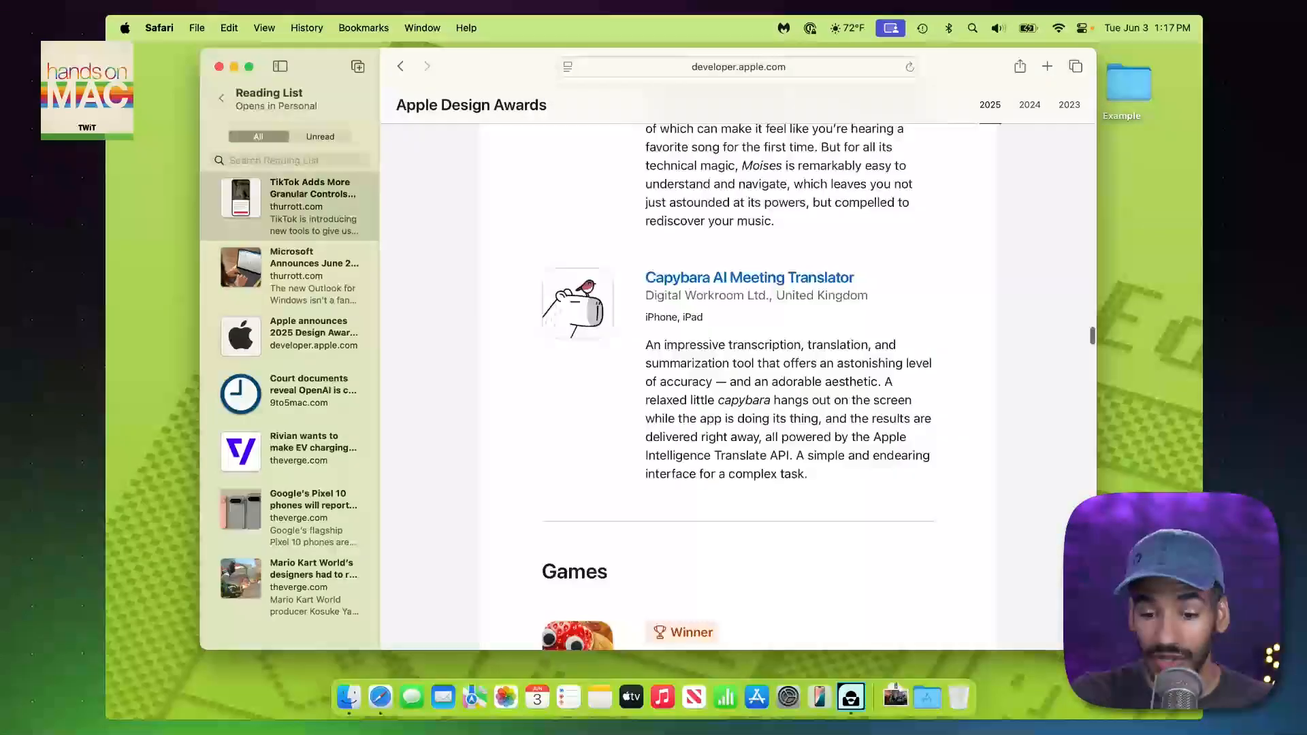
# Step: Read the OpenAI court documents article, then the Apple Design Awards article via the Bookmarks menu
pyautogui.click(310, 389)
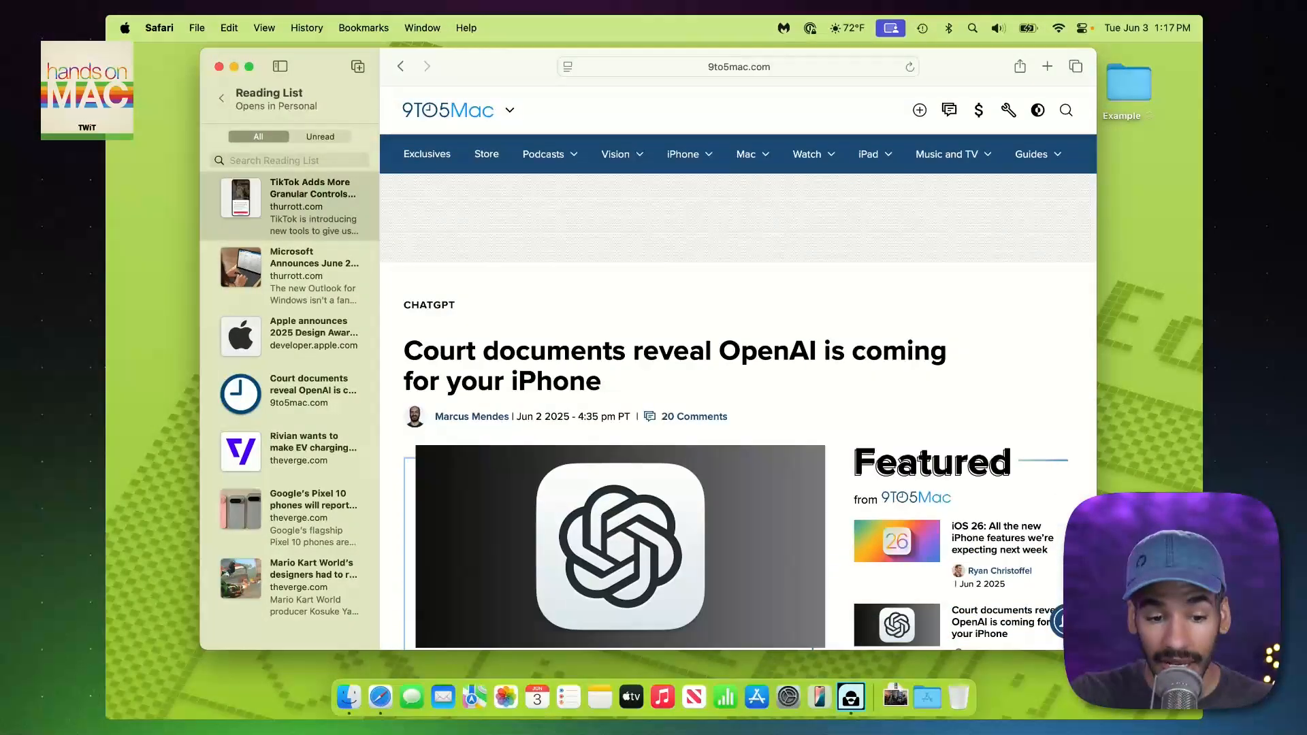
pyautogui.scroll(-3)
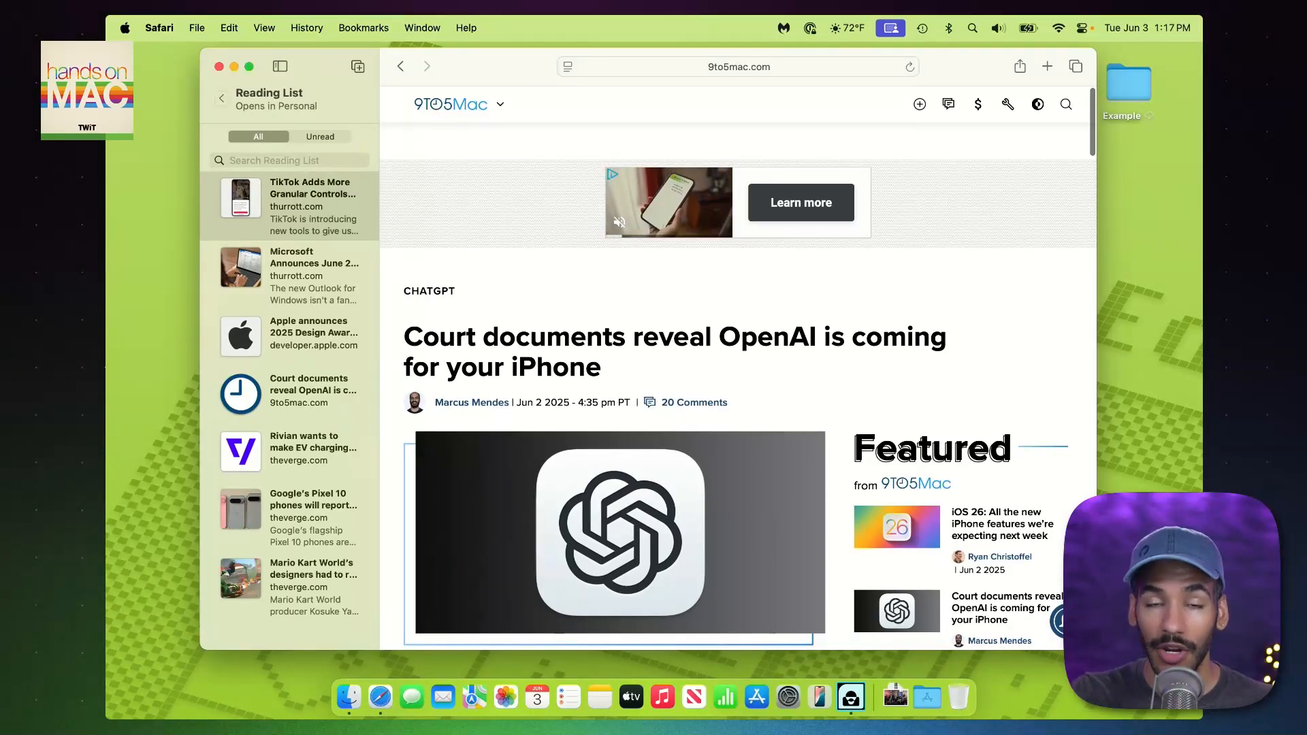
pyautogui.click(363, 27)
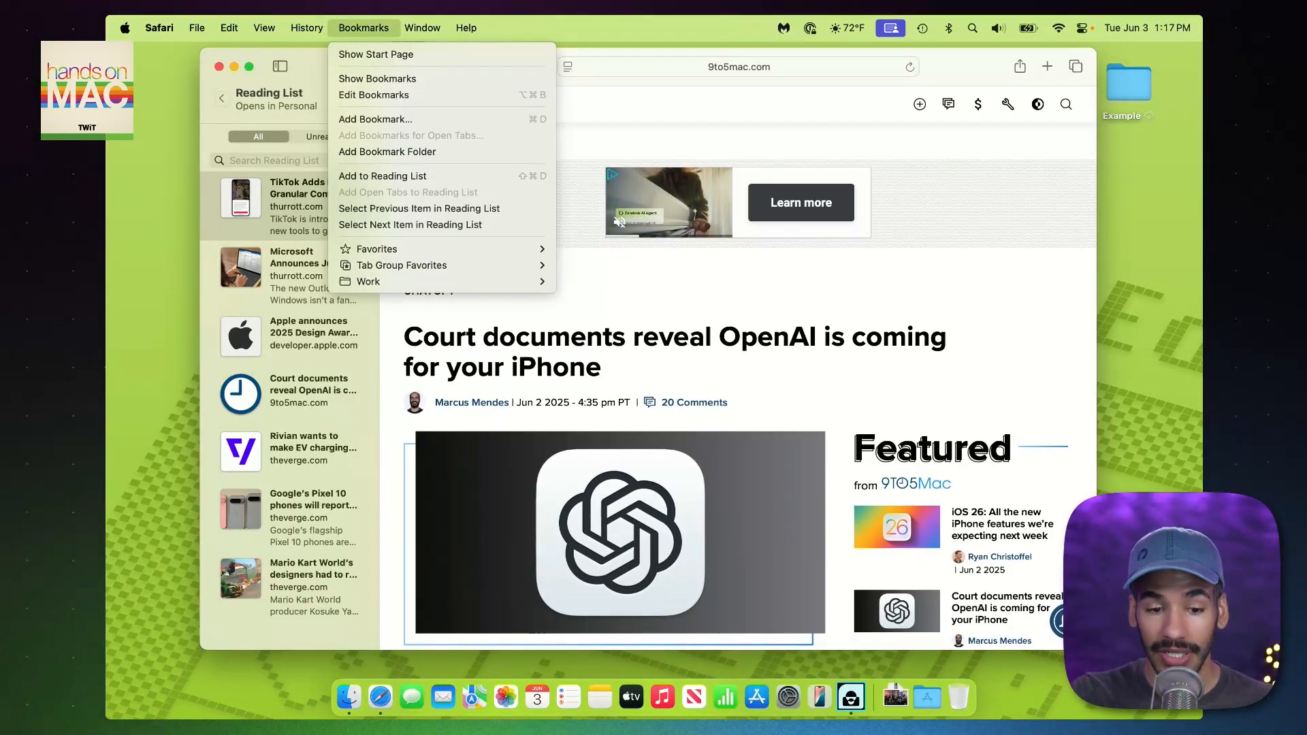
pyautogui.moveTo(420, 208)
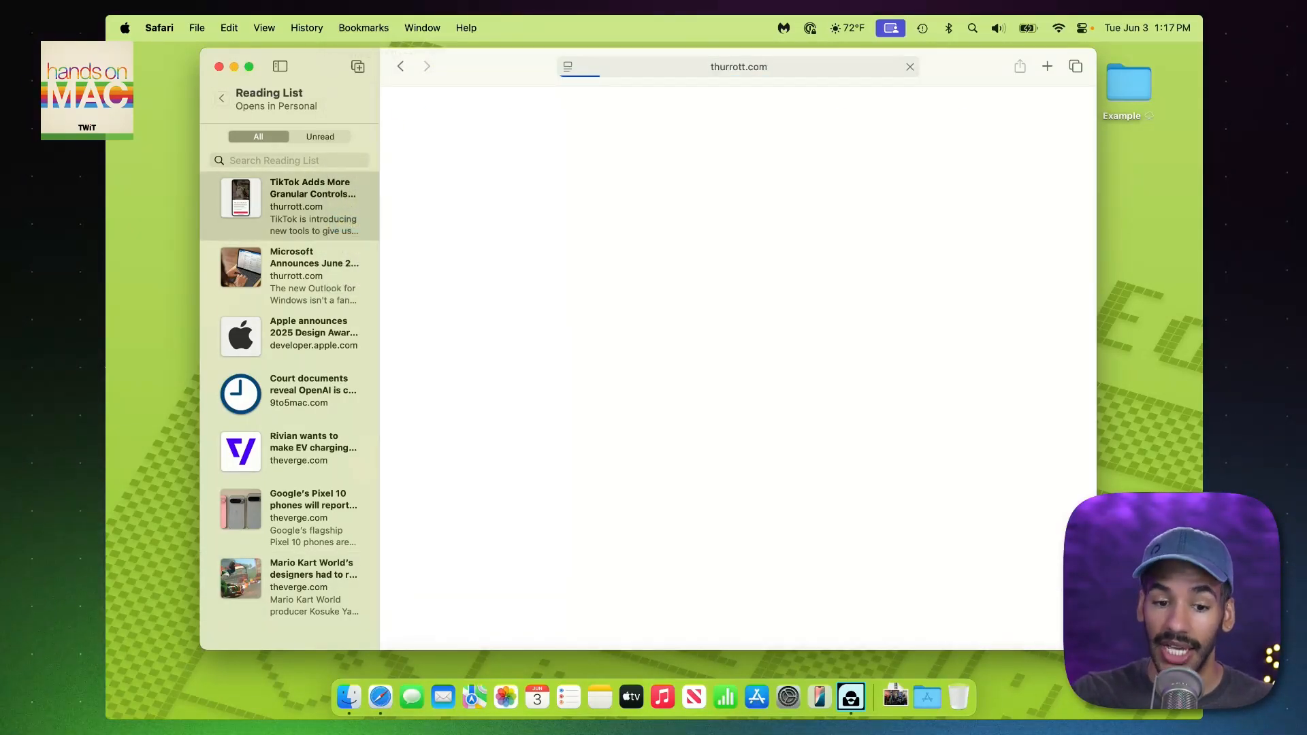
pyautogui.click(364, 27)
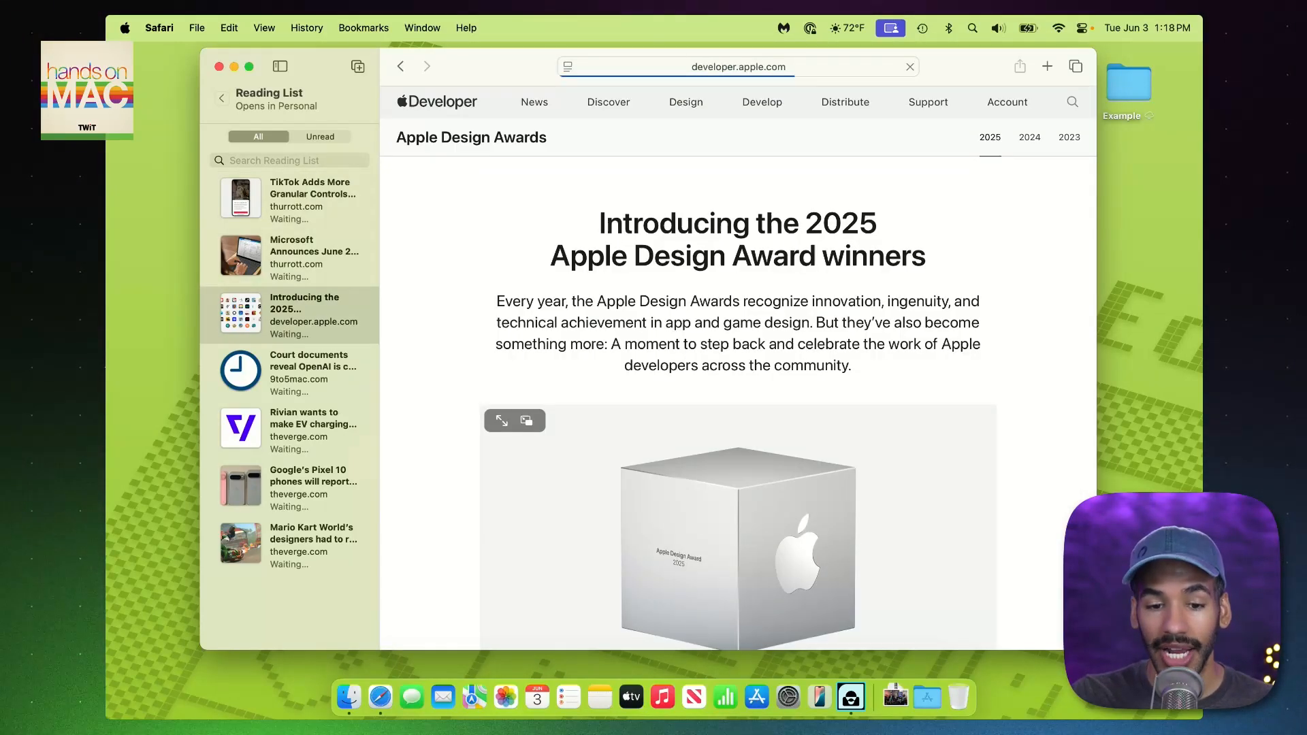
pyautogui.scroll(-3)
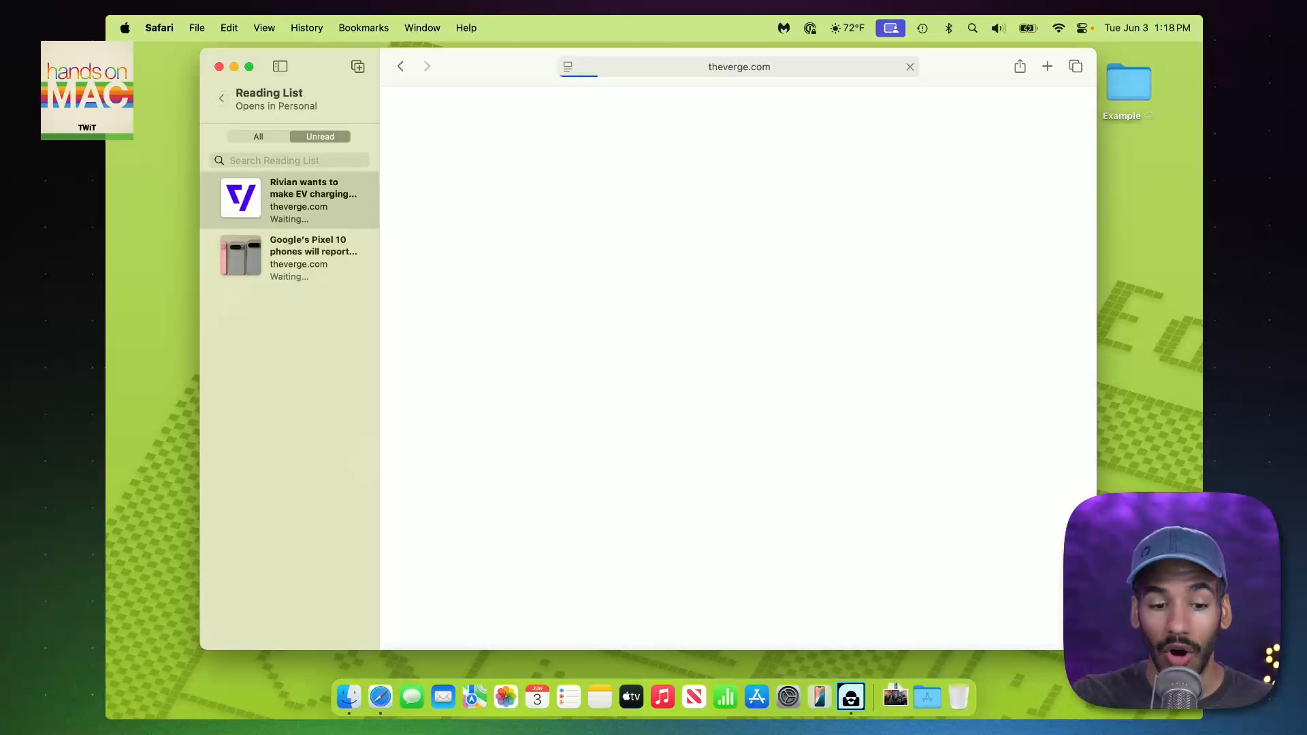
# Step: Read the Google Pixel 10 article from Unread, then show all Reading List items again
pyautogui.click(290, 200)
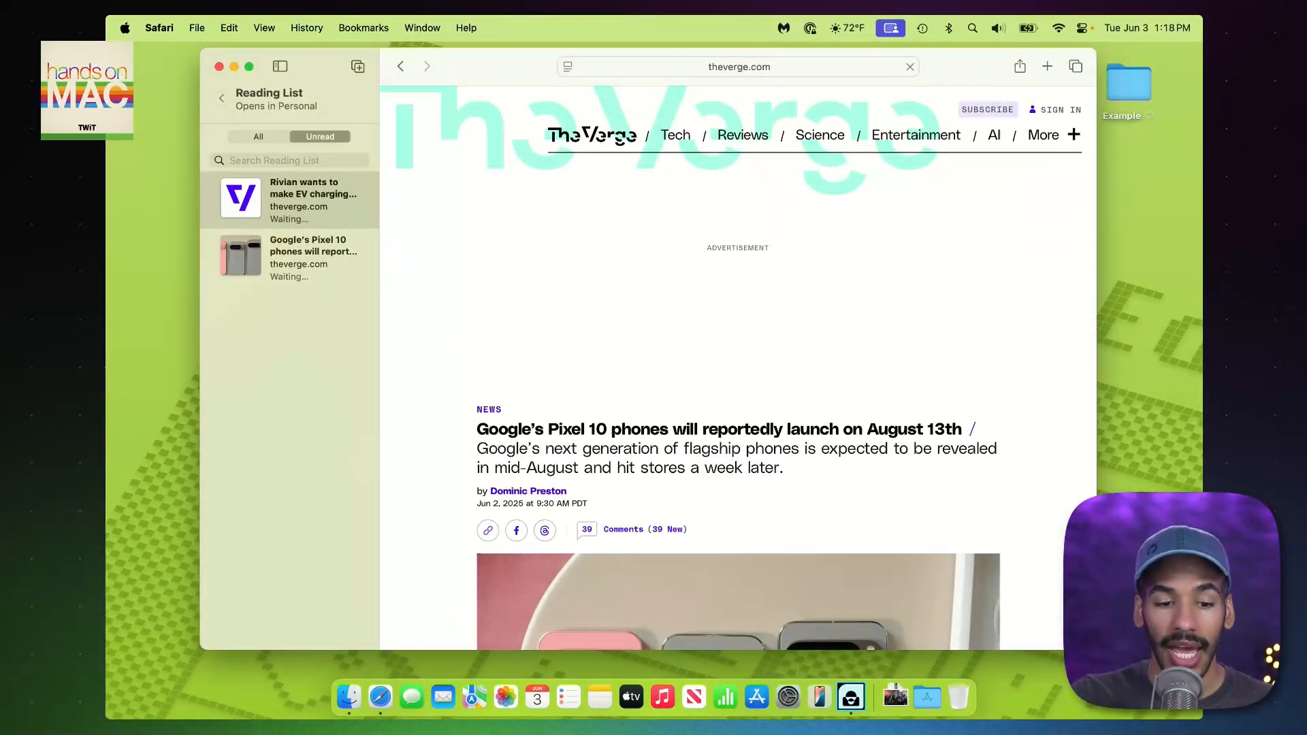
pyautogui.scroll(-3)
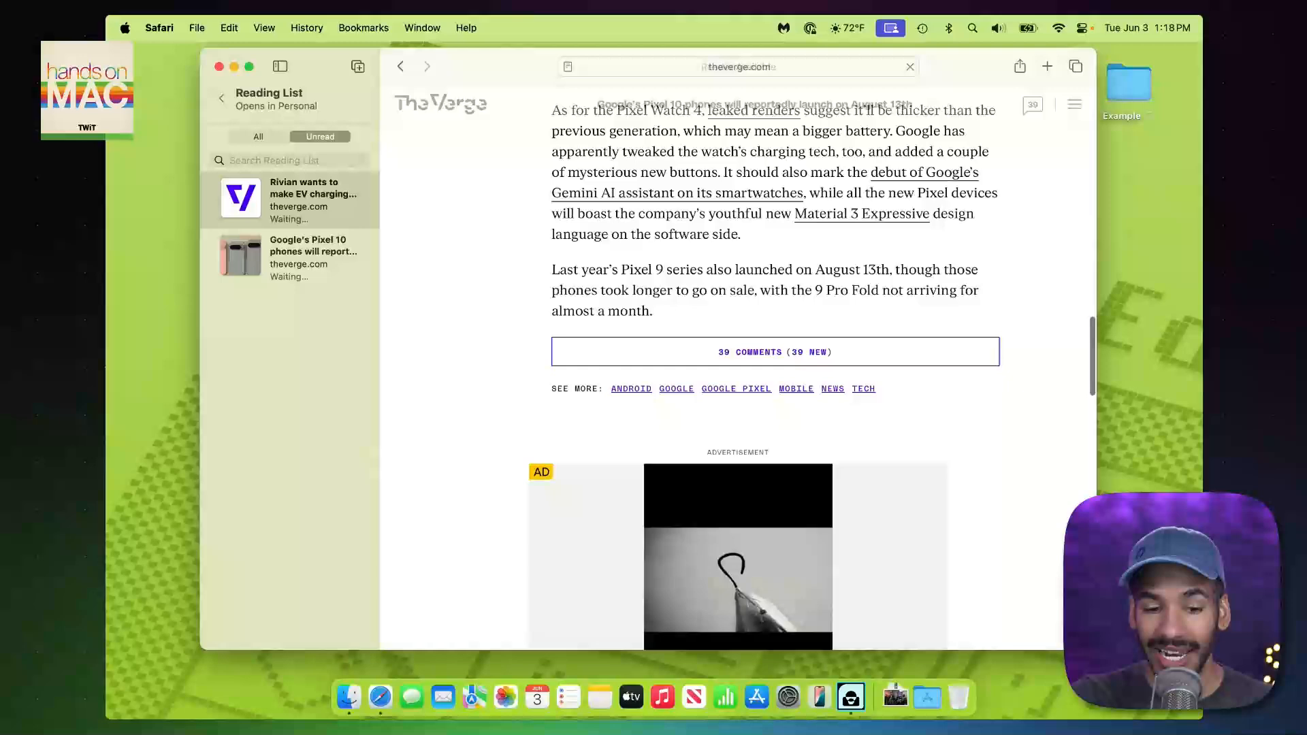
pyautogui.scroll(-3)
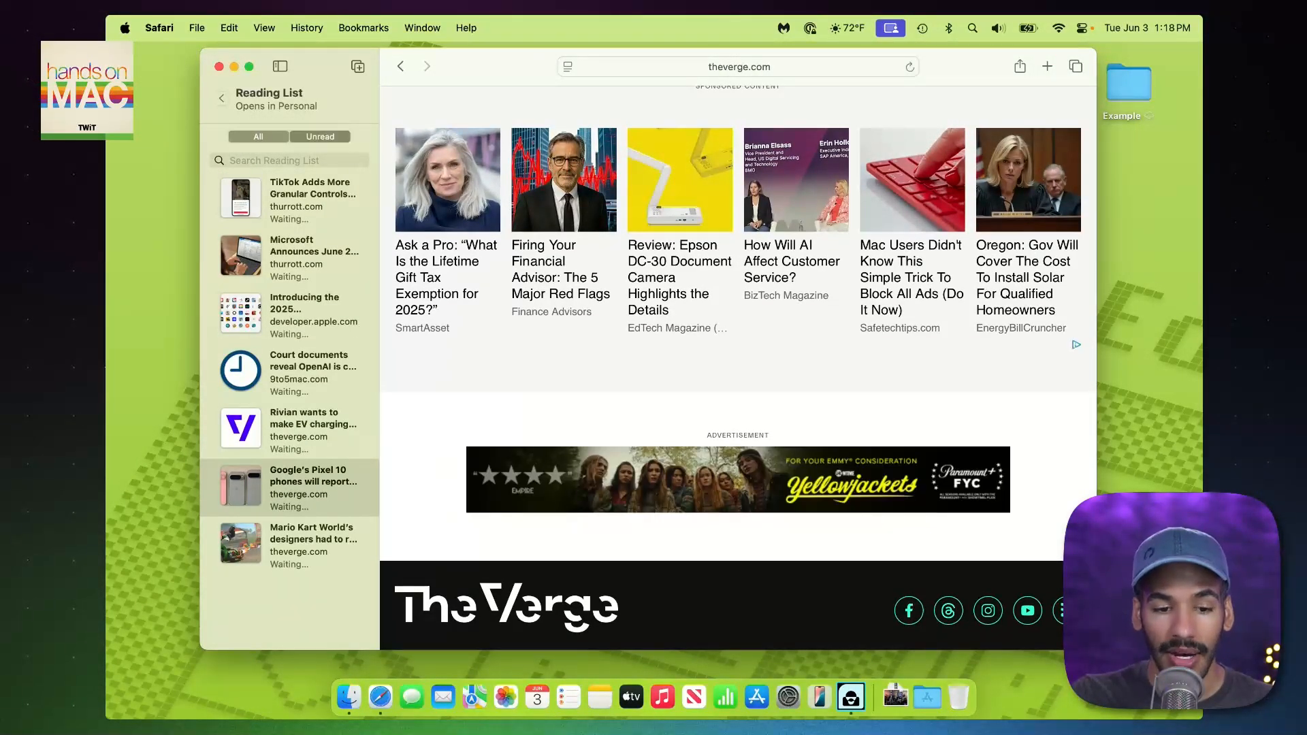
pyautogui.click(320, 136)
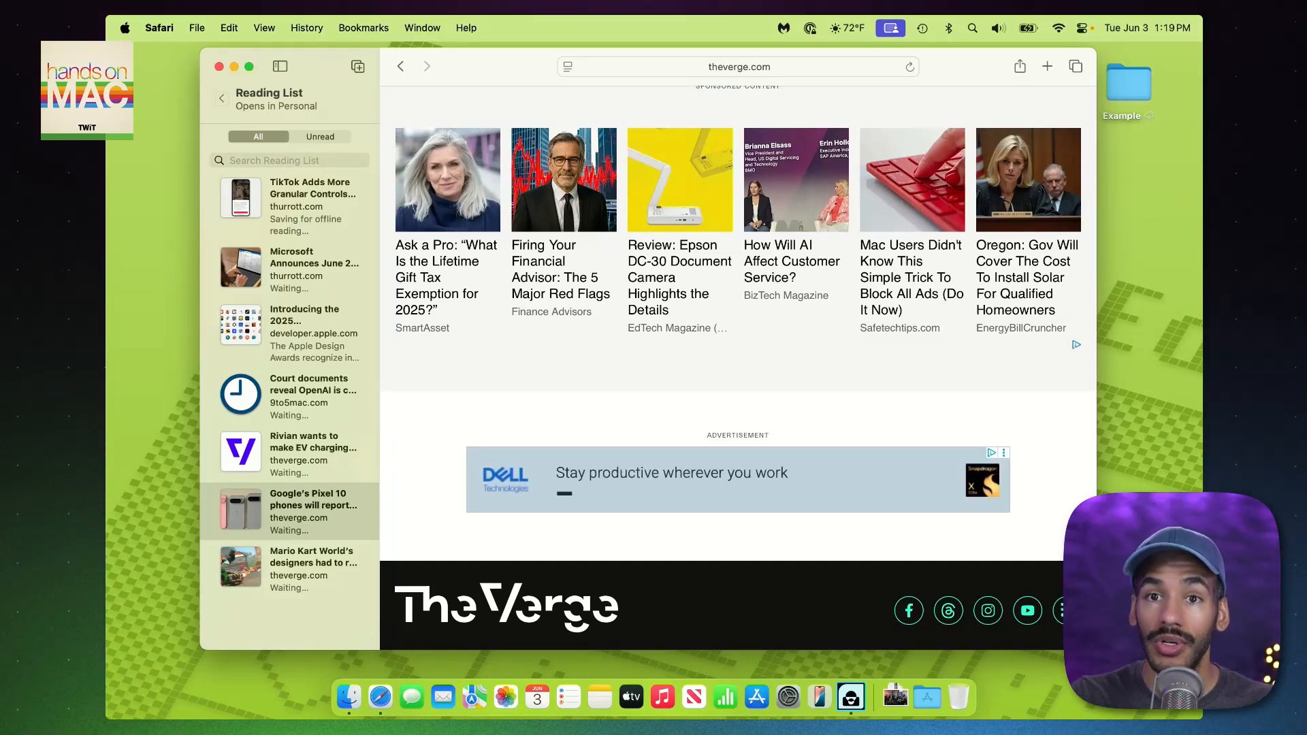
# Step: In Safari Settings > Advanced, turn on automatic offline saving of Reading List articles and close settings
pyautogui.click(159, 27)
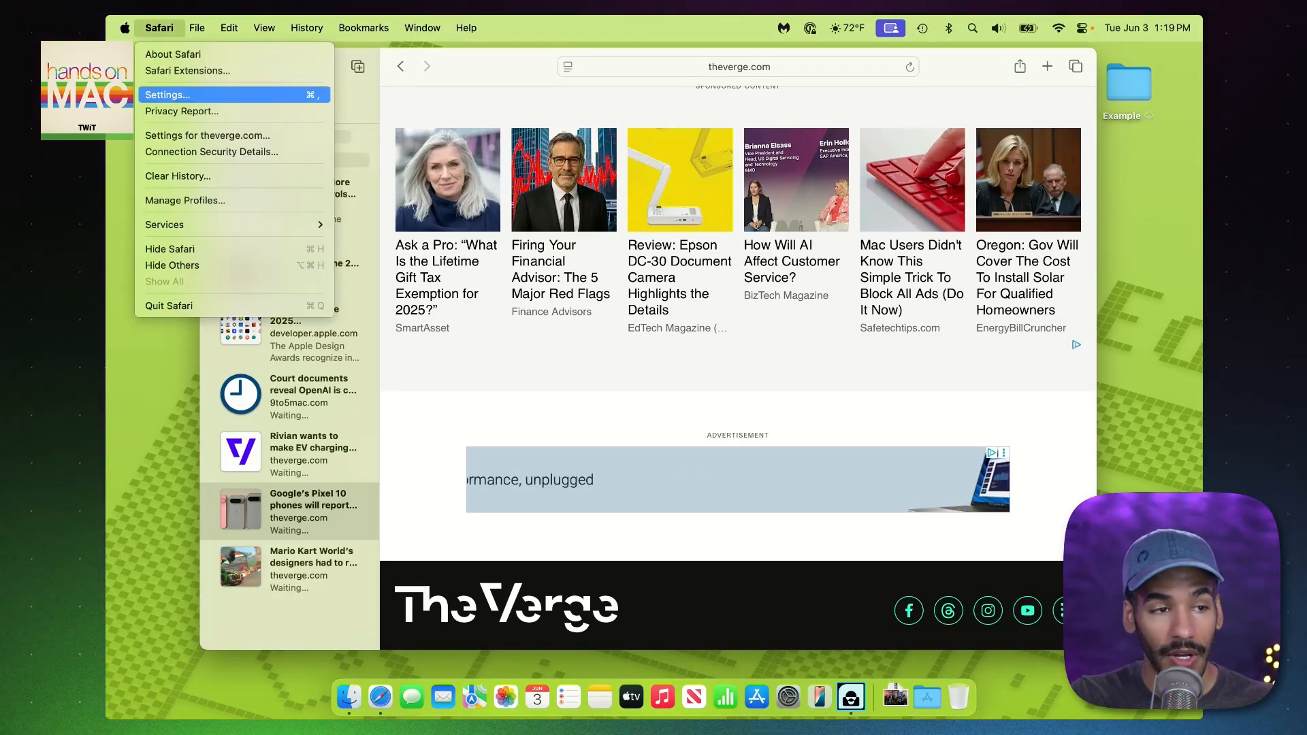
pyautogui.click(167, 95)
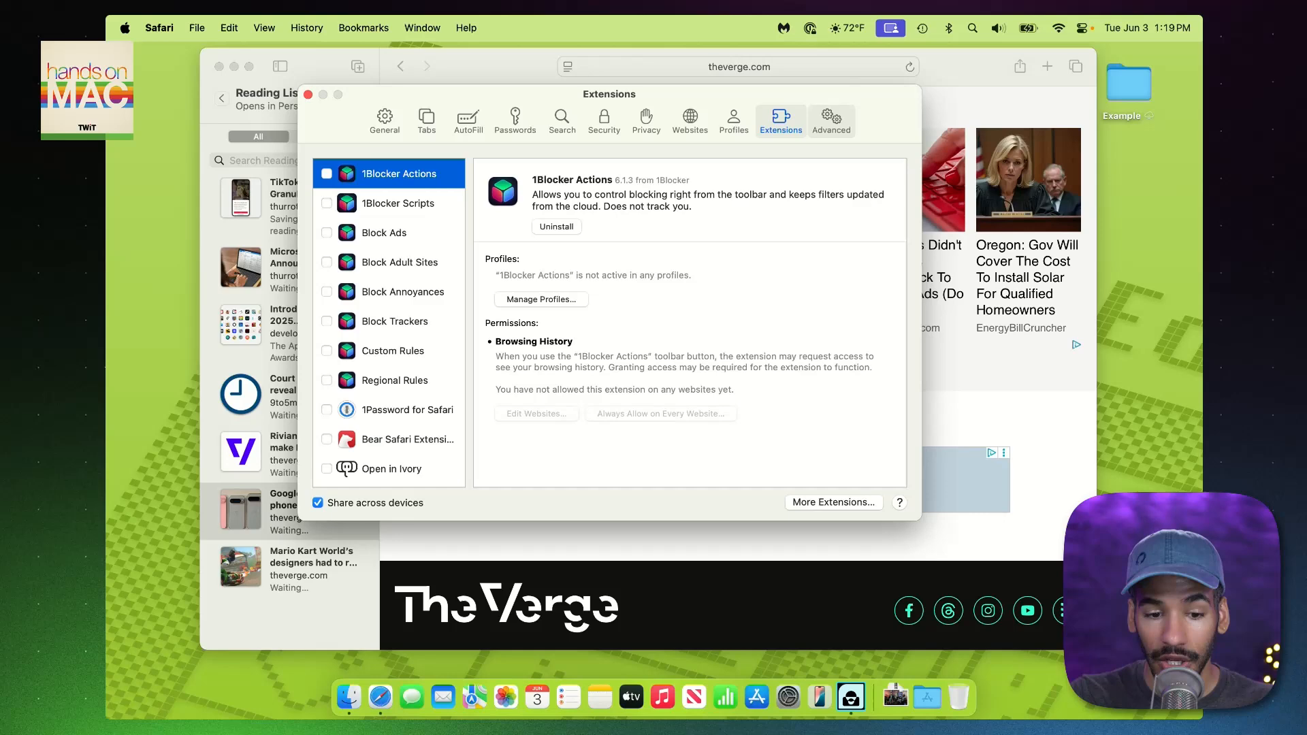
pyautogui.click(831, 120)
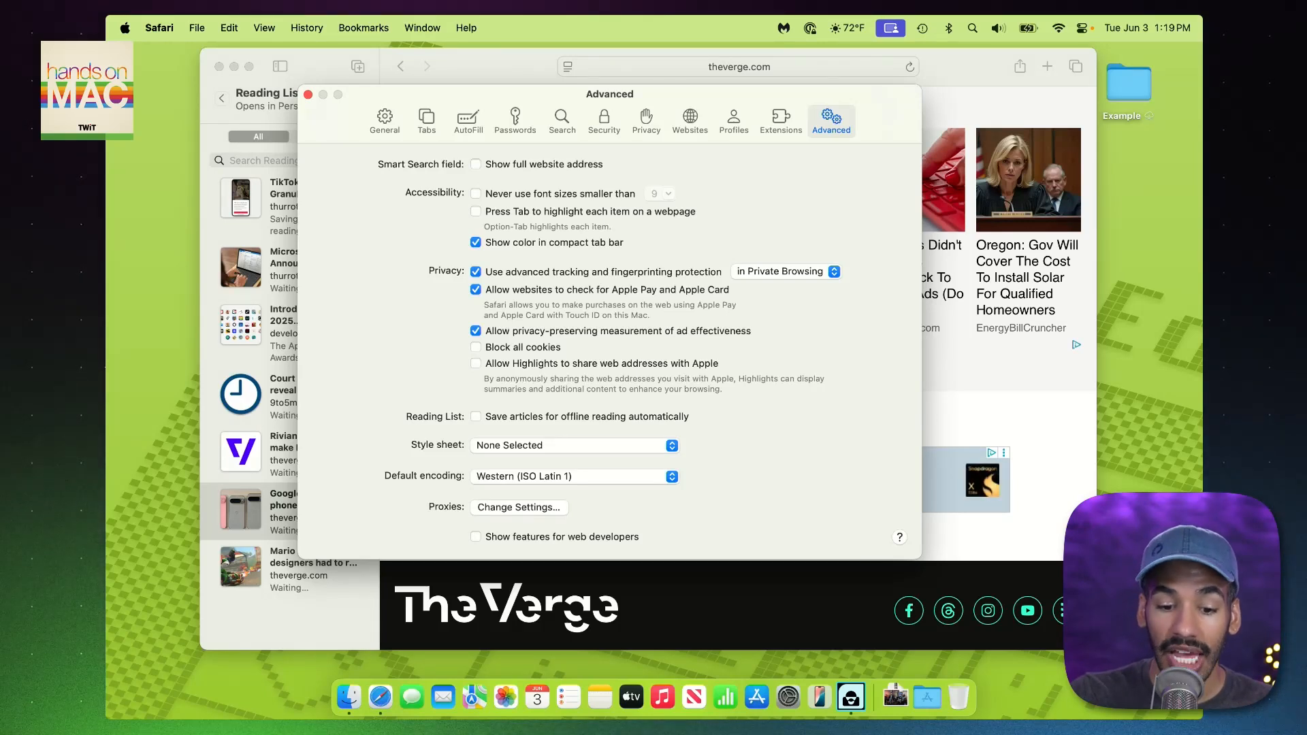
pyautogui.click(475, 416)
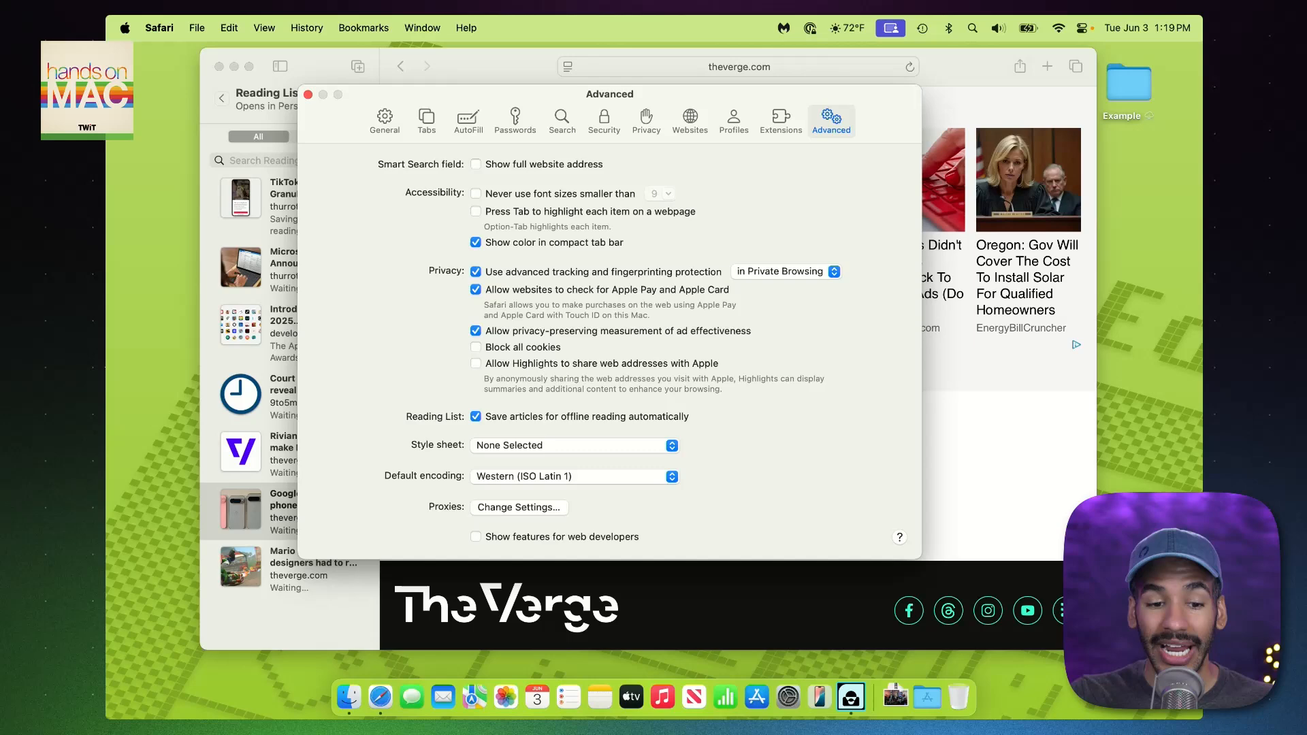
pyautogui.click(307, 95)
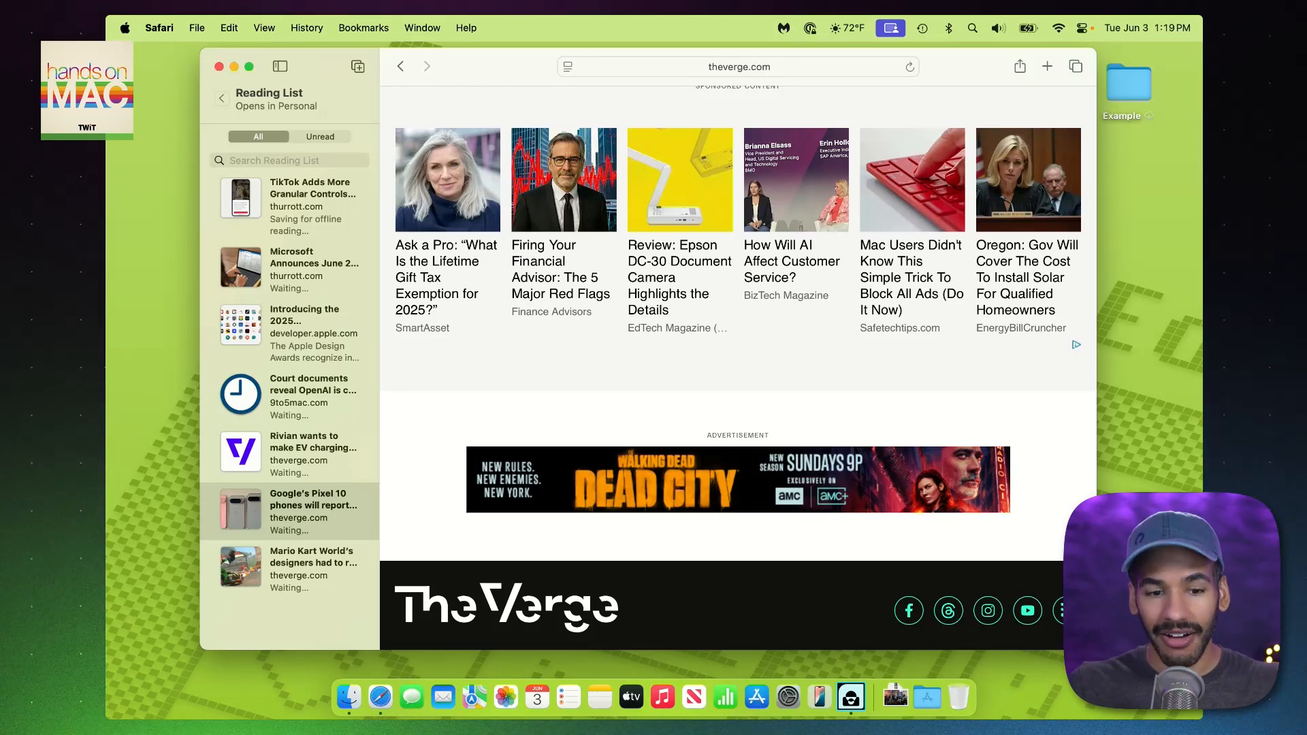
# Step: Open the 'TikTok Adds More Granular Controls' article from the Reading List
pyautogui.click(363, 28)
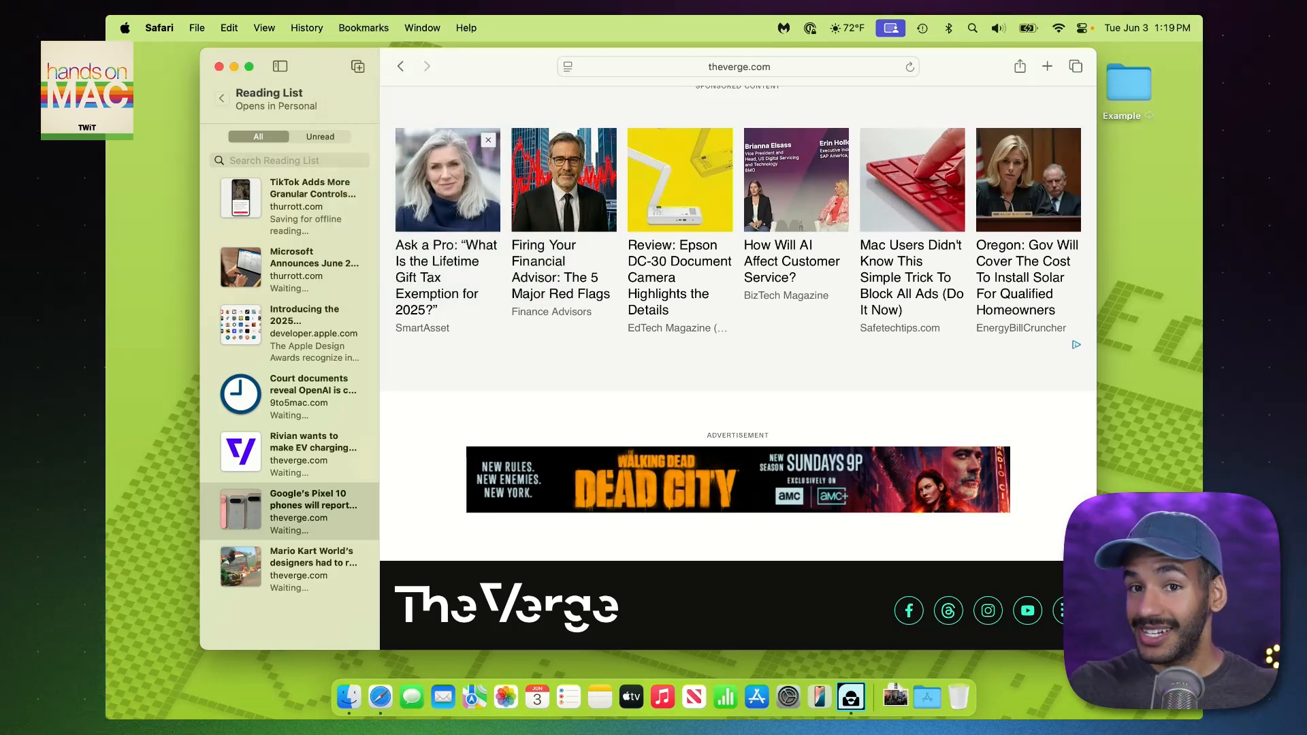
pyautogui.moveTo(446, 178)
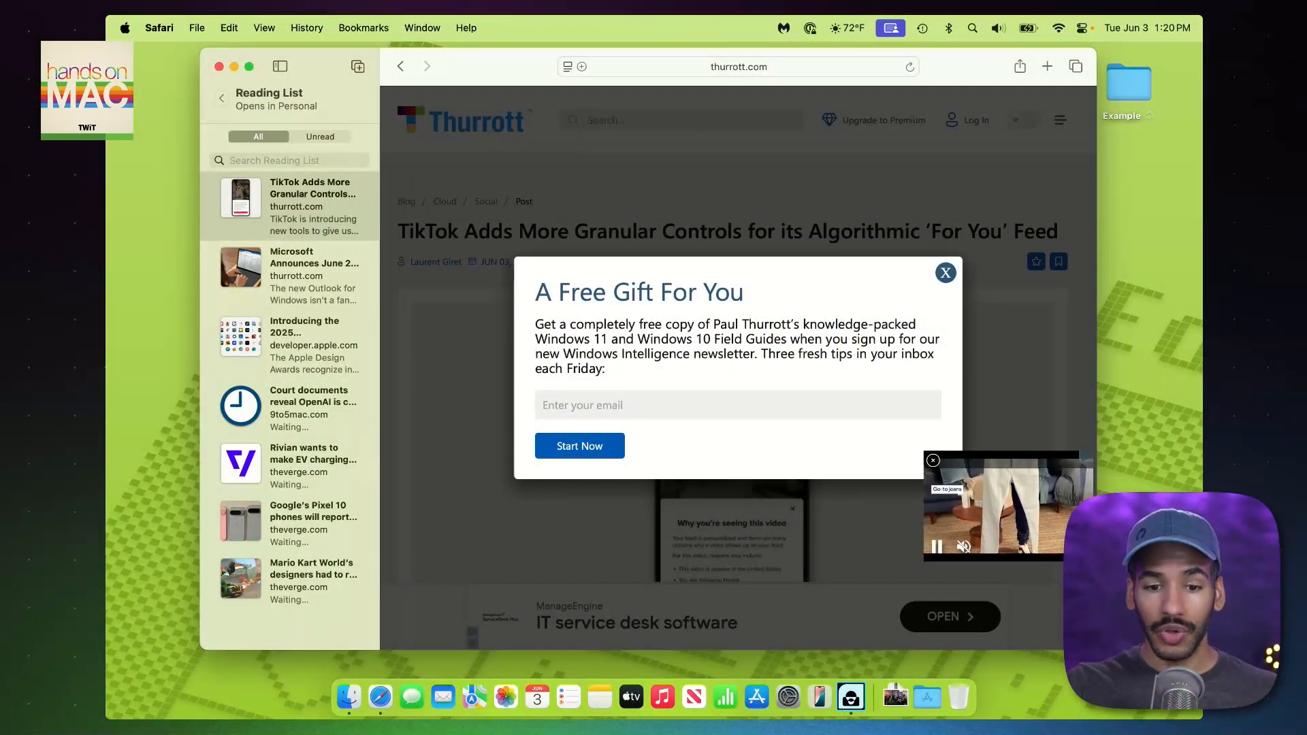
# Step: Show the current saved article in Reader view and read down through it
pyautogui.click(566, 66)
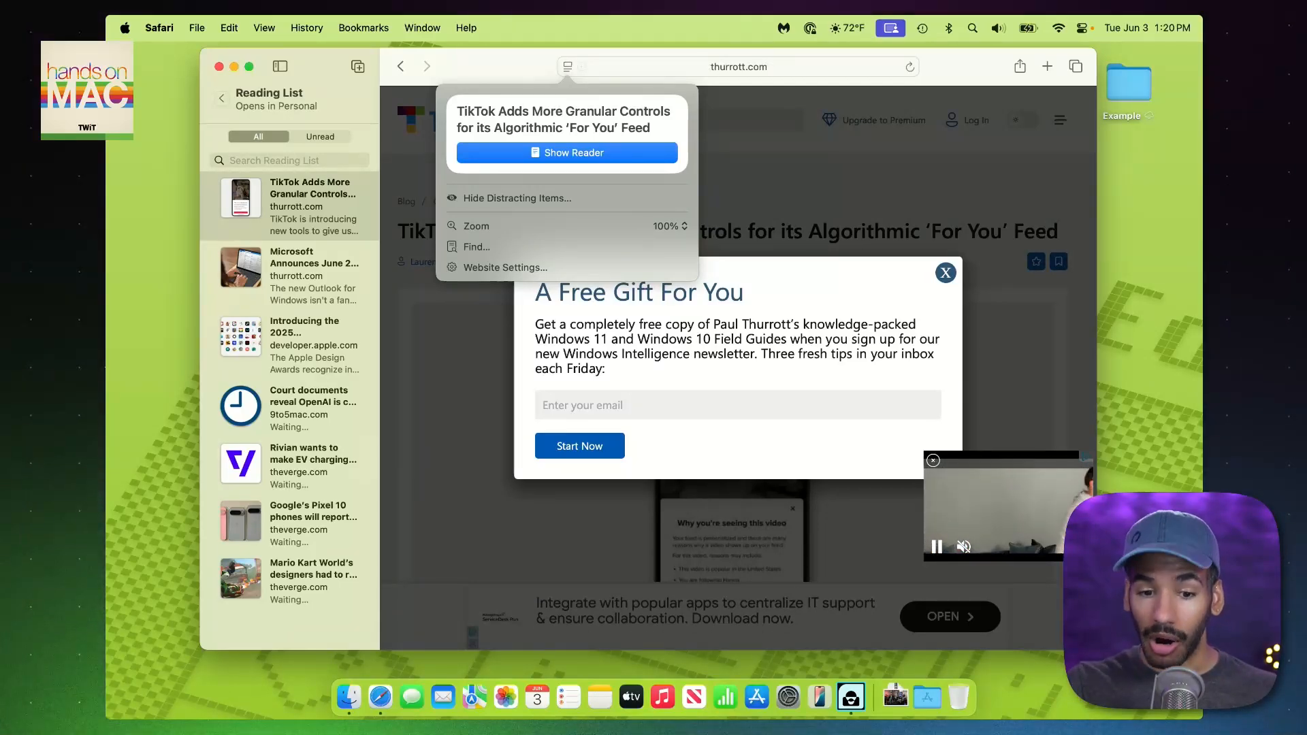
pyautogui.click(566, 152)
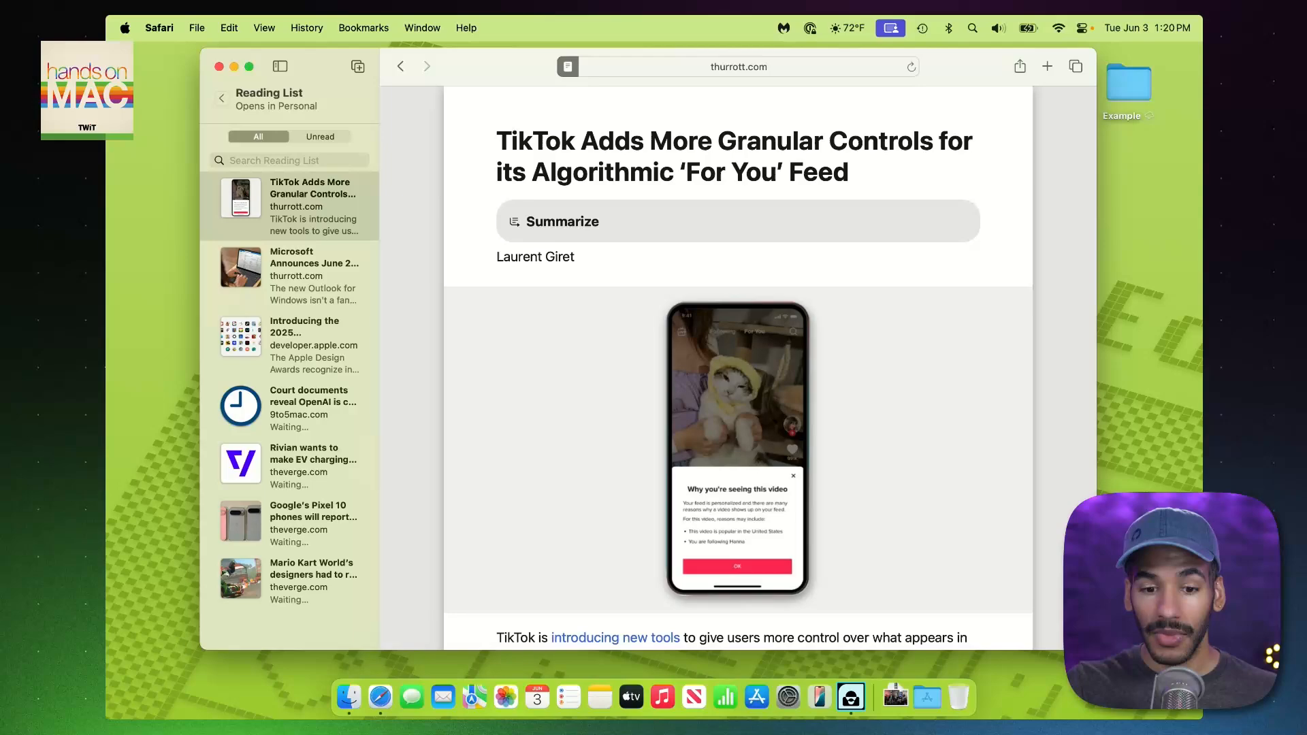
pyautogui.scroll(-3)
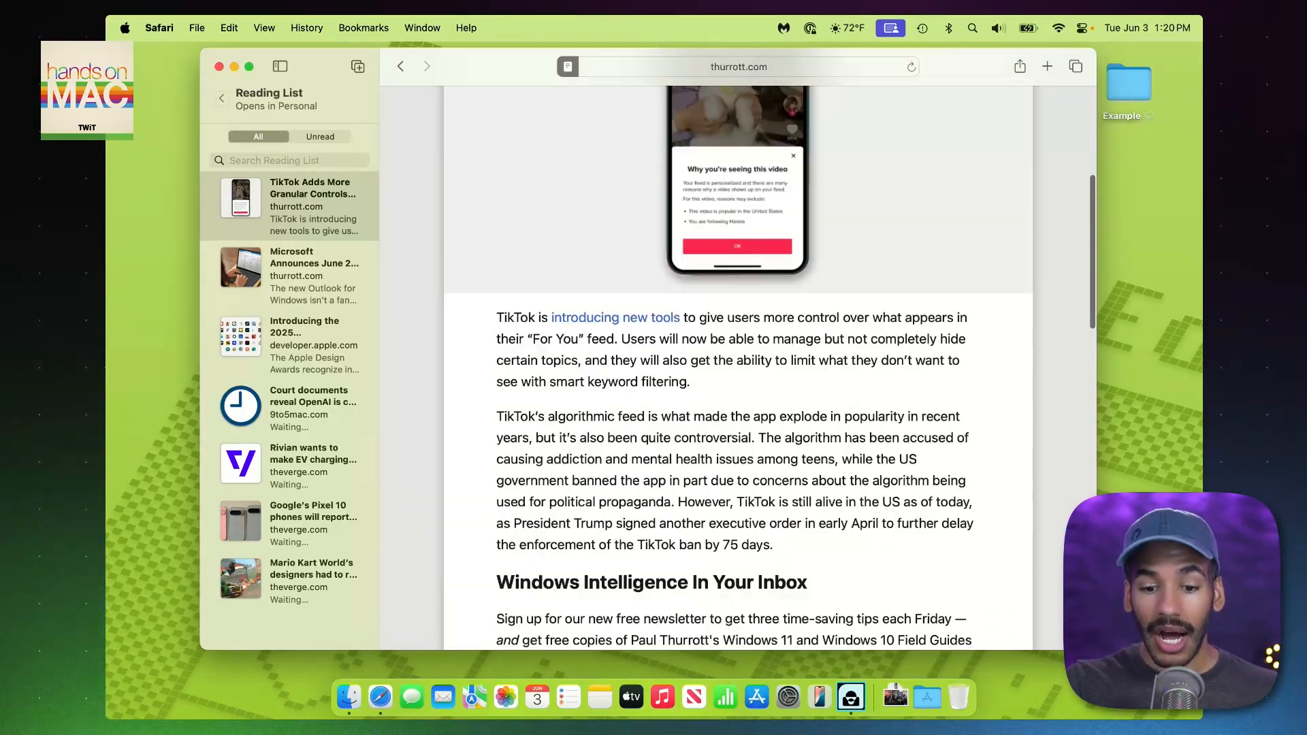
pyautogui.scroll(-3)
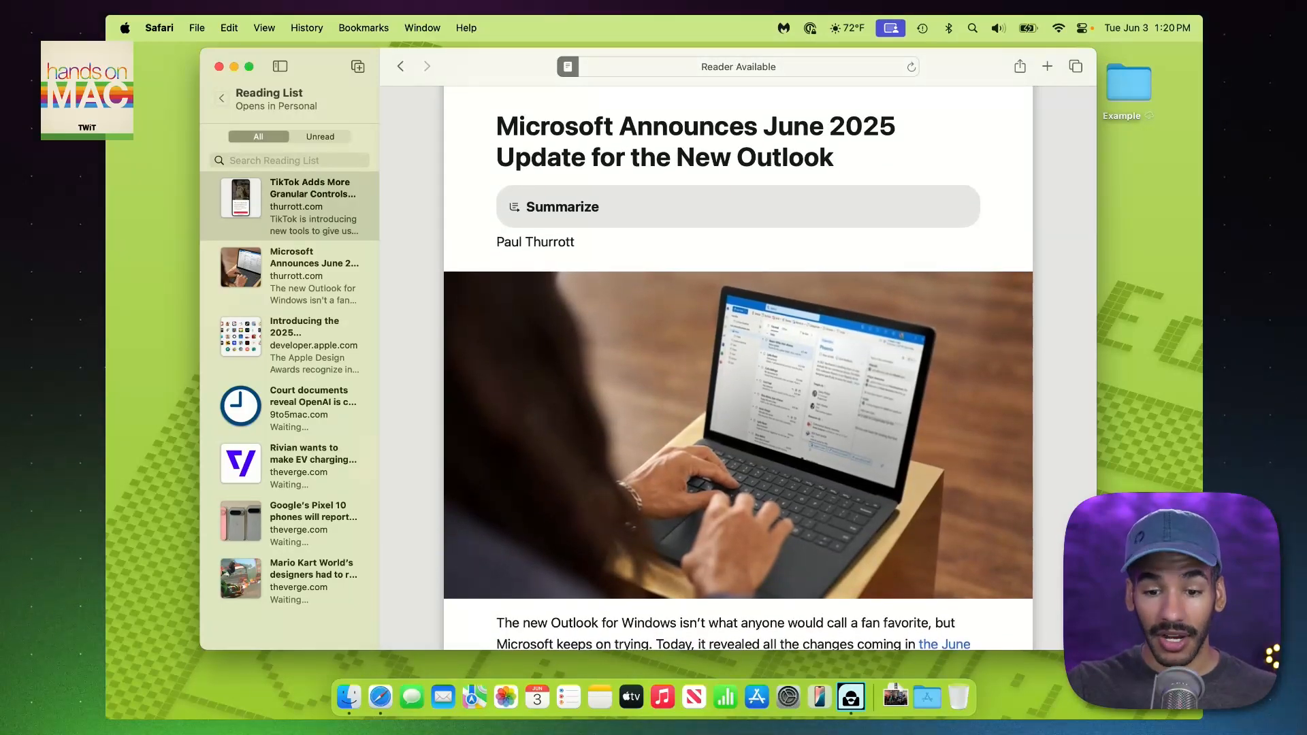
pyautogui.scroll(-3)
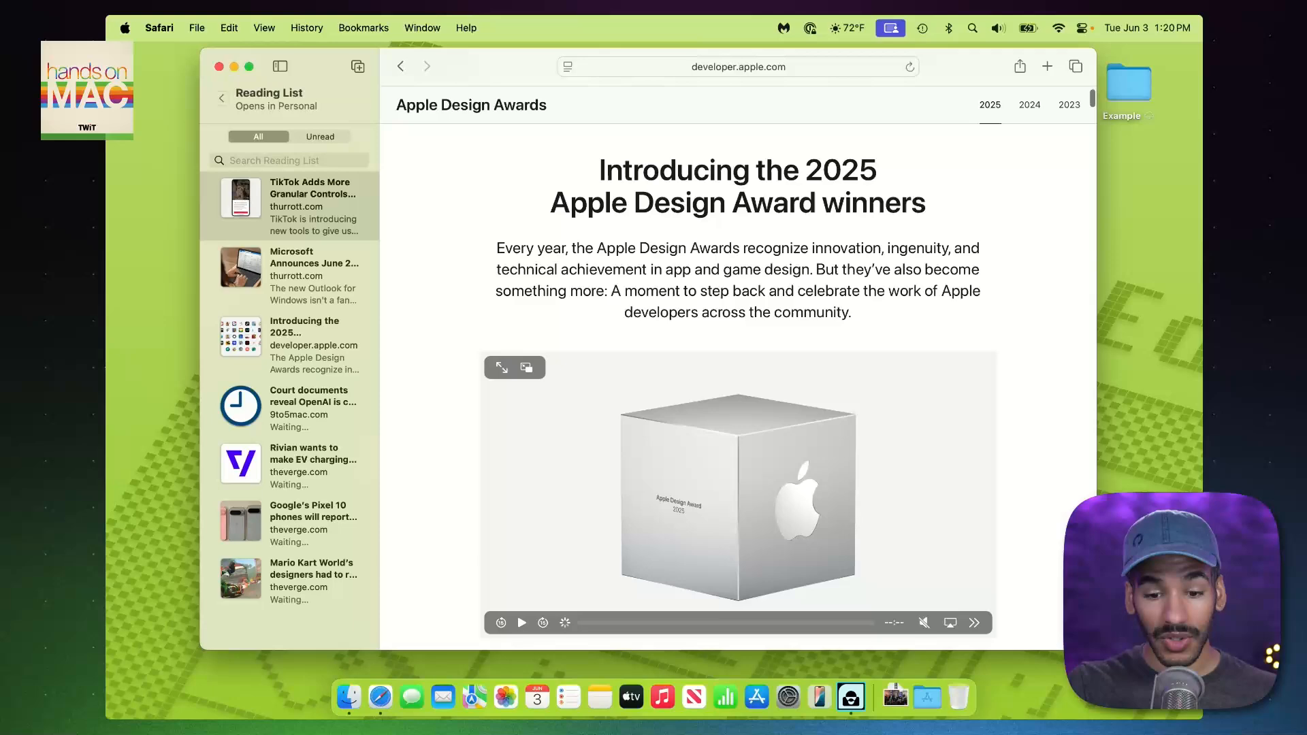
pyautogui.scroll(-3)
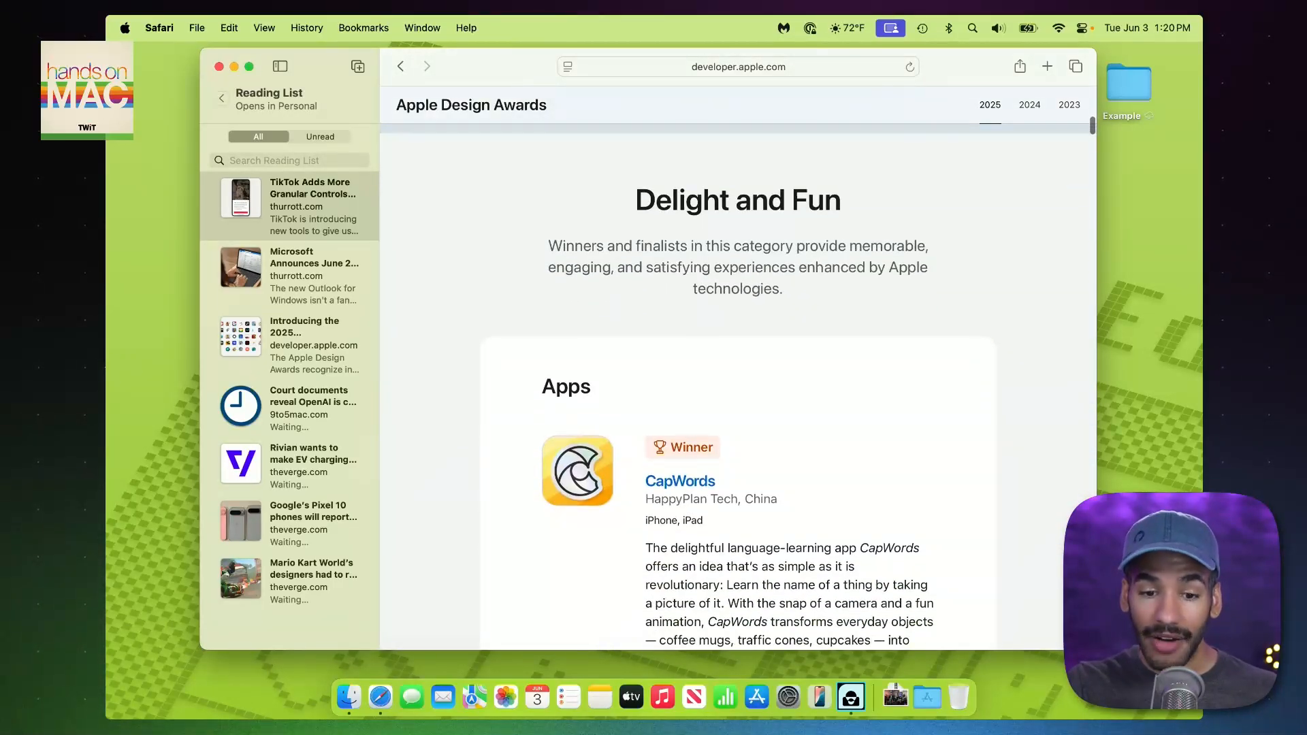
# Step: Move on through the remaining saved articles, ending on the Rivian EV charging article
pyautogui.click(567, 67)
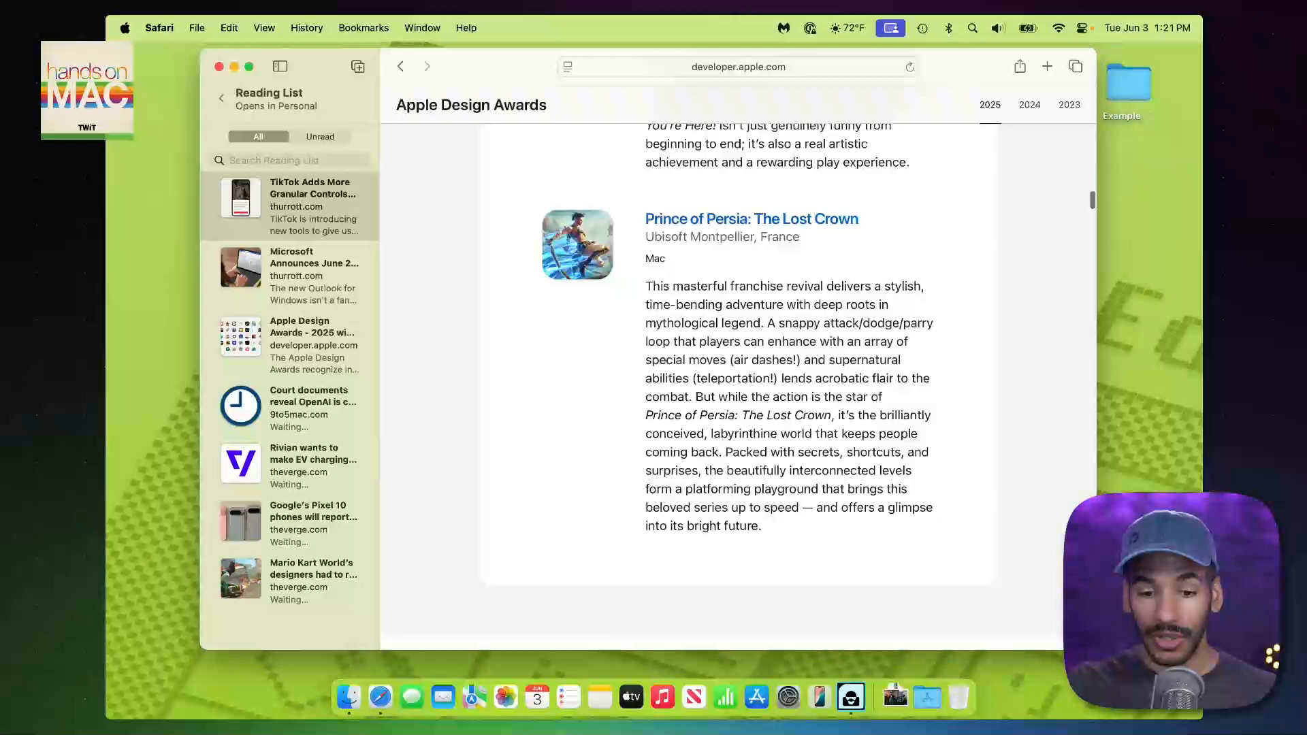
pyautogui.scroll(-3)
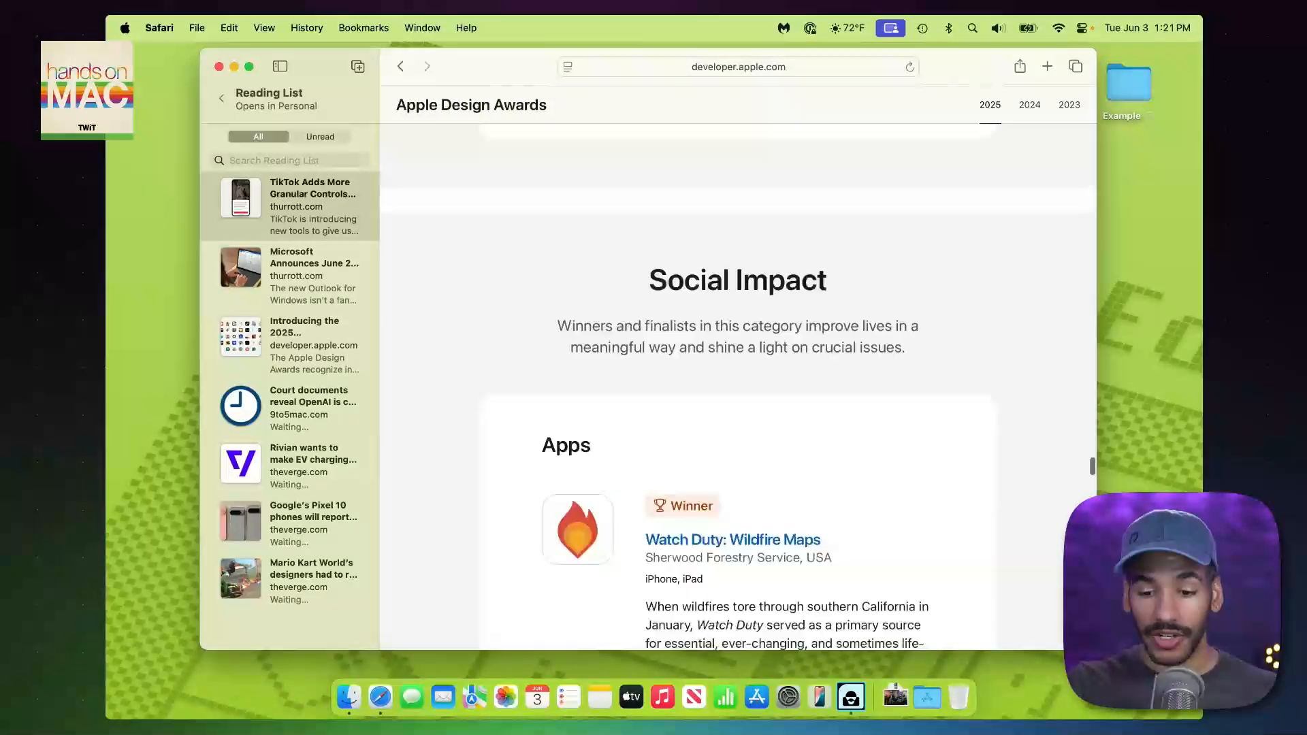
pyautogui.scroll(-3)
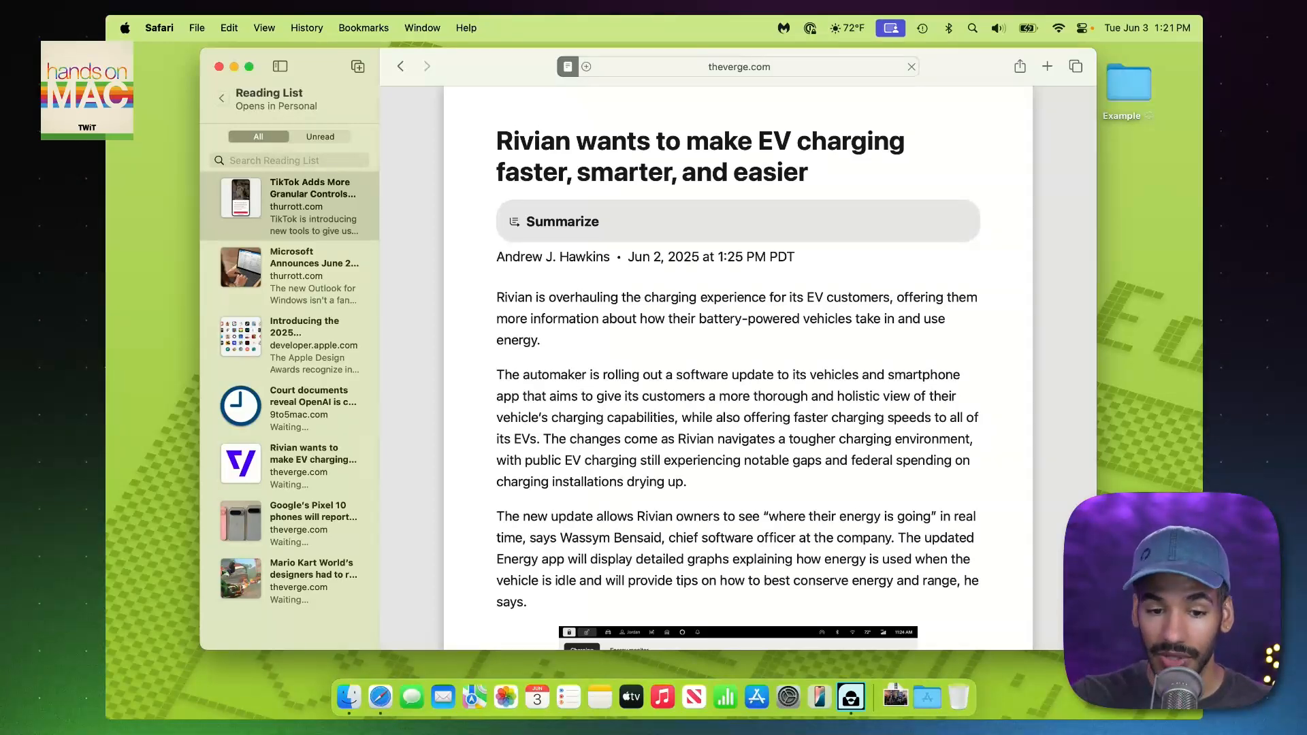
# Step: Give Reader view the black theme and the Georgia font for the Rivian article
pyautogui.click(566, 65)
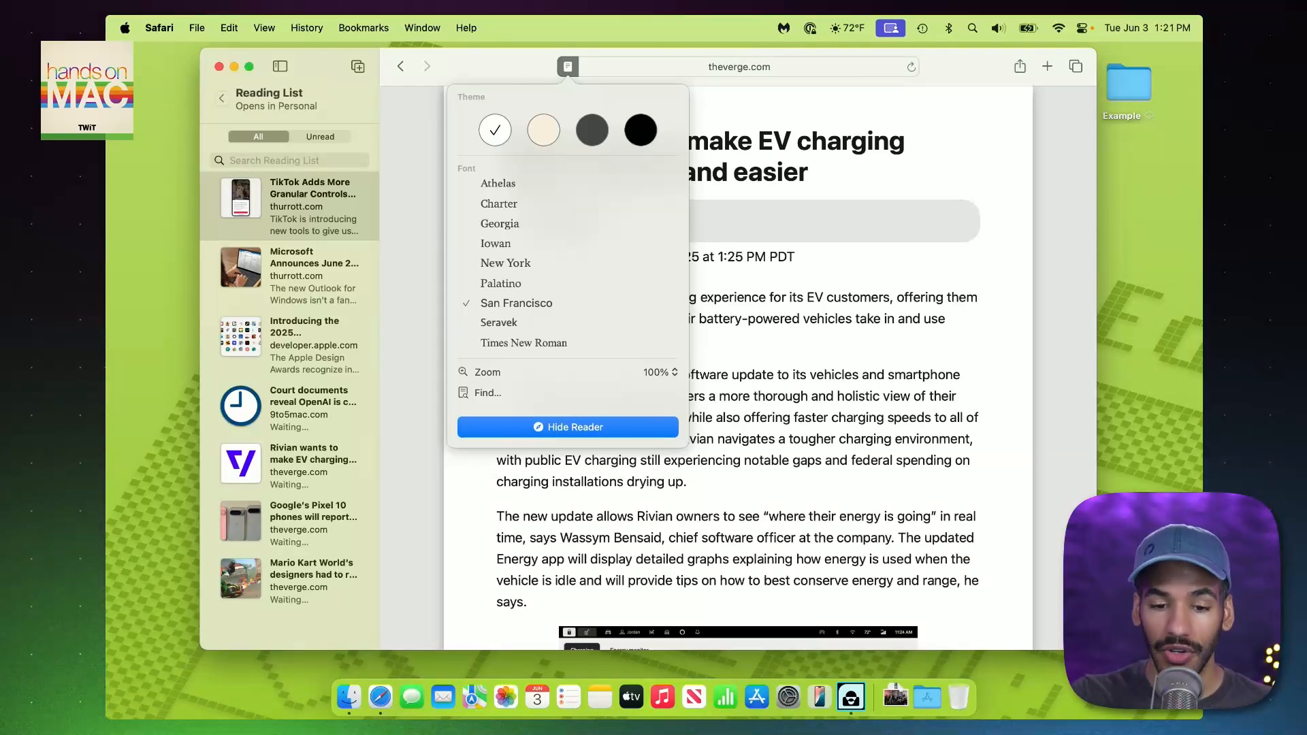
pyautogui.click(590, 131)
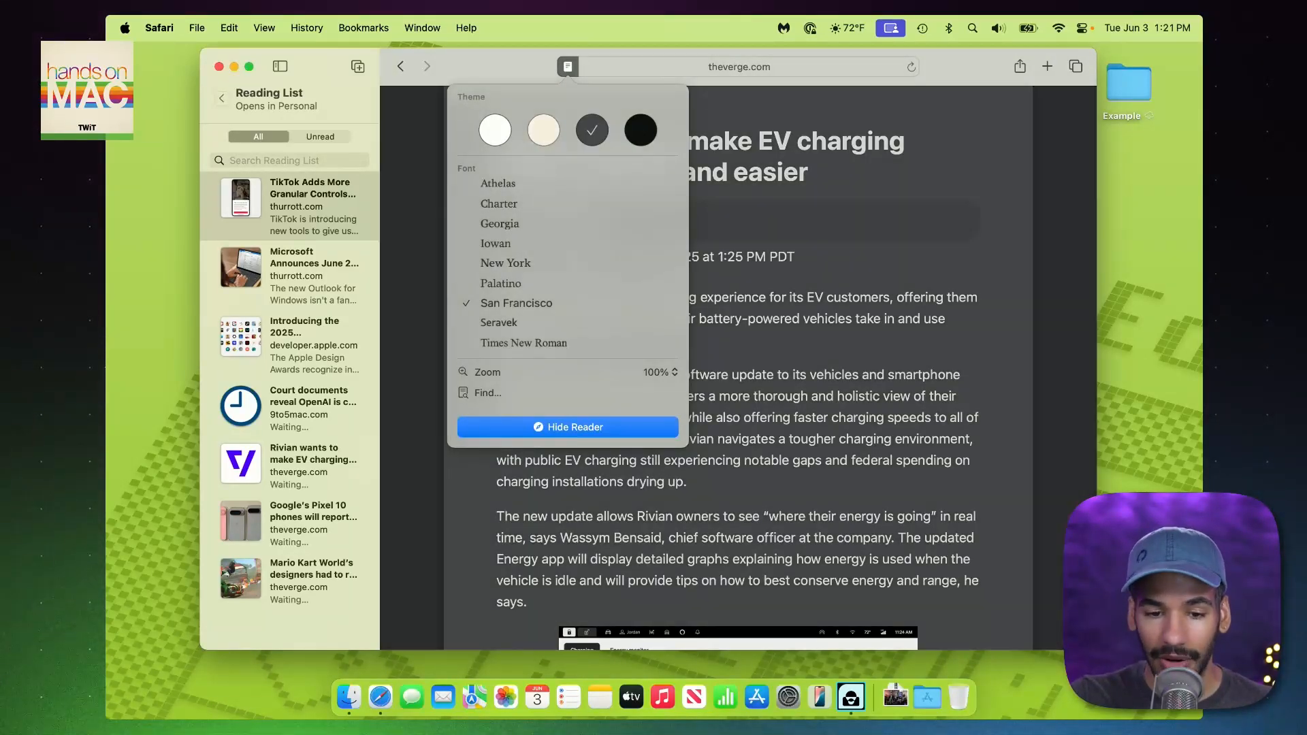
pyautogui.click(639, 129)
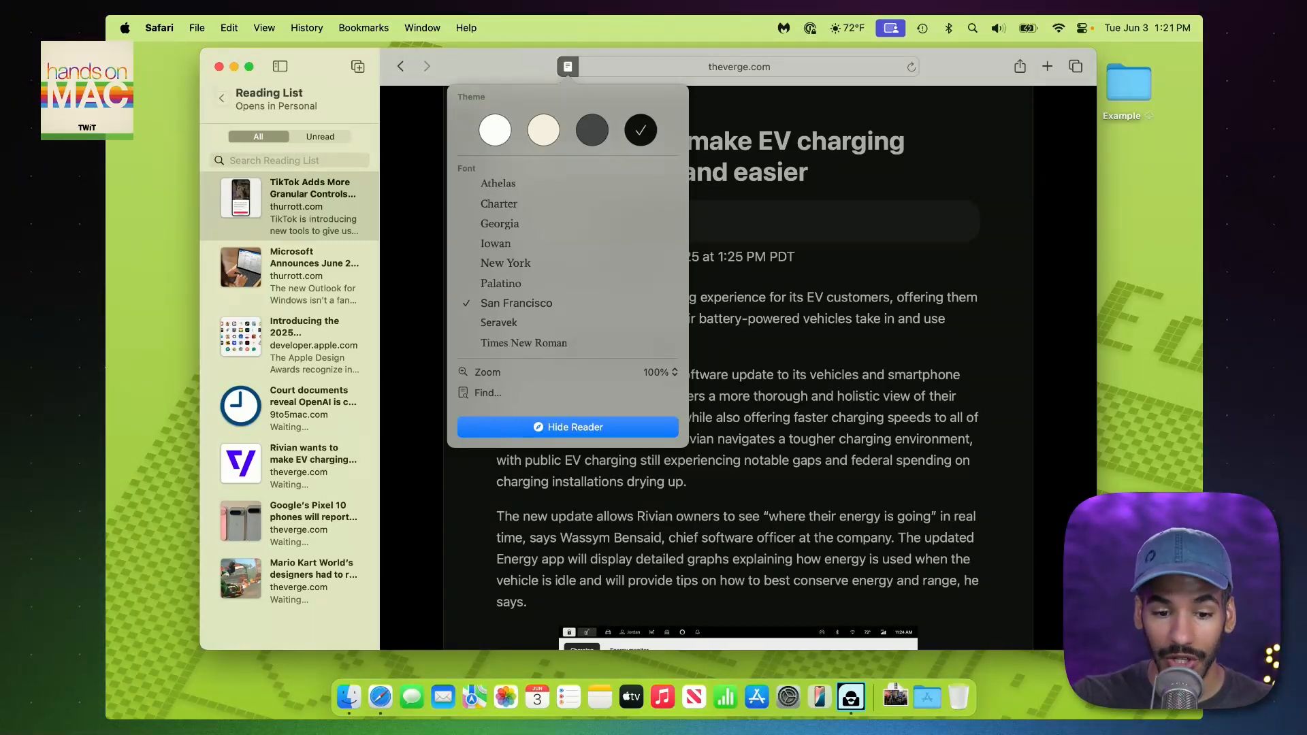
pyautogui.click(505, 263)
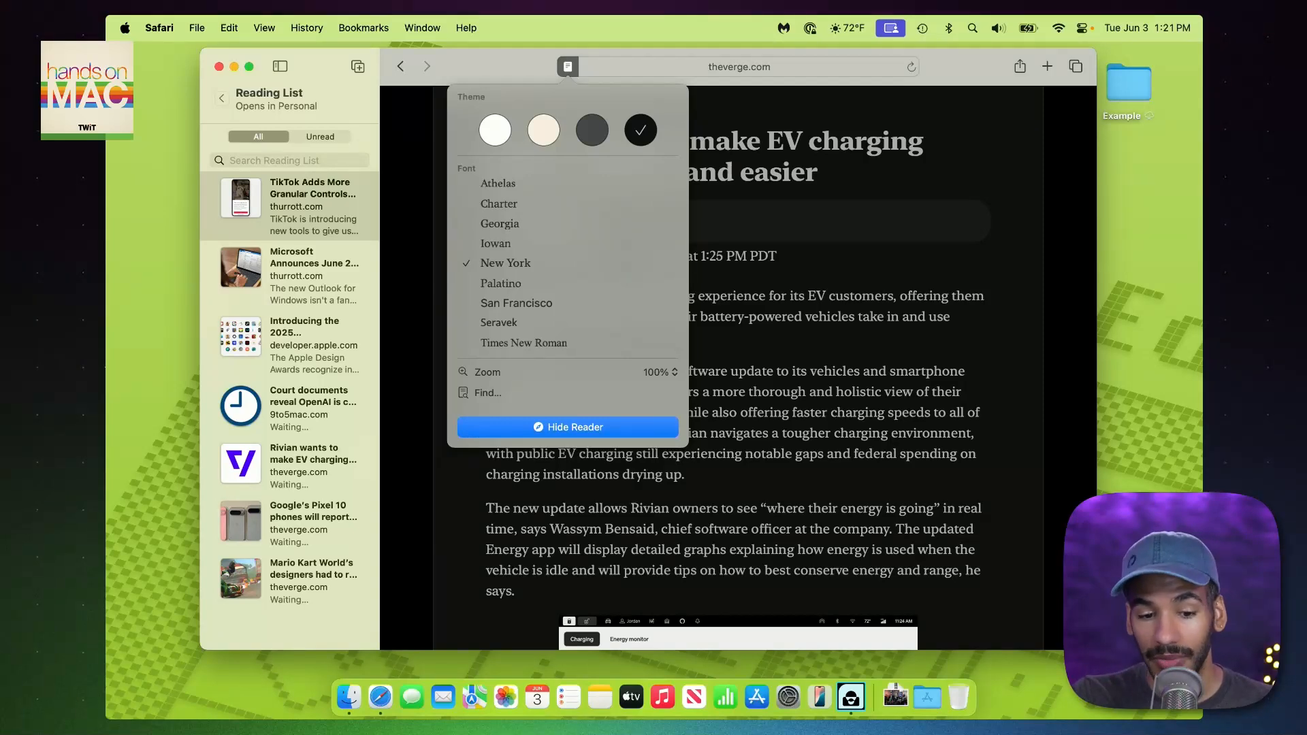
pyautogui.click(499, 223)
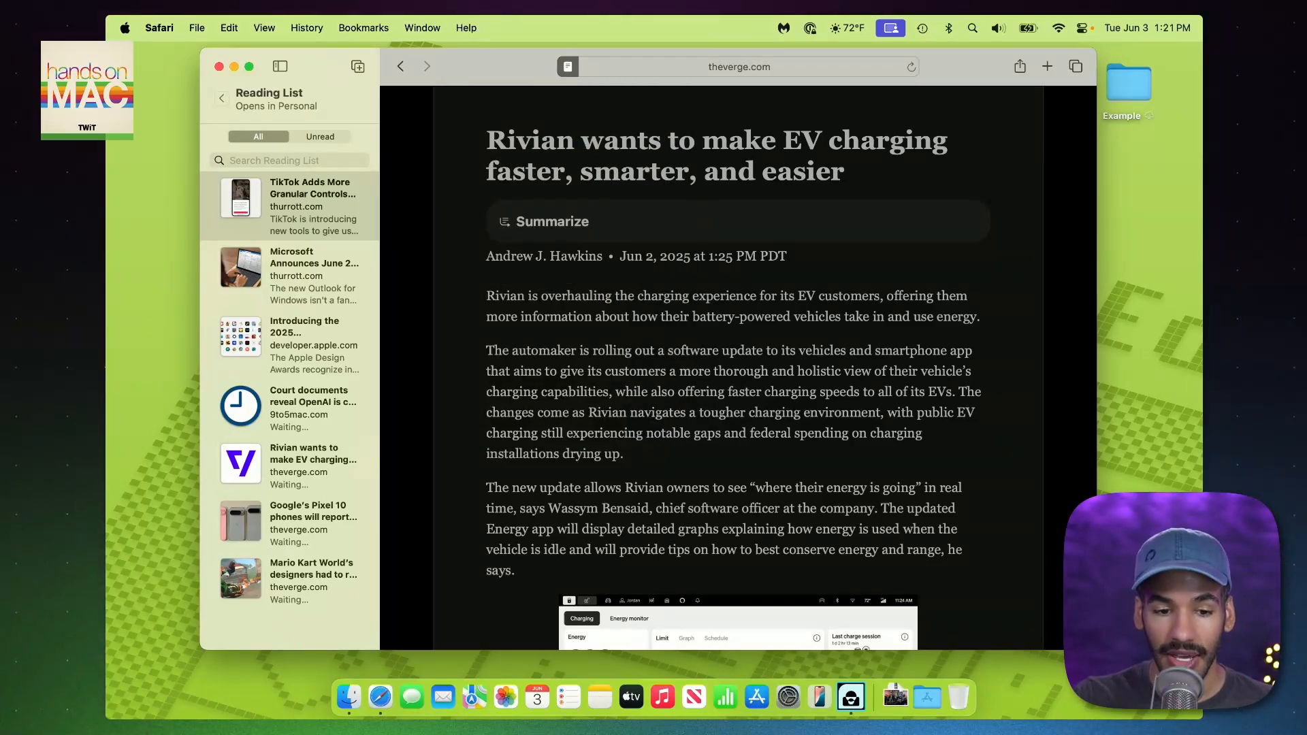
# Step: Dismiss the Reader appearance options, leaving the dark Georgia-styled article showing
pyautogui.click(568, 65)
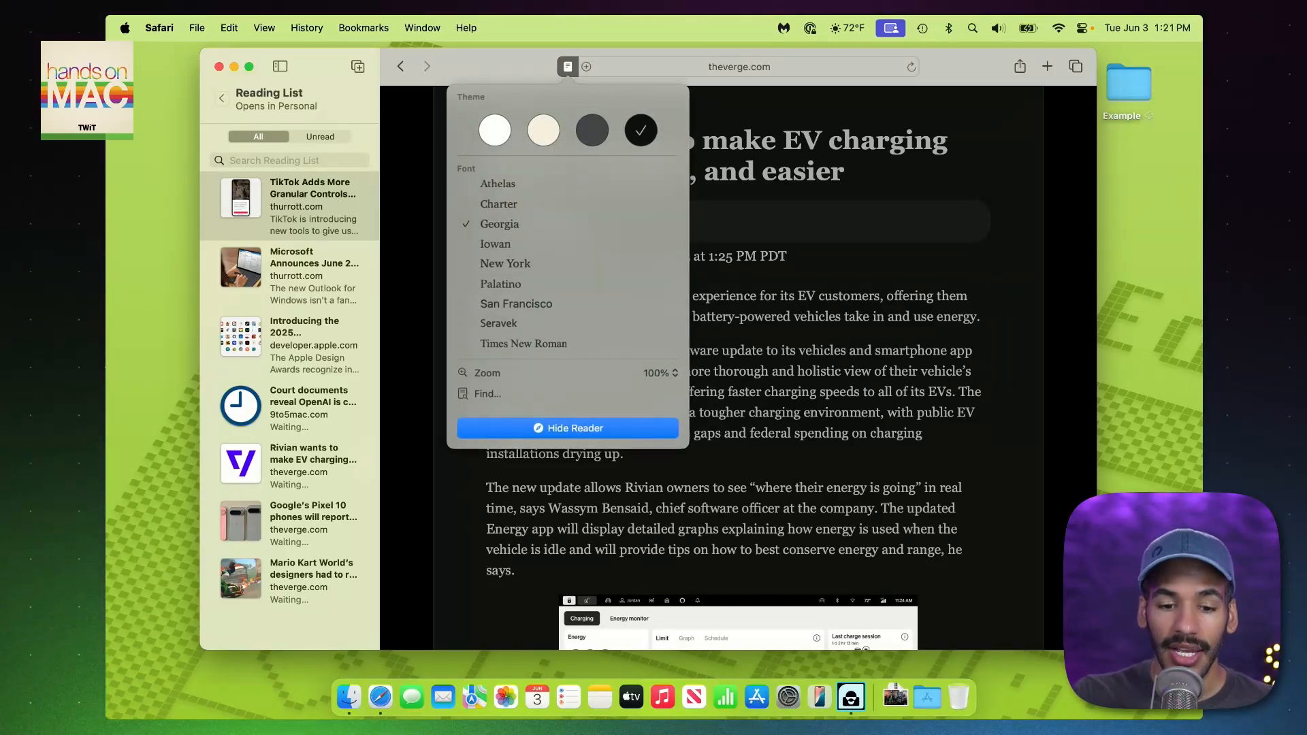
pyautogui.click(567, 427)
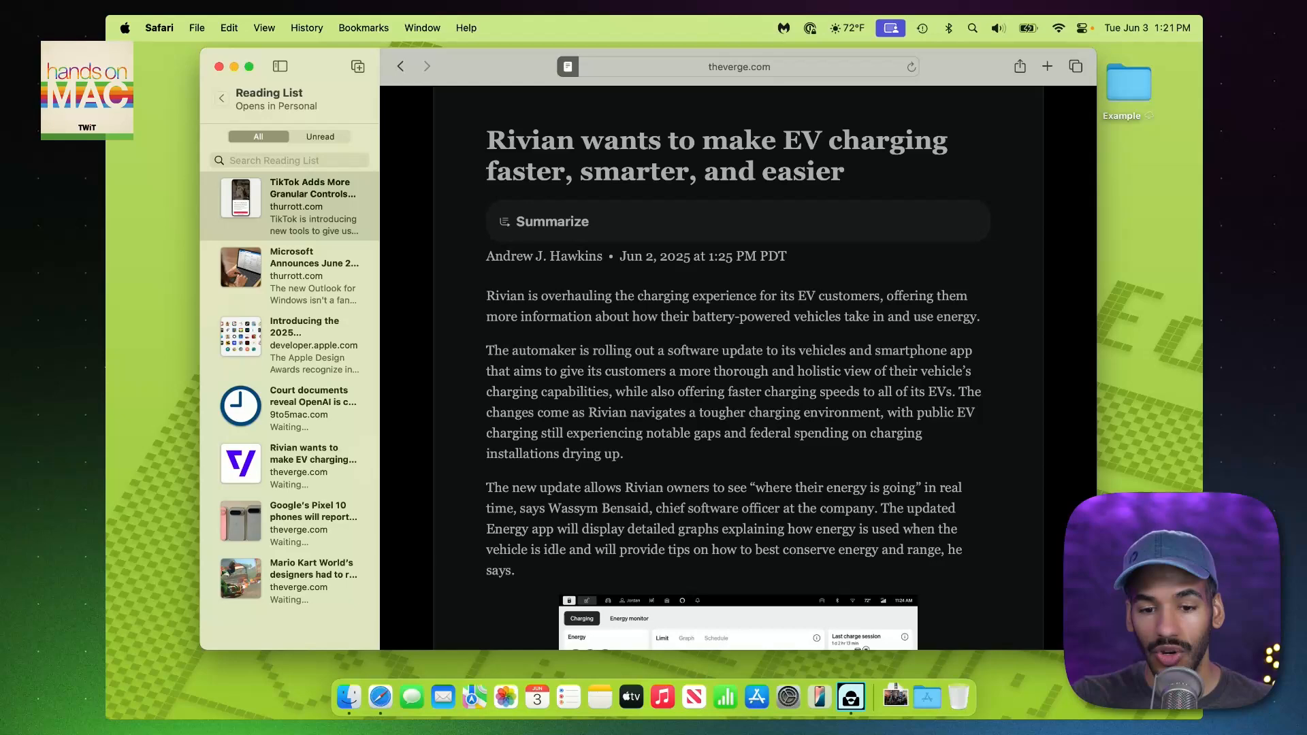
pyautogui.click(569, 65)
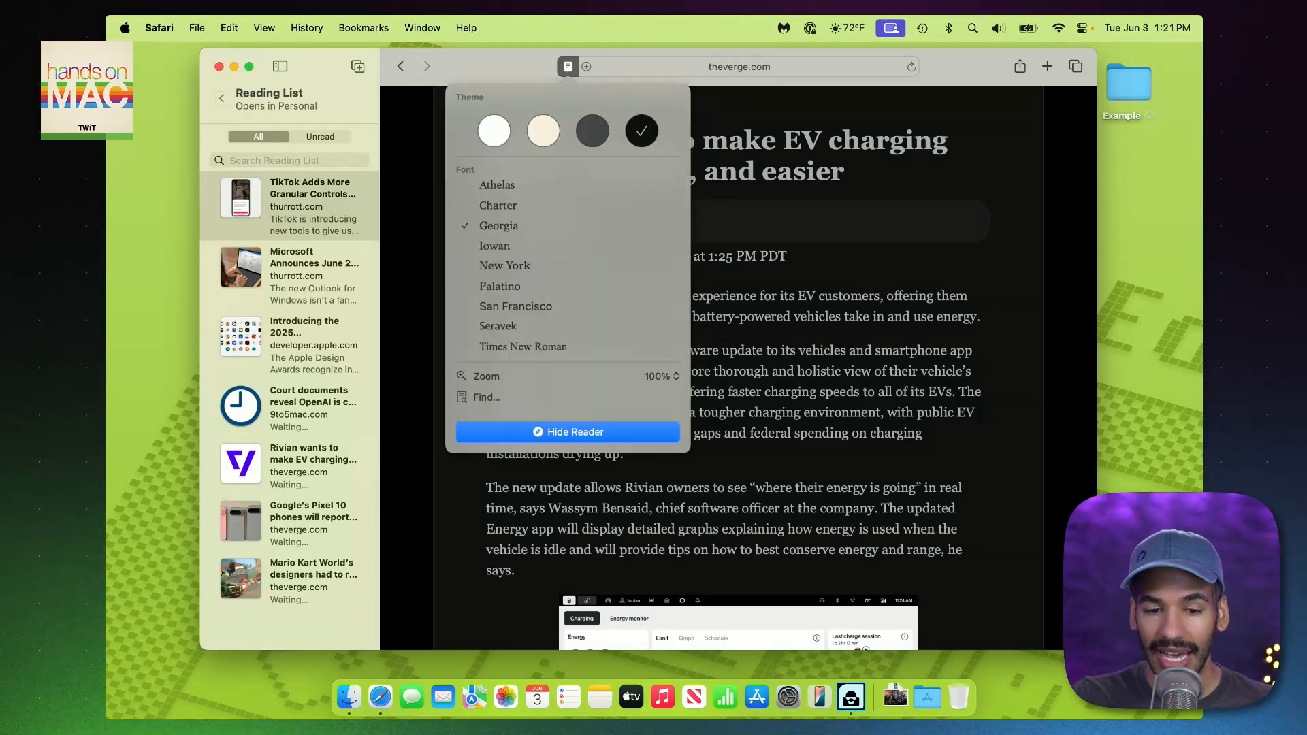
pyautogui.click(566, 65)
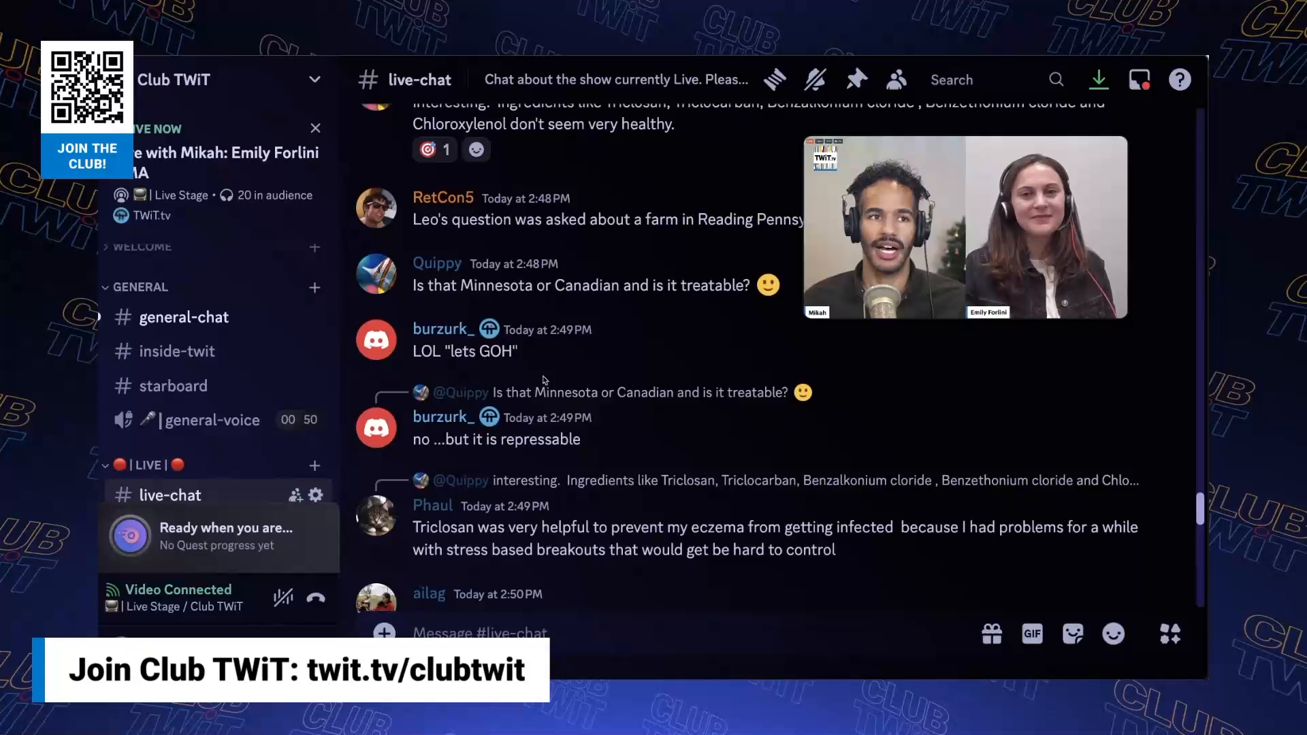
# Step: Scroll down through the #live-chat channel and the server's upcoming events list
pyautogui.scroll(-3)
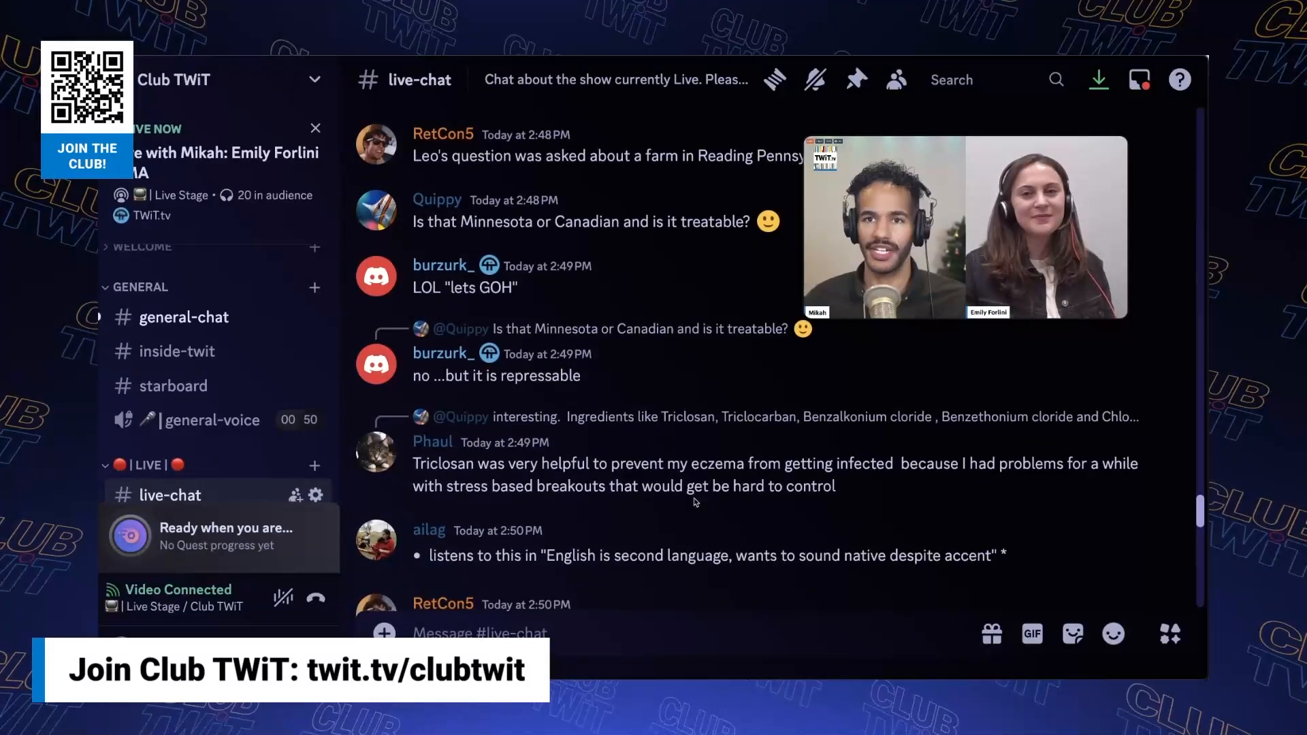
pyautogui.scroll(-3)
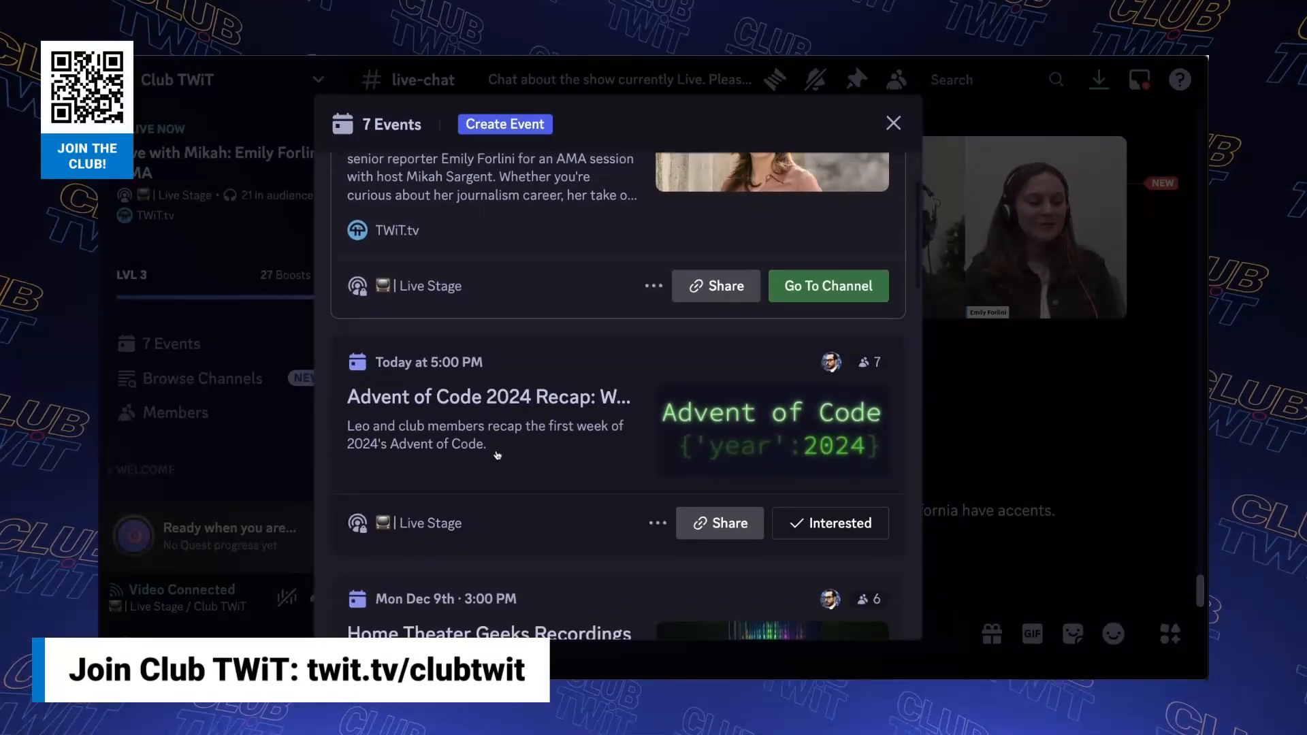
pyautogui.scroll(-3)
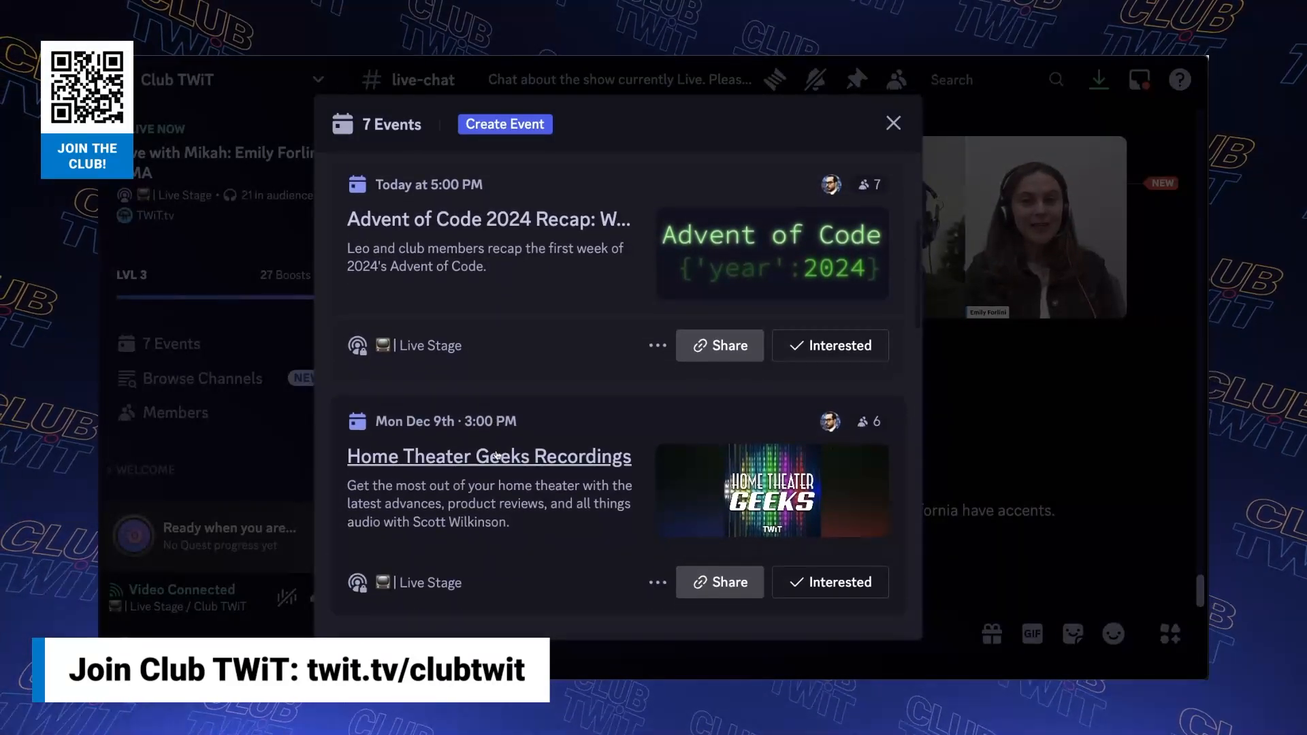